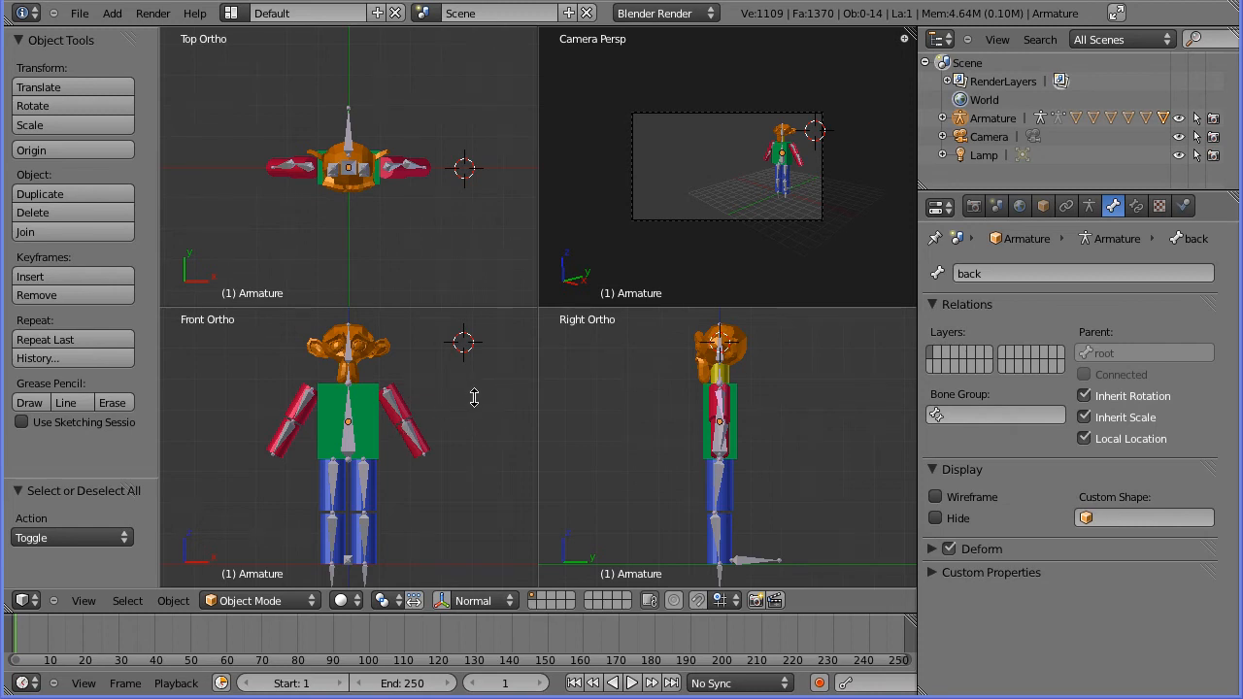
Select the character's lower left arm mesh, armLower_l, in the viewport.
{"action": "left_click", "coordinate": [412, 437]}
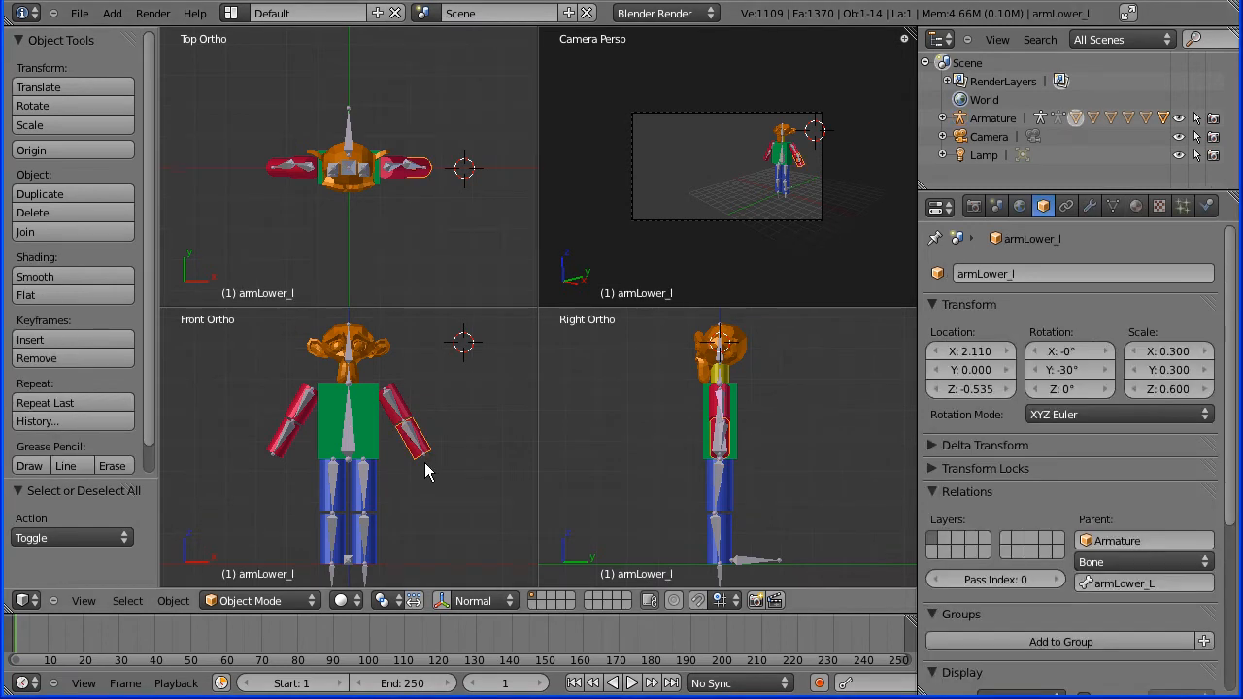
{"action": "mouse_move", "coordinate": [446, 510]}
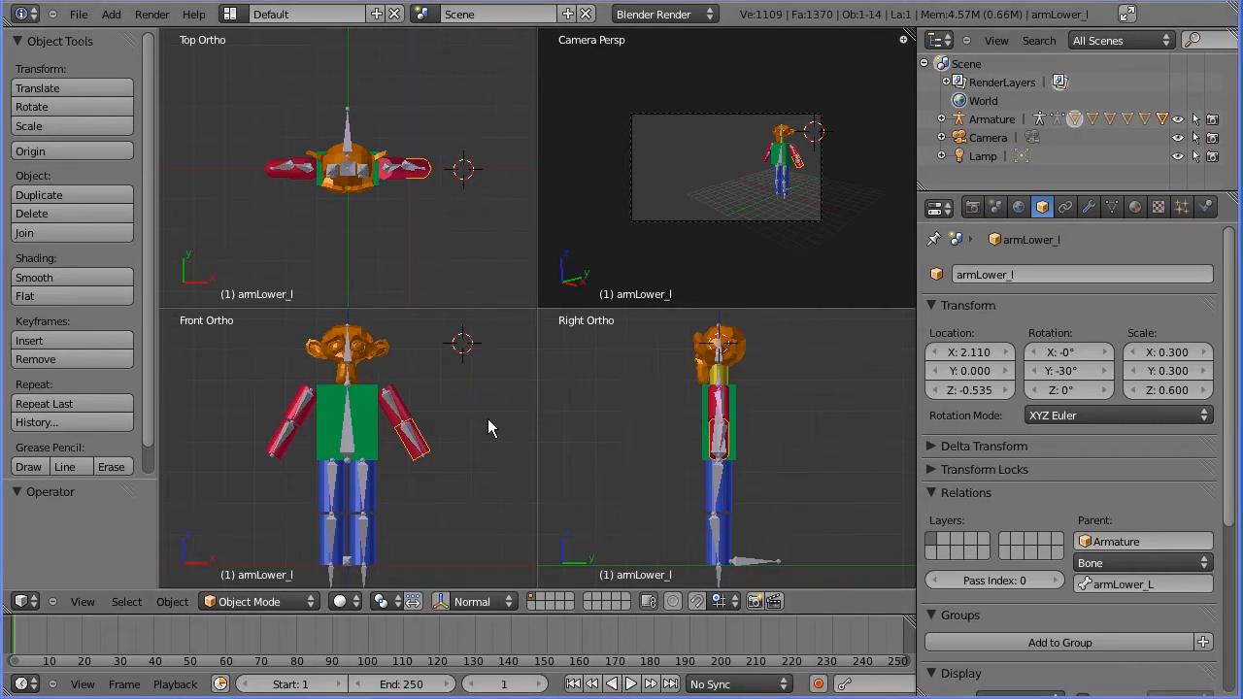
{"action": "mouse_move", "coordinate": [204, 372]}
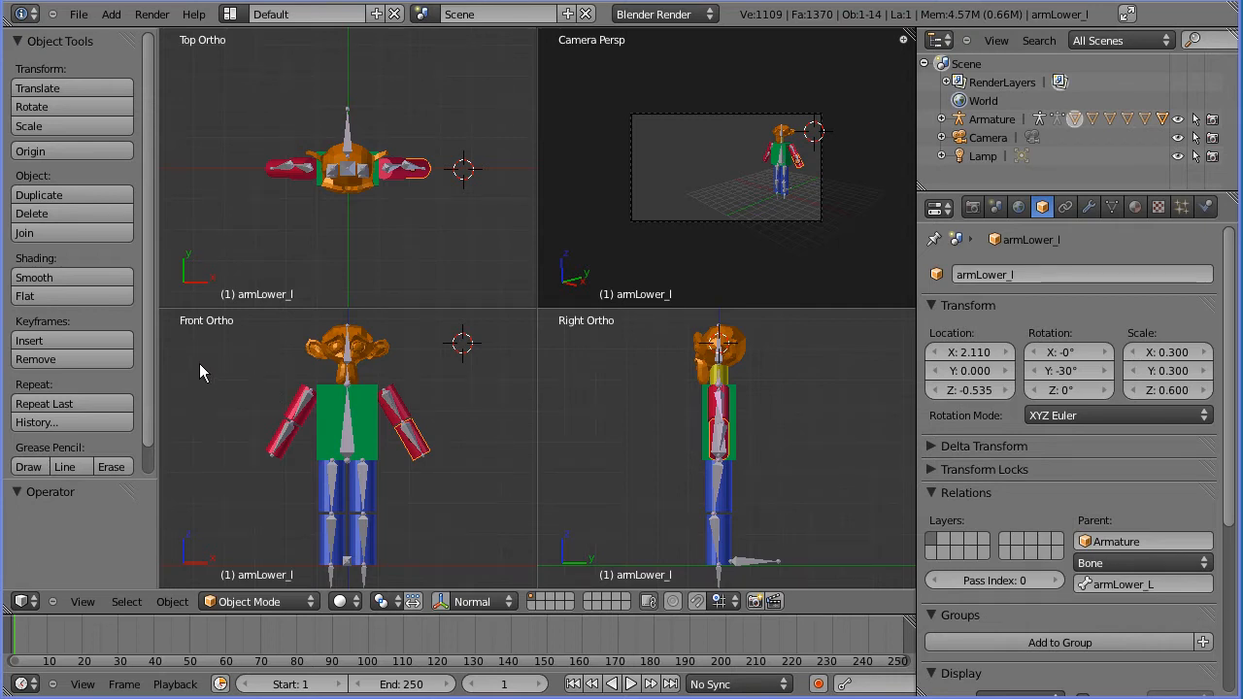
{"action": "mouse_move", "coordinate": [459, 359]}
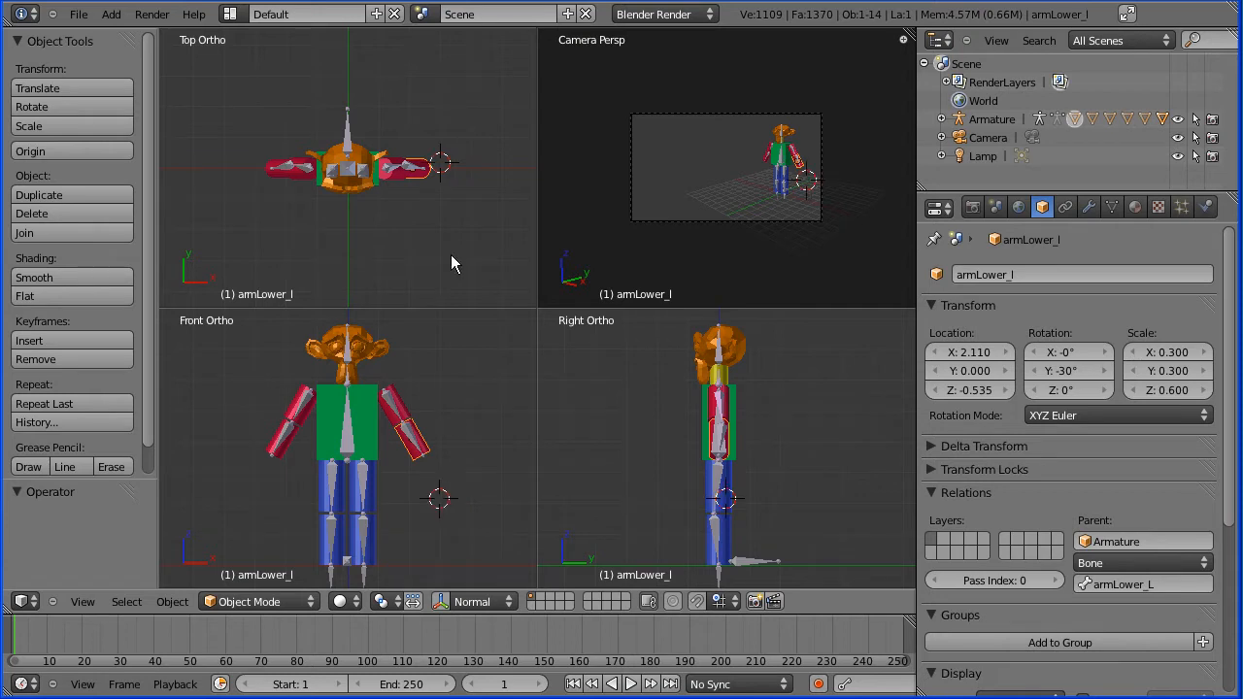
Add a cube beside the left arm and scale it into a thin, flat slab.
{"action": "left_click", "coordinate": [111, 13]}
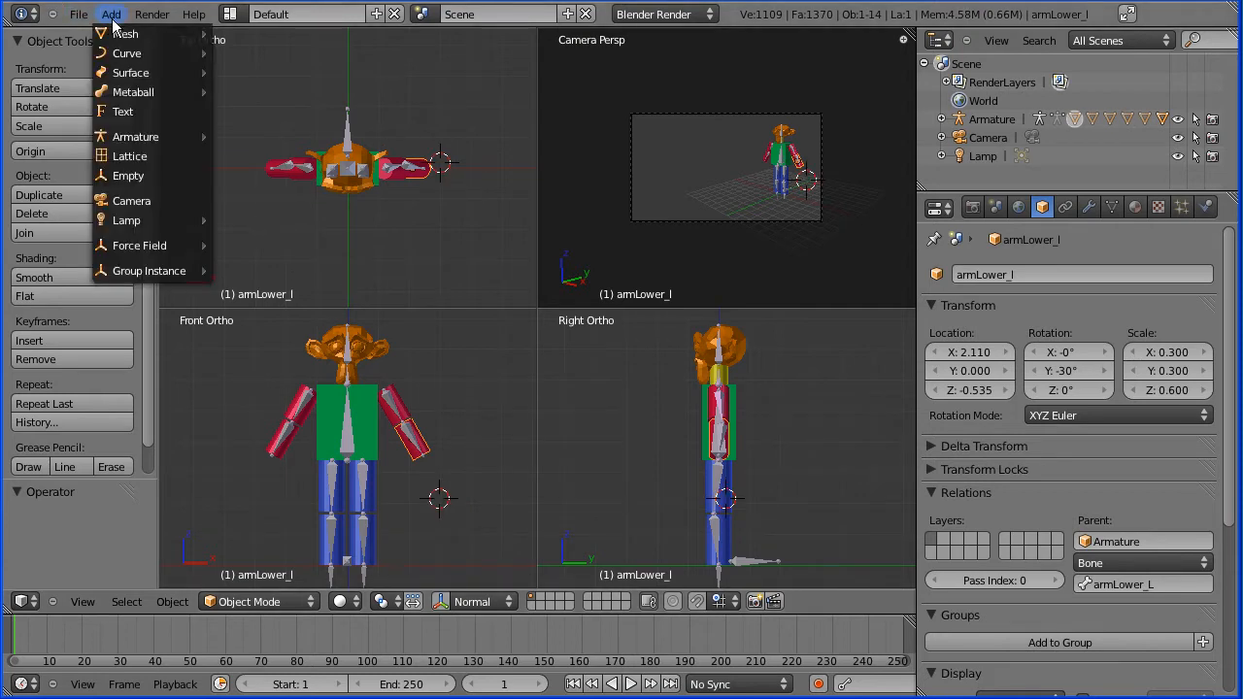
{"action": "mouse_move", "coordinate": [124, 33]}
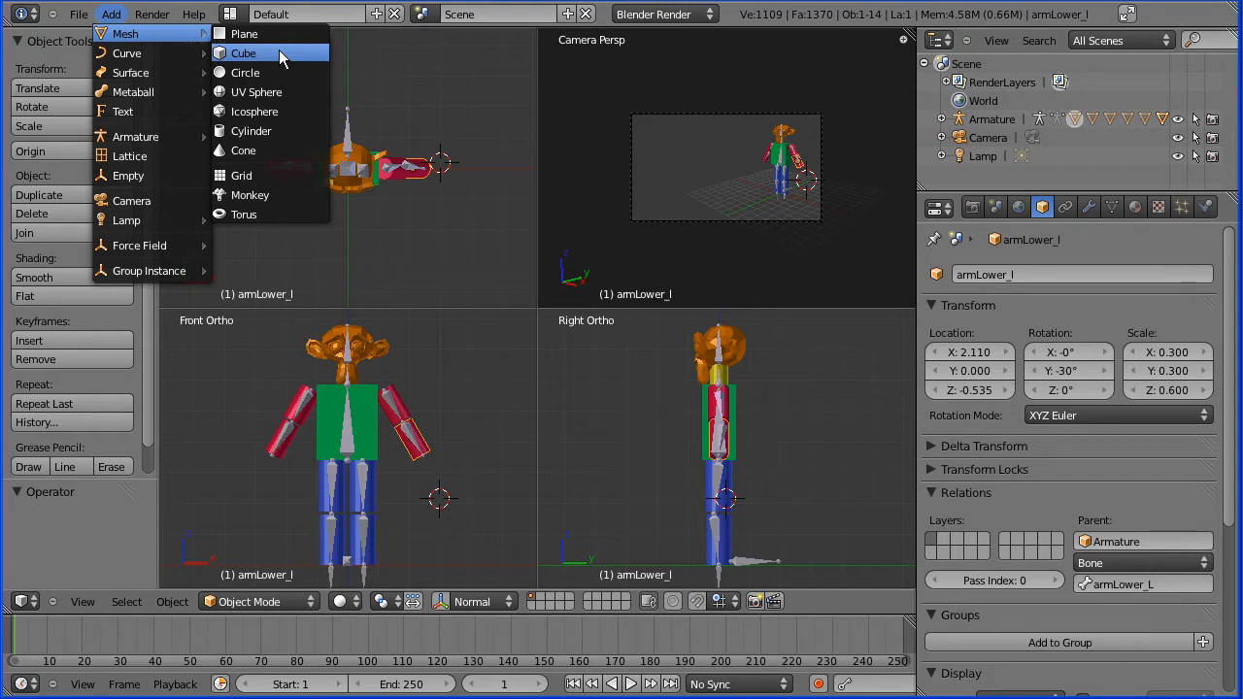
{"action": "left_click", "coordinate": [243, 52]}
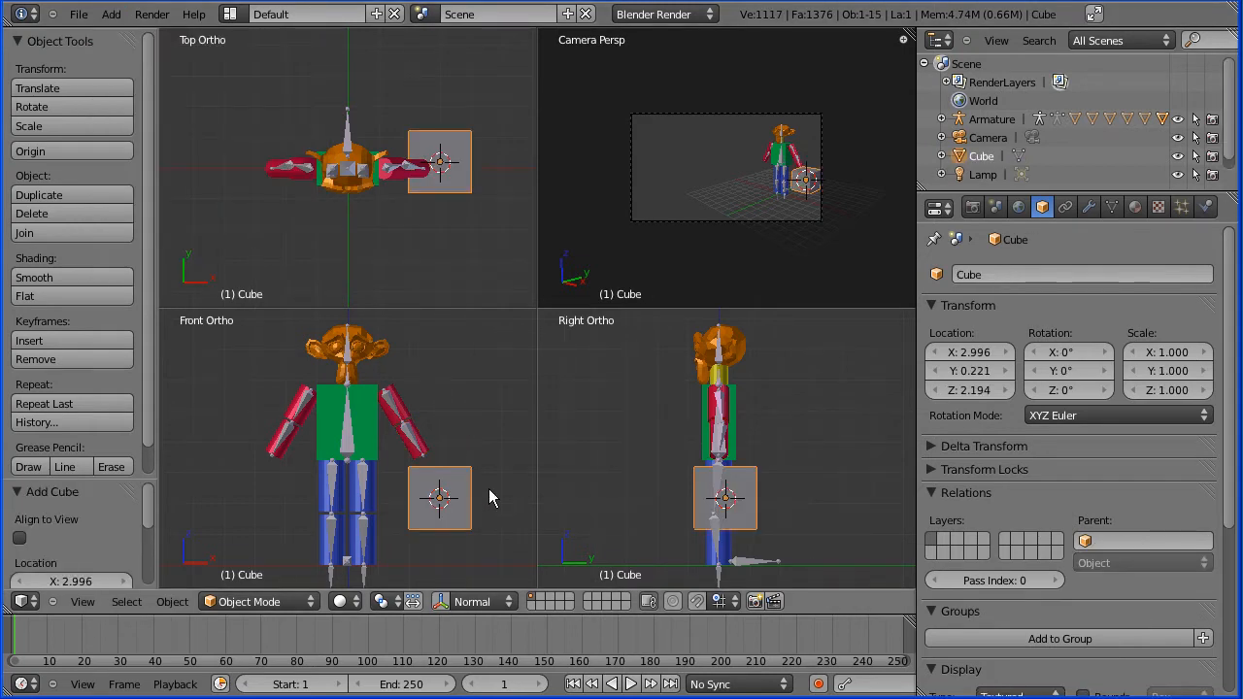
{"action": "mouse_move", "coordinate": [502, 375]}
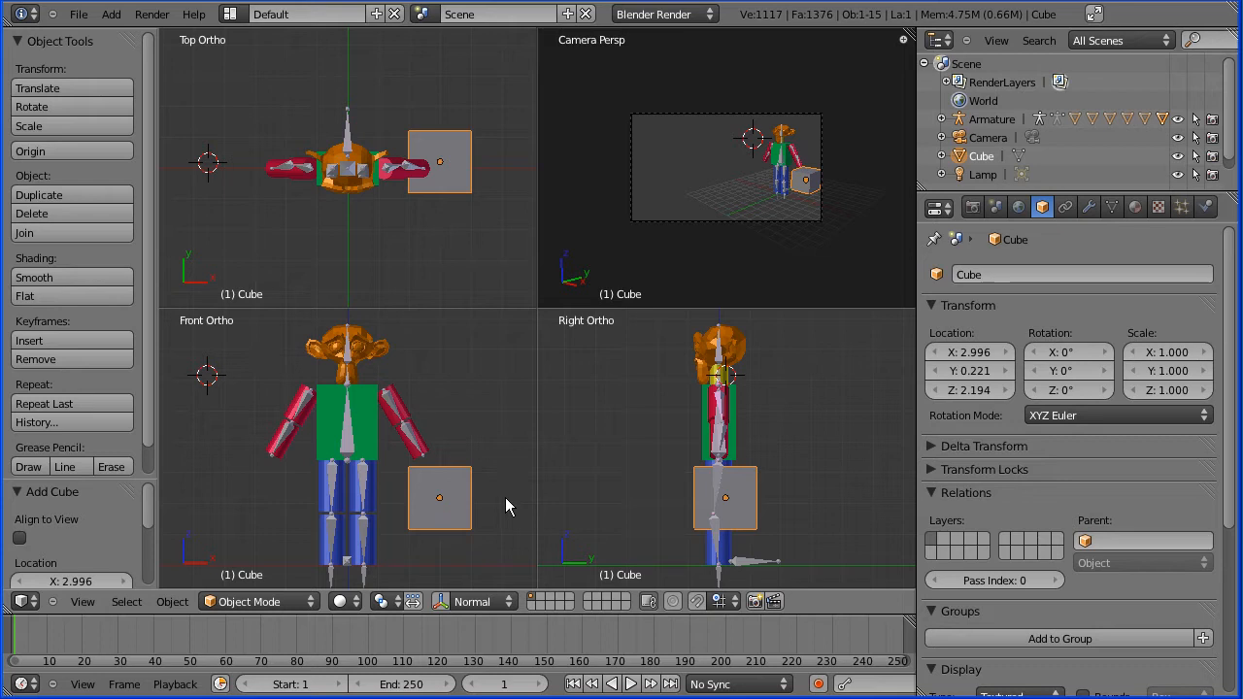
{"action": "mouse_move", "coordinate": [503, 508]}
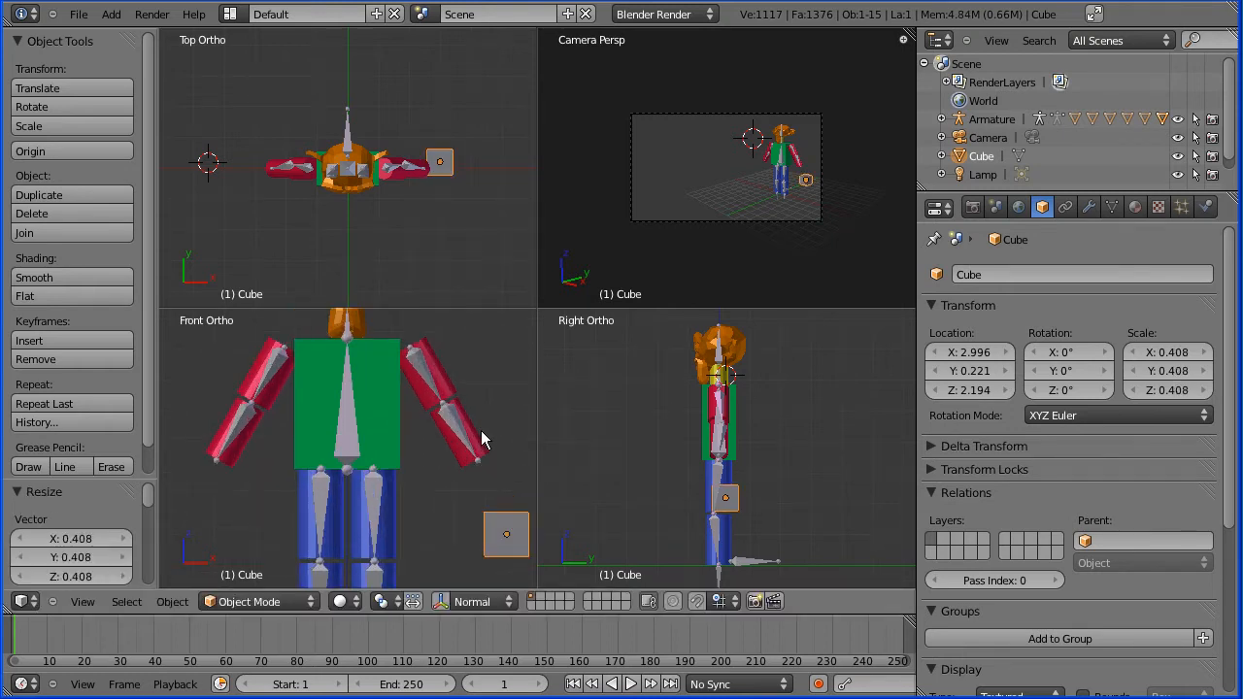
{"action": "mouse_move", "coordinate": [355, 498]}
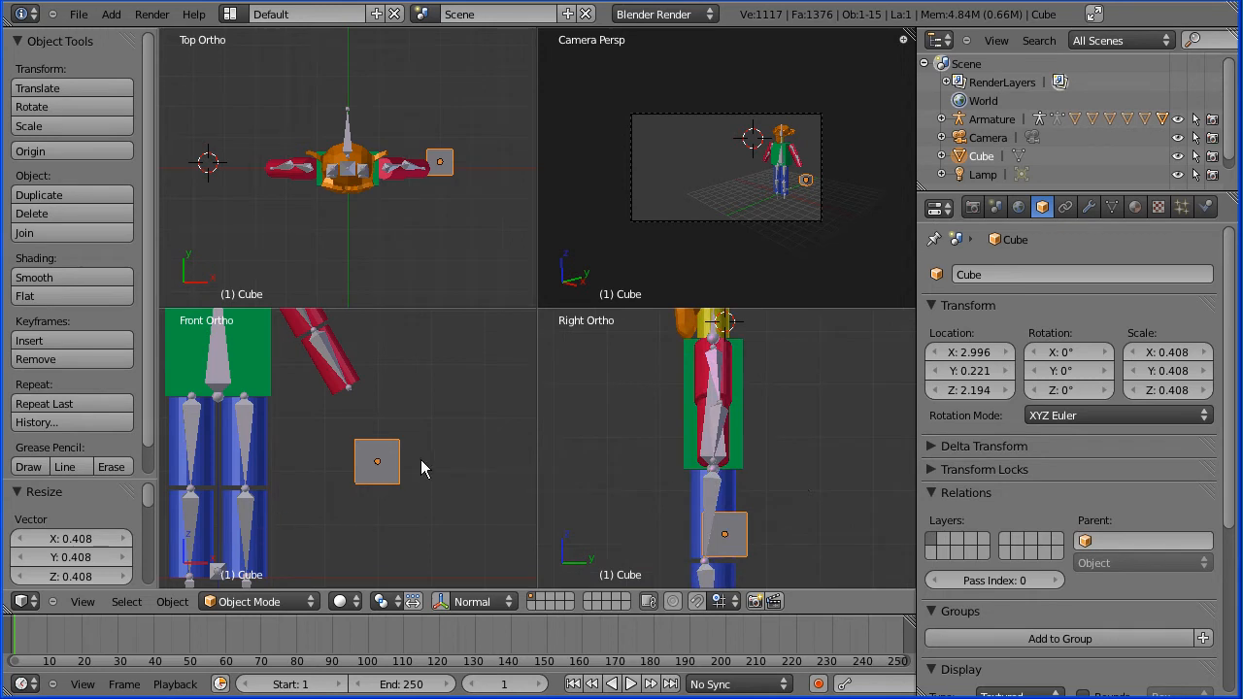
{"action": "mouse_move", "coordinate": [429, 487]}
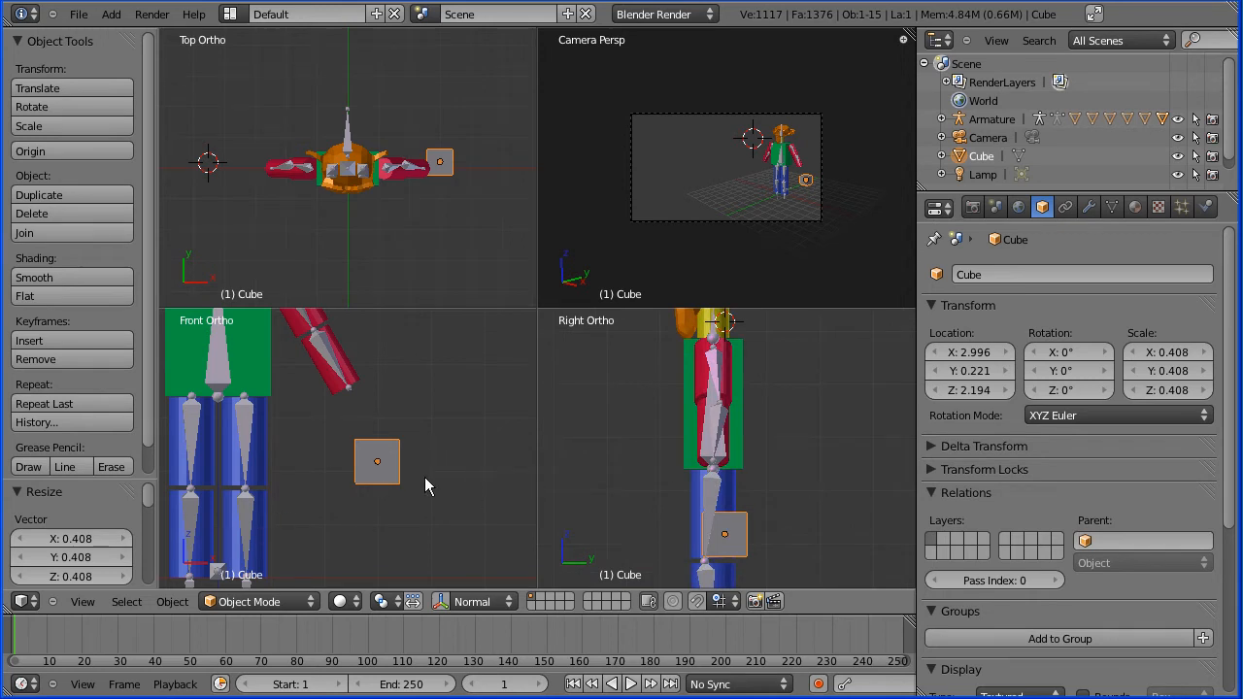
{"action": "mouse_move", "coordinate": [471, 477]}
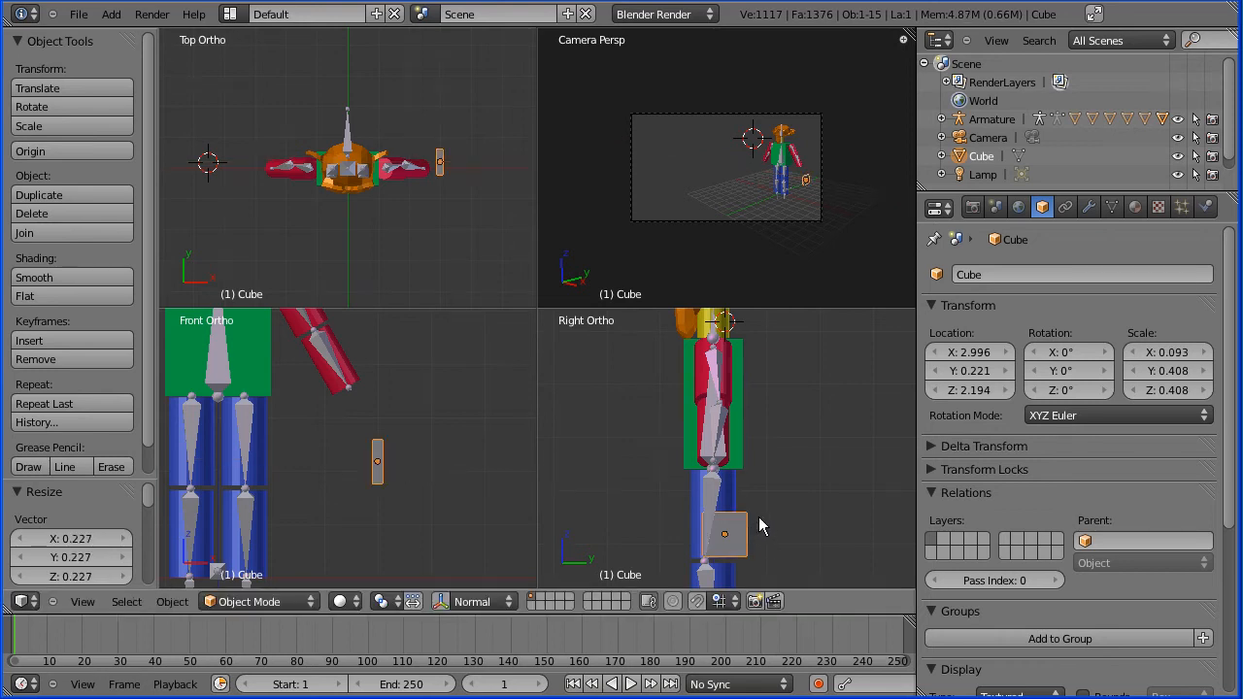
{"action": "mouse_move", "coordinate": [777, 546]}
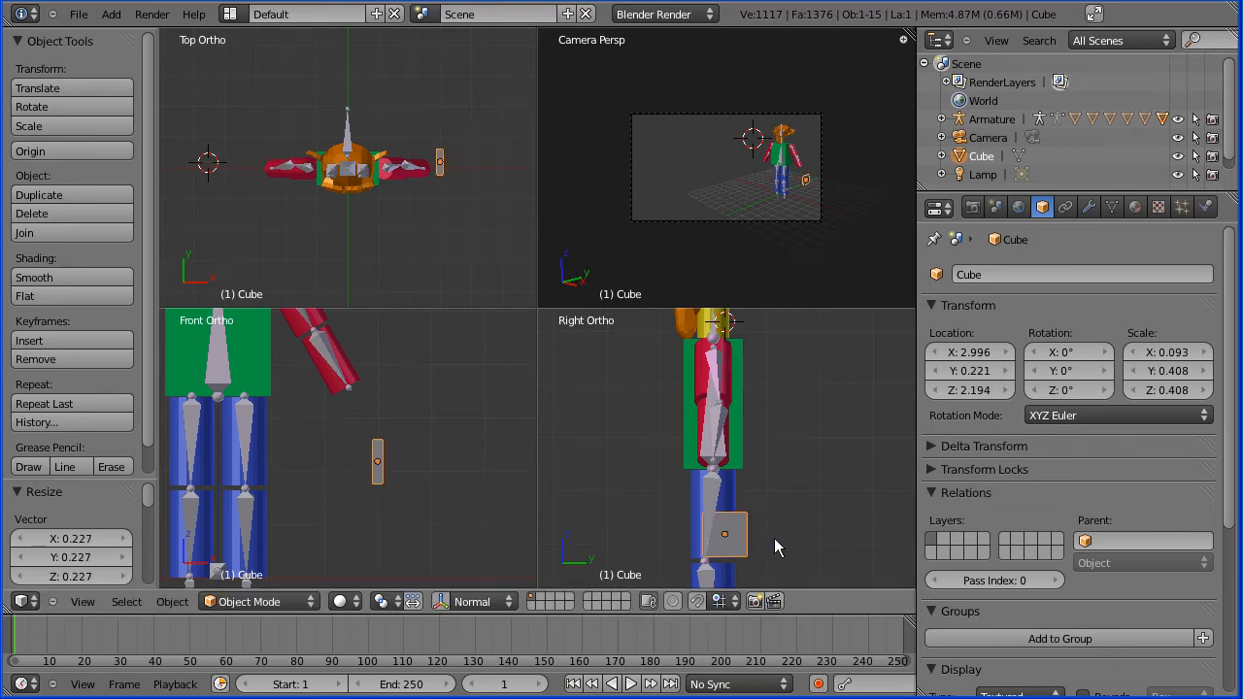
{"action": "left_click_drag", "start_coordinate": [725, 534], "coordinate": [796, 532]}
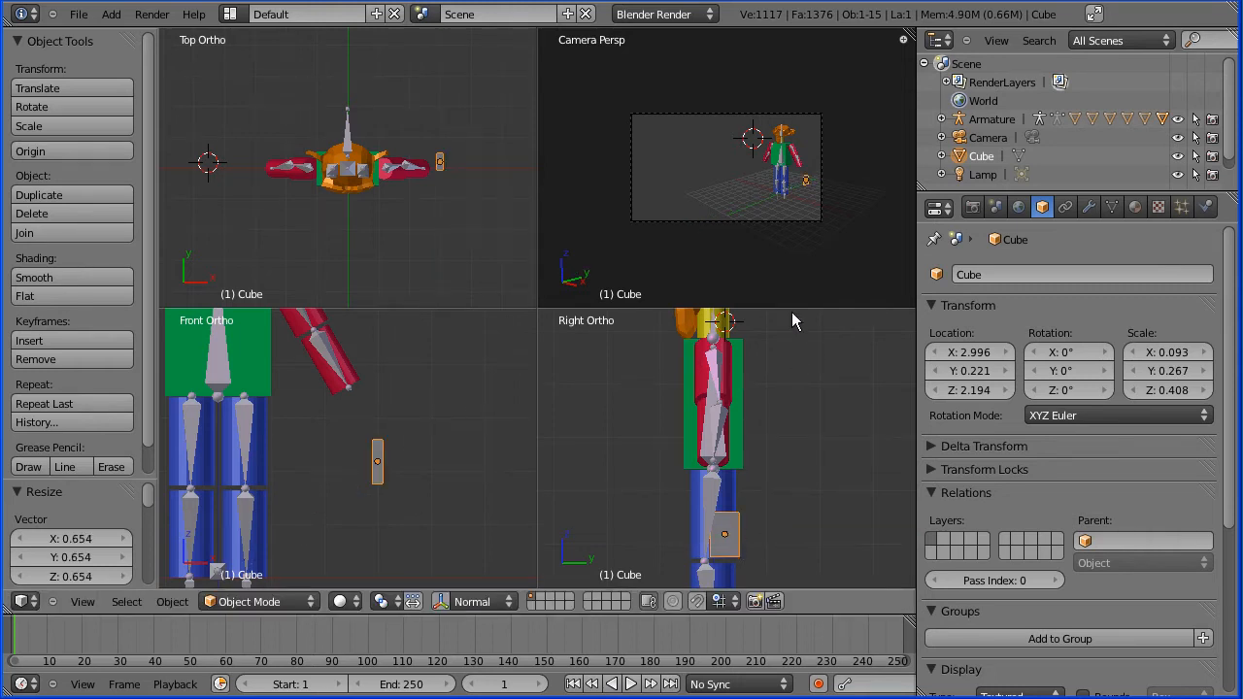
{"action": "mouse_move", "coordinate": [1136, 207]}
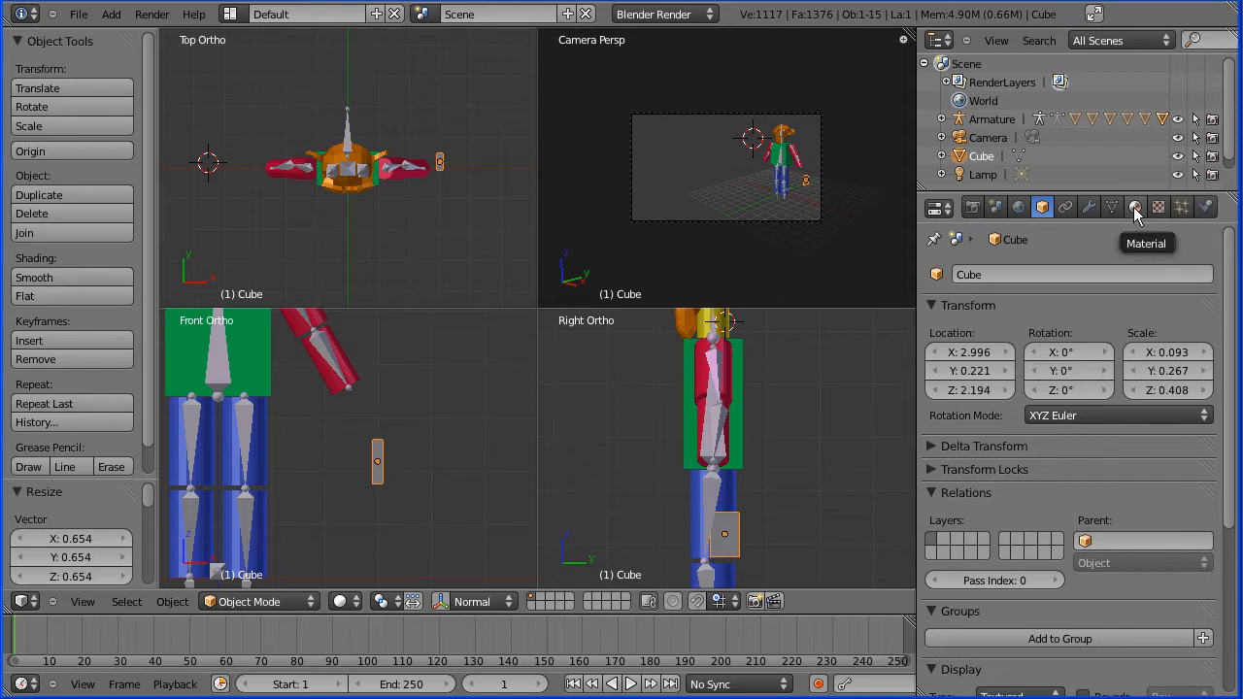
Create a new material named handColour with cyan diffuse colour (R 0, G 0.8, B 0.78).
{"action": "left_click", "coordinate": [1134, 206]}
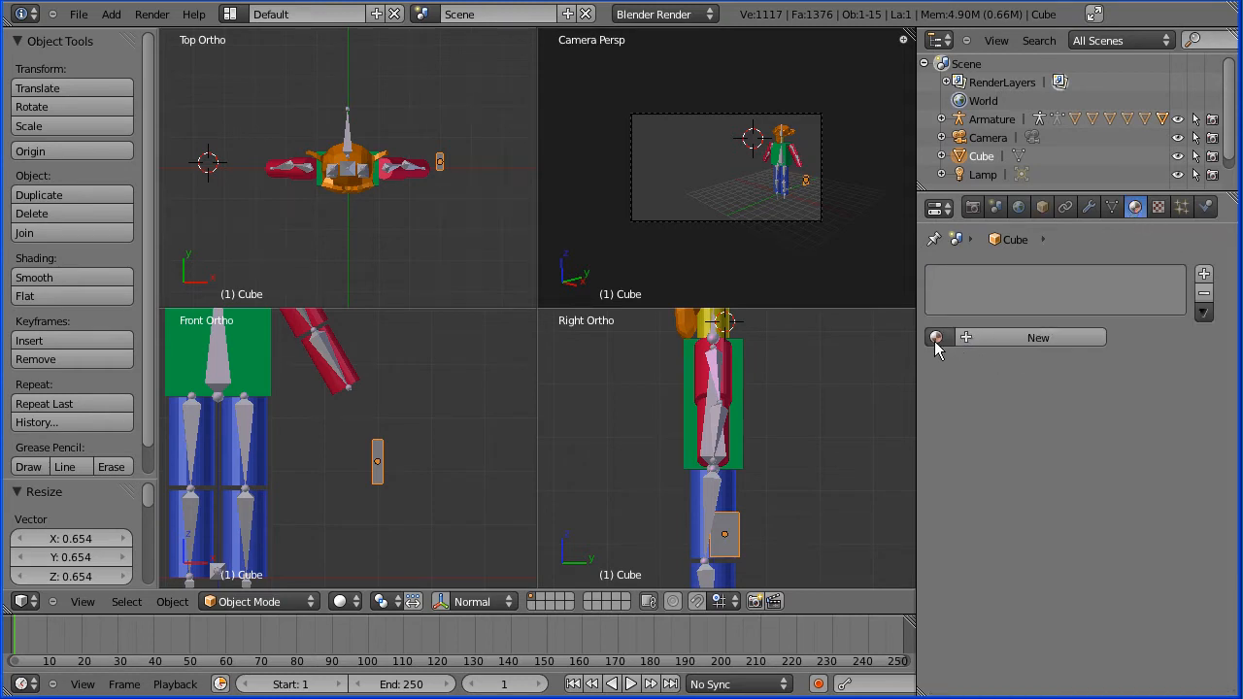
{"action": "left_click", "coordinate": [935, 337]}
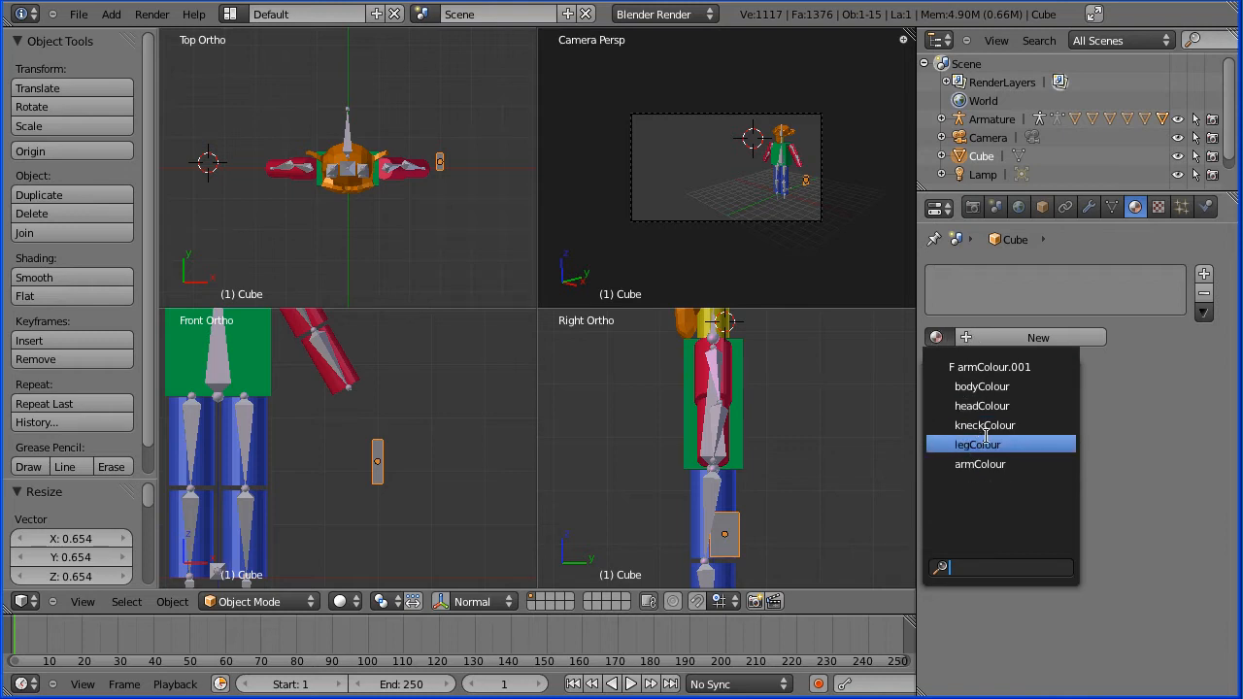
{"action": "left_click", "coordinate": [976, 444]}
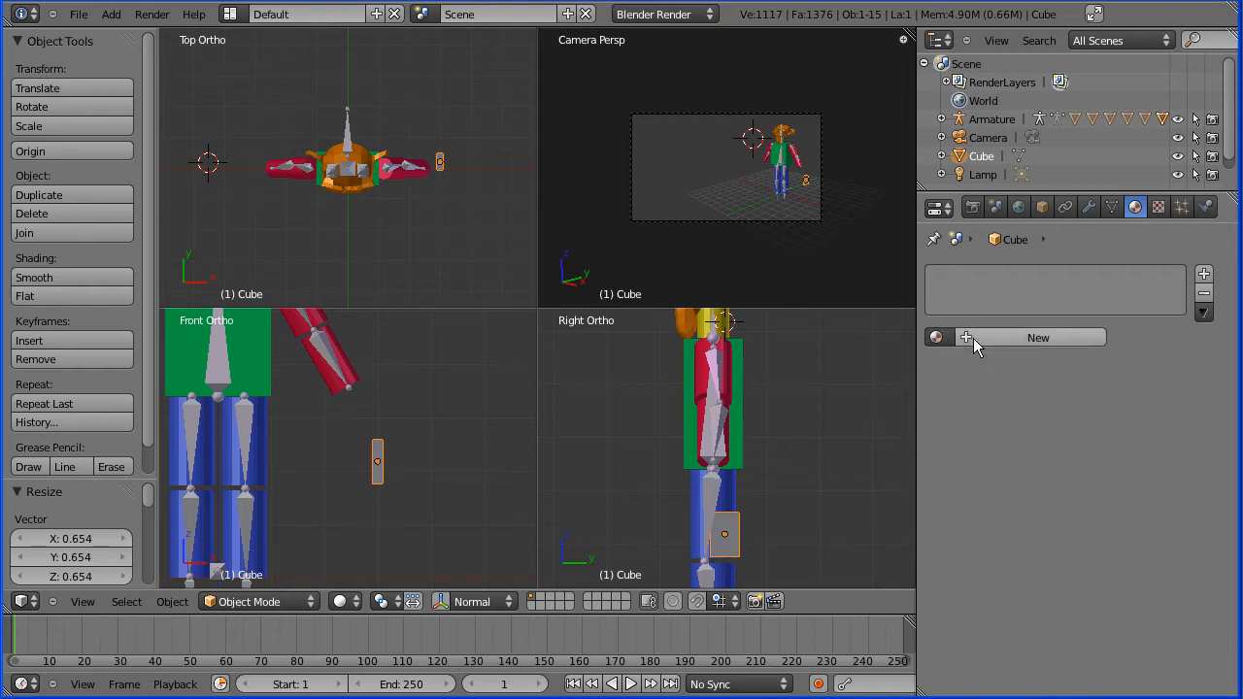
{"action": "left_click", "coordinate": [1037, 337]}
{"action": "type", "text": "handle"}
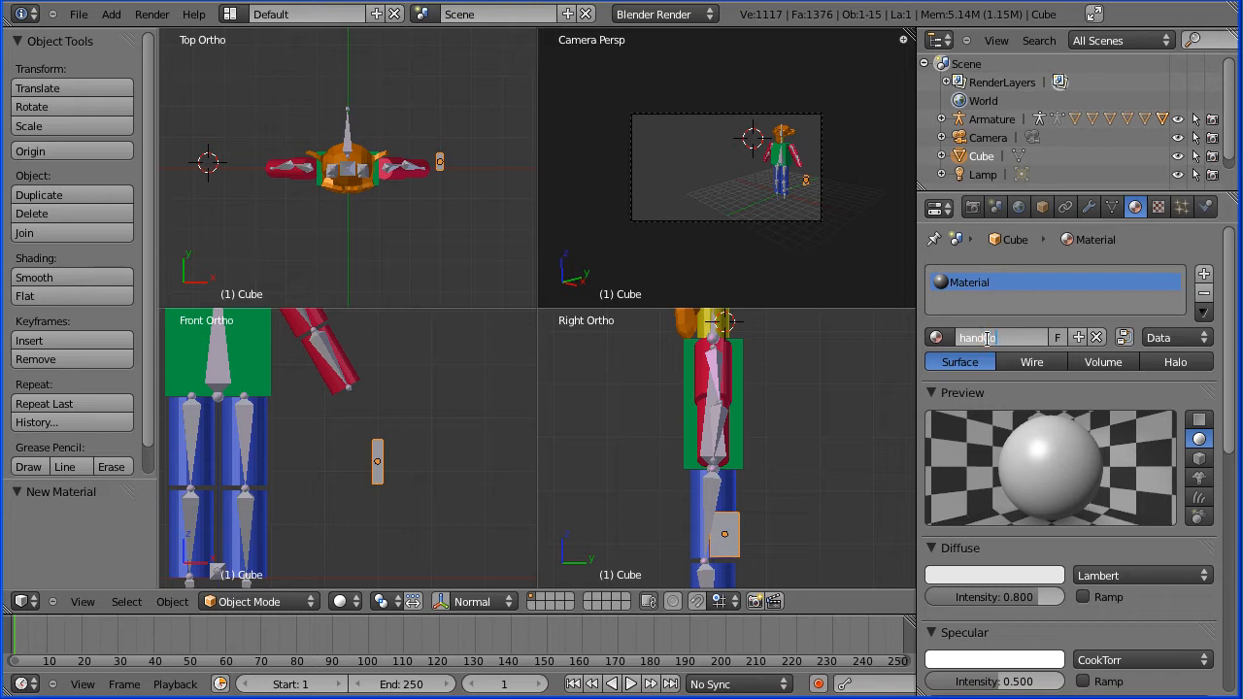
{"action": "type", "text": "lour"}
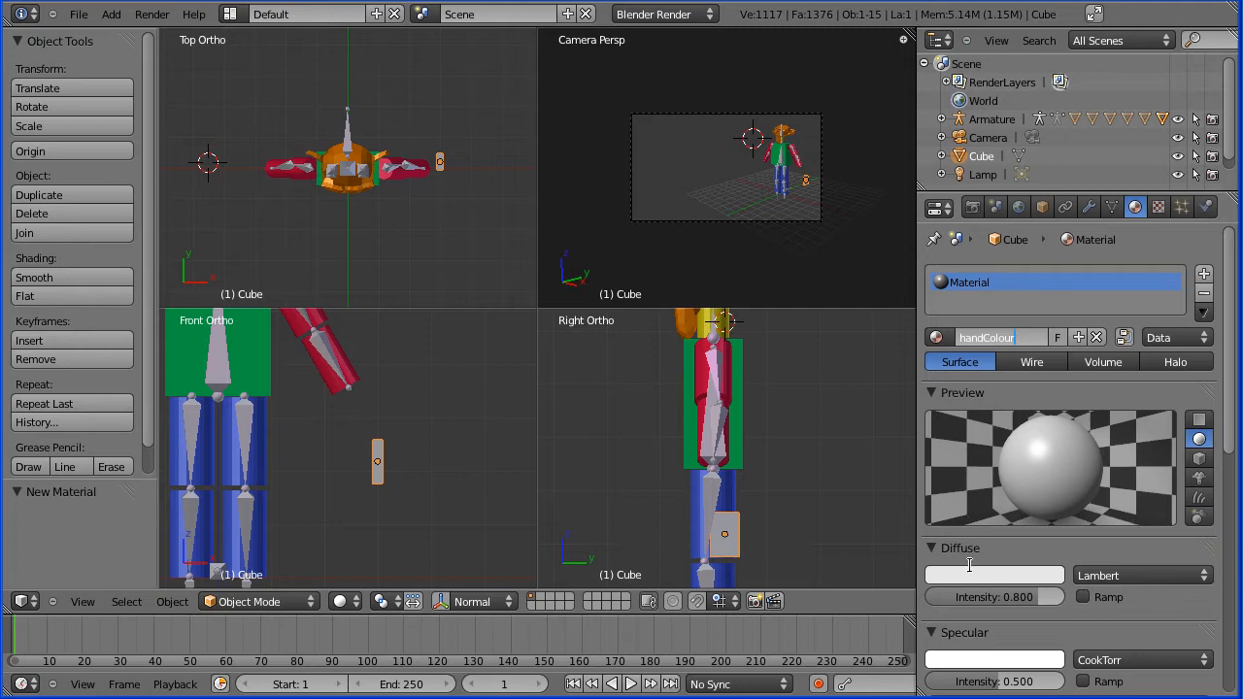
{"action": "left_click", "coordinate": [993, 574]}
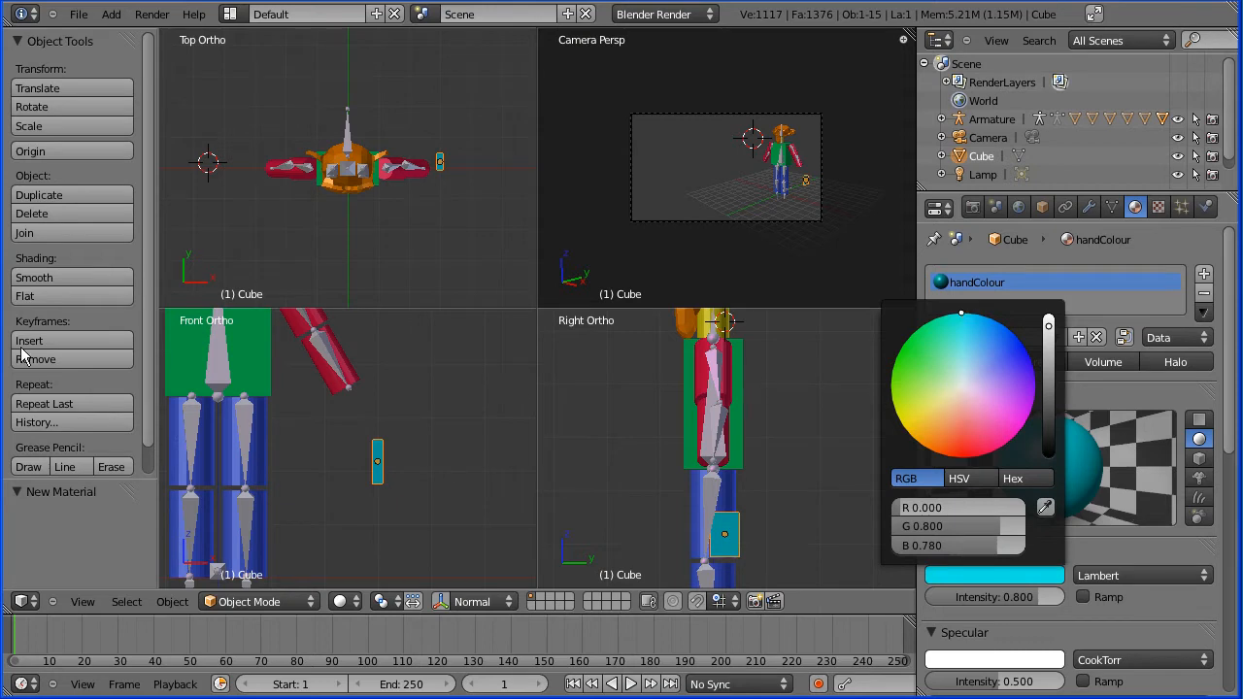
{"action": "mouse_move", "coordinate": [765, 500]}
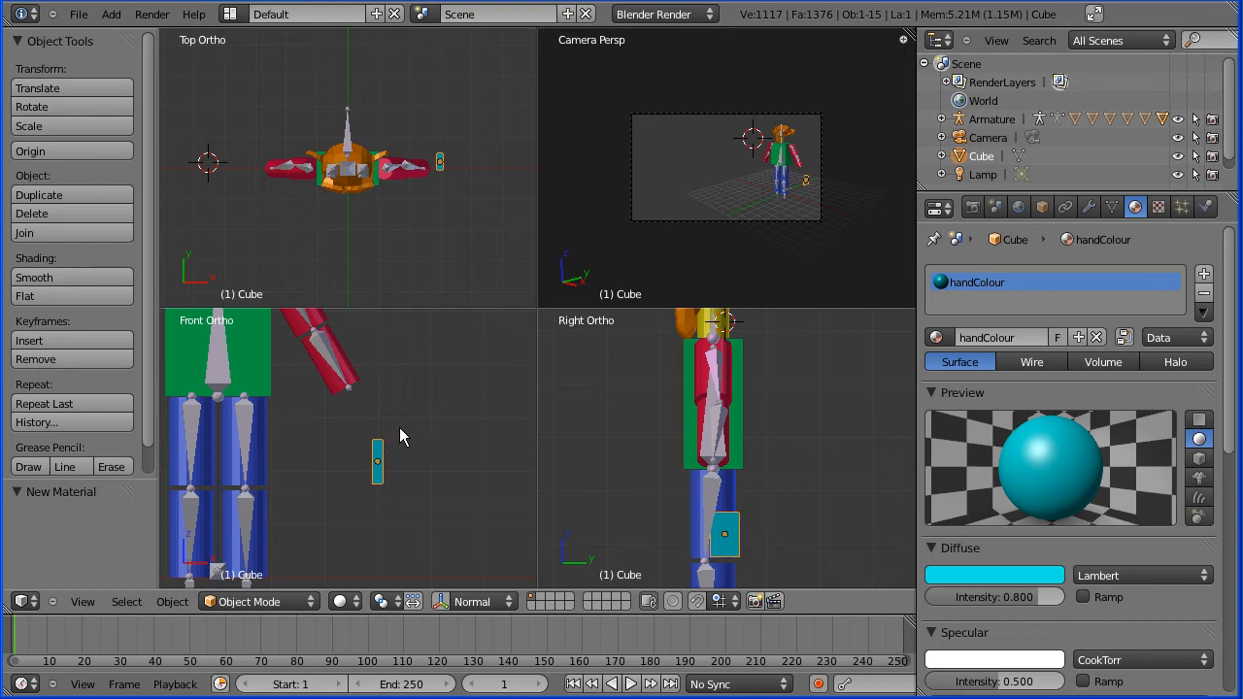
{"action": "mouse_move", "coordinate": [350, 457]}
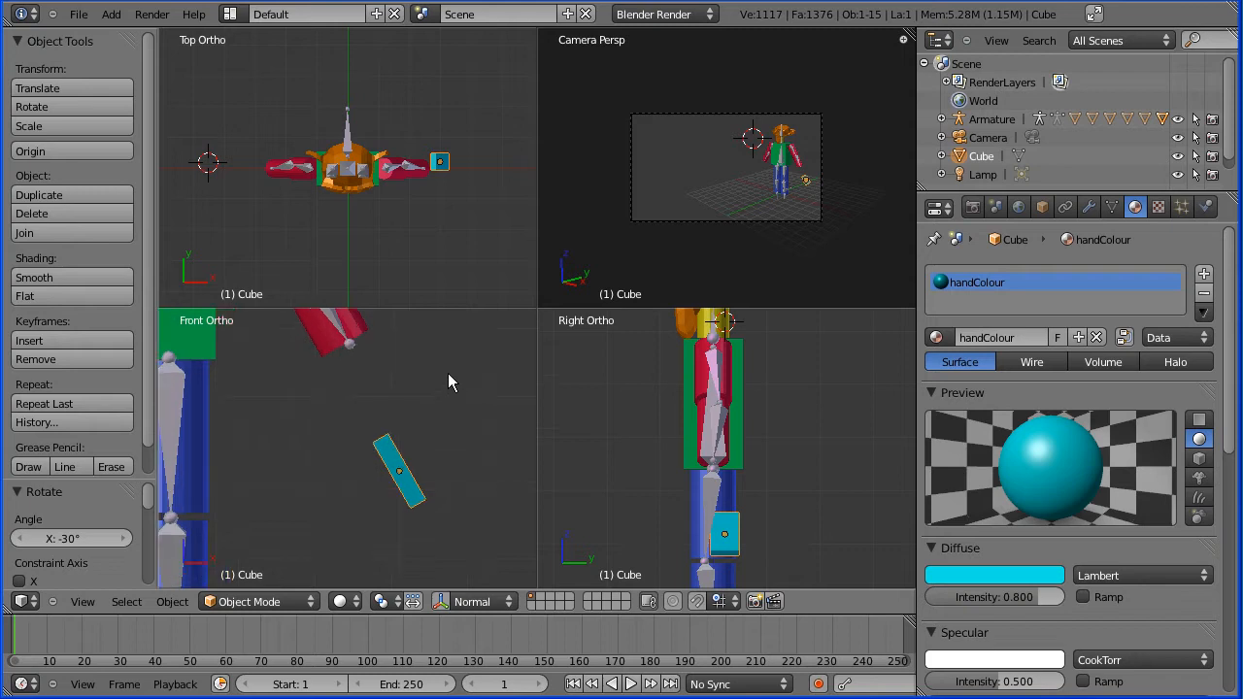
{"action": "mouse_move", "coordinate": [406, 485]}
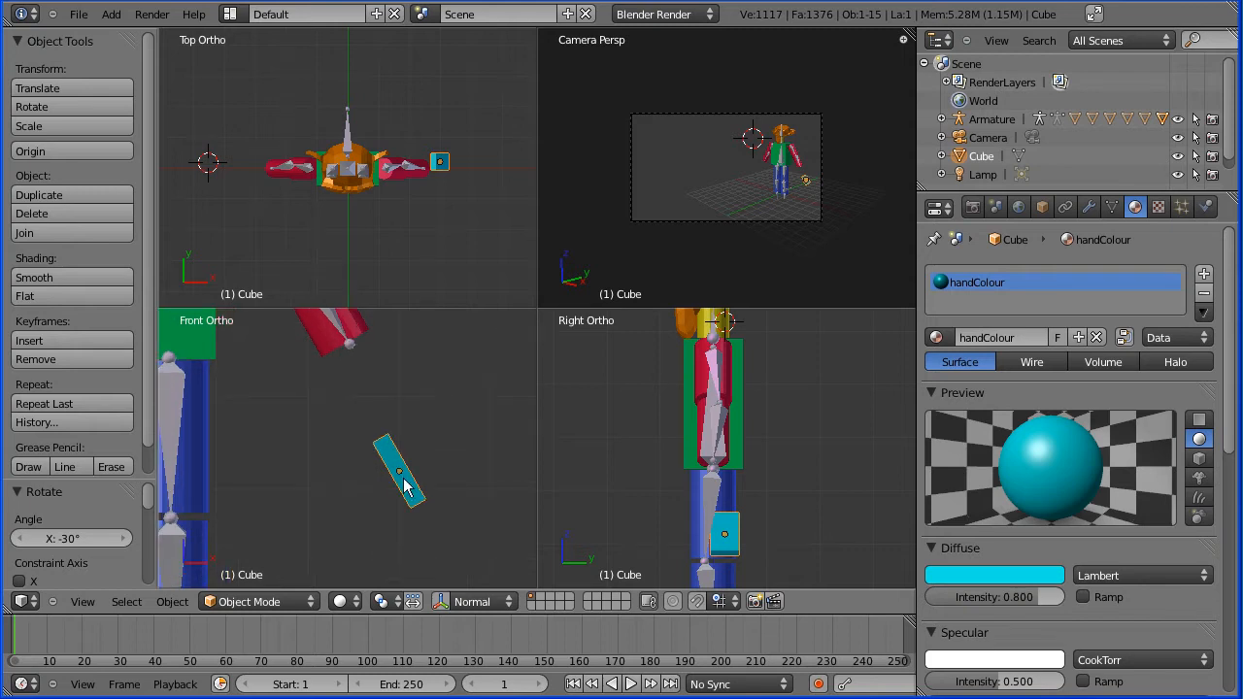
Rotate the hand block -30° on X and move it against the left forearm tip.
{"action": "left_click_drag", "start_coordinate": [403, 480], "coordinate": [403, 432]}
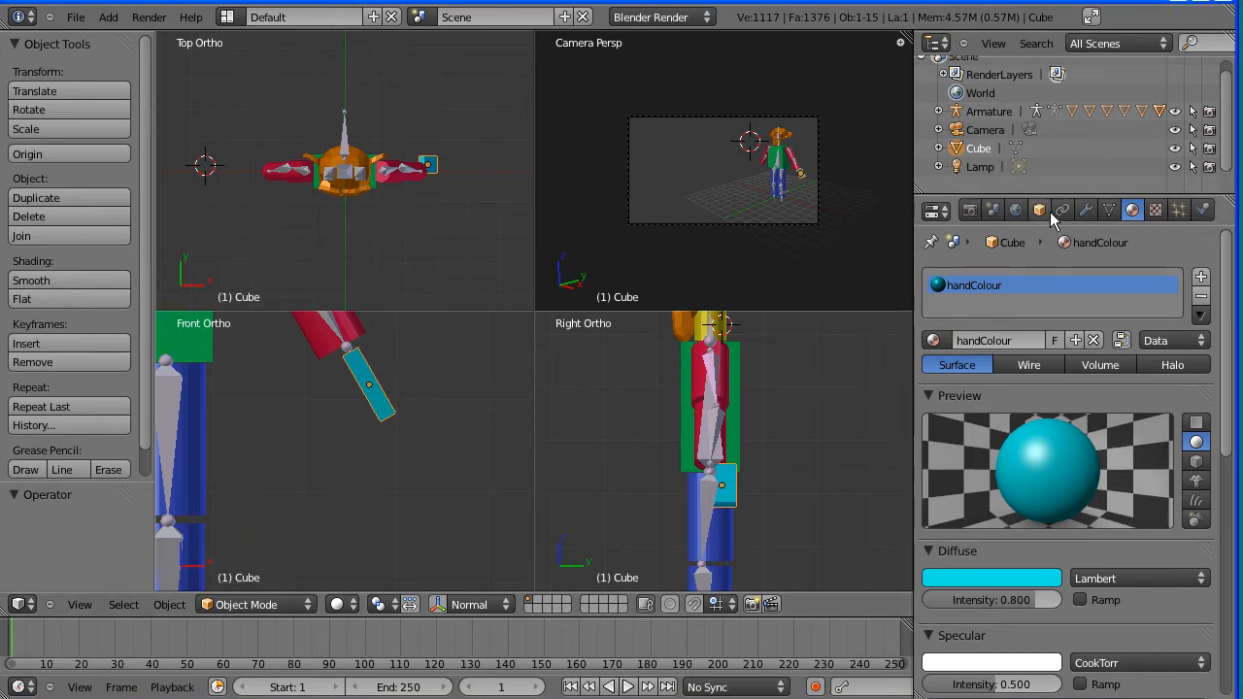
Rename the Cube object to hand_L and set its Location Y to 0.
{"action": "left_click", "coordinate": [1038, 210]}
{"action": "type", "text": "h"}
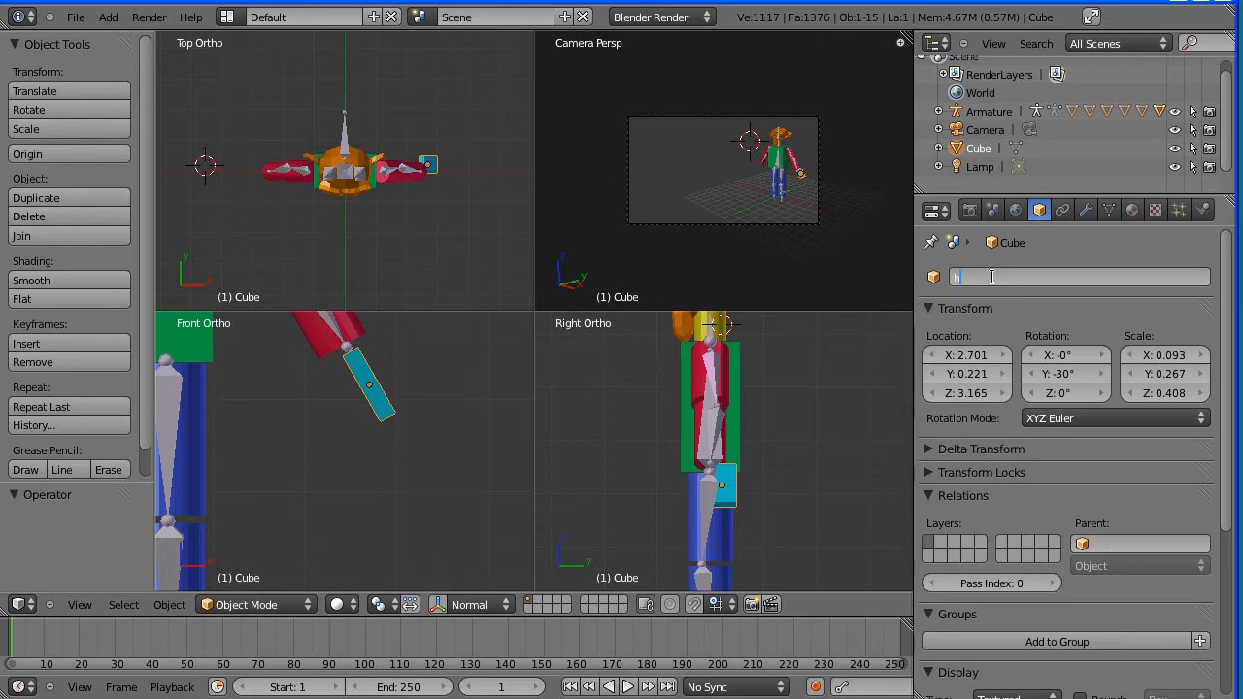
{"action": "type", "text": "and L"}
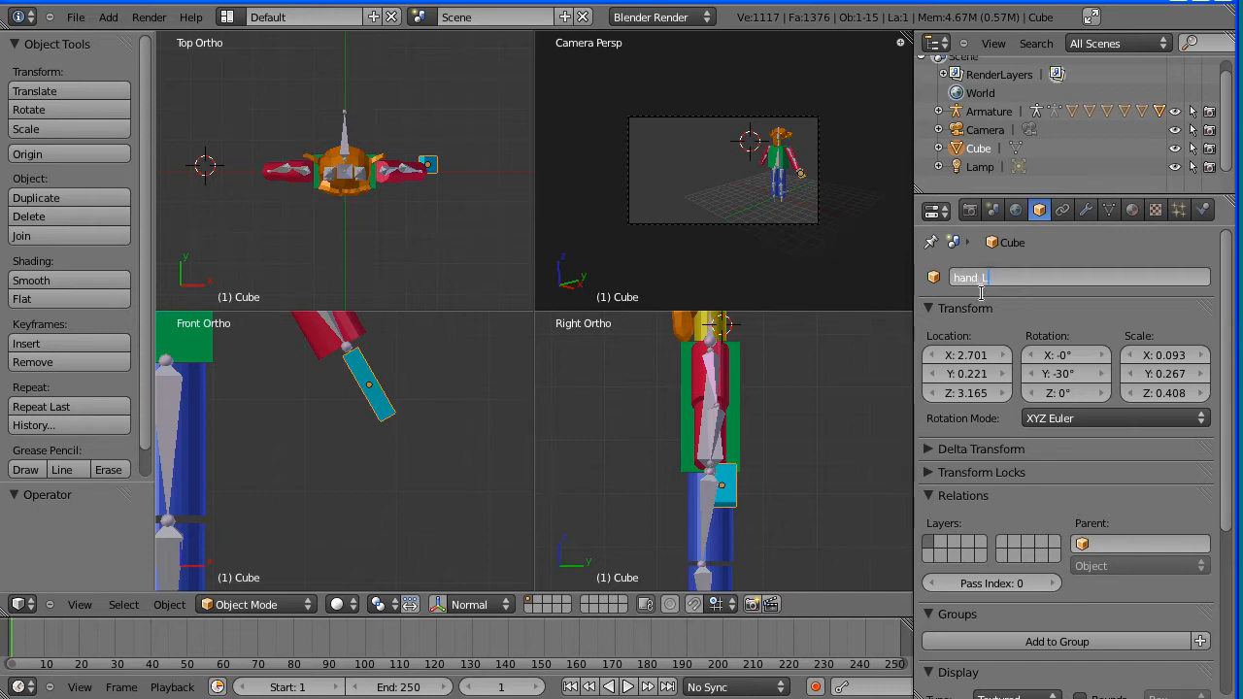
{"action": "mouse_move", "coordinate": [156, 337]}
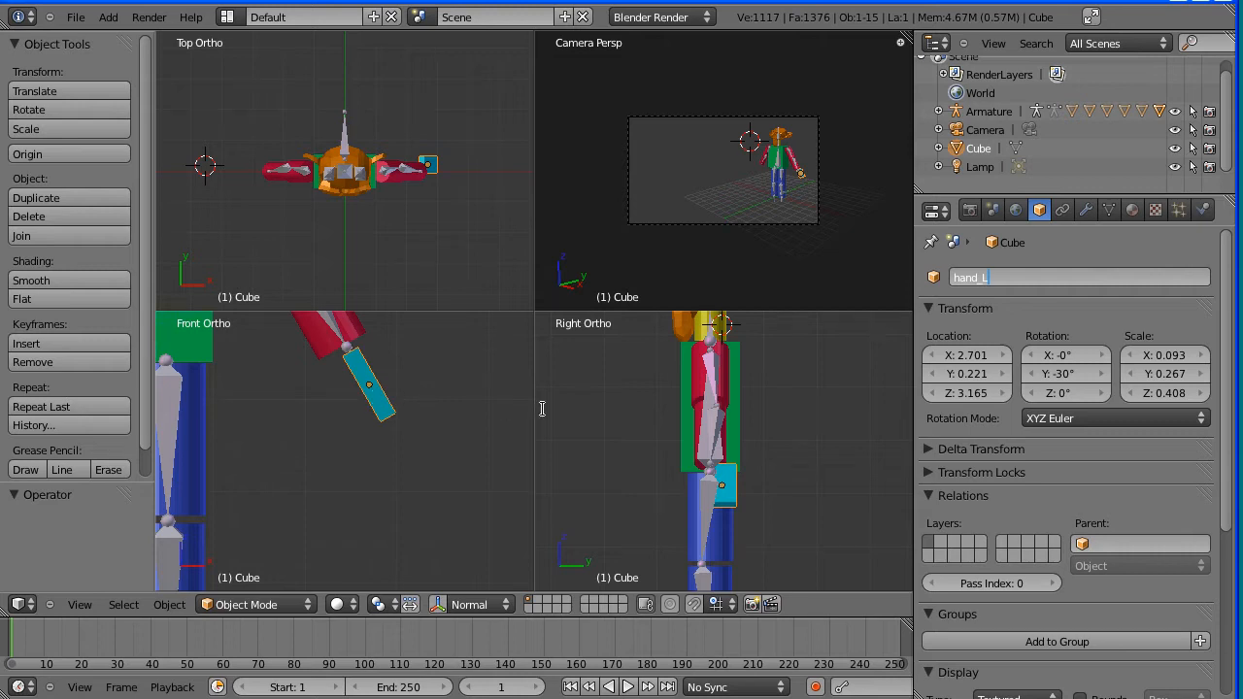
{"action": "mouse_move", "coordinate": [434, 167]}
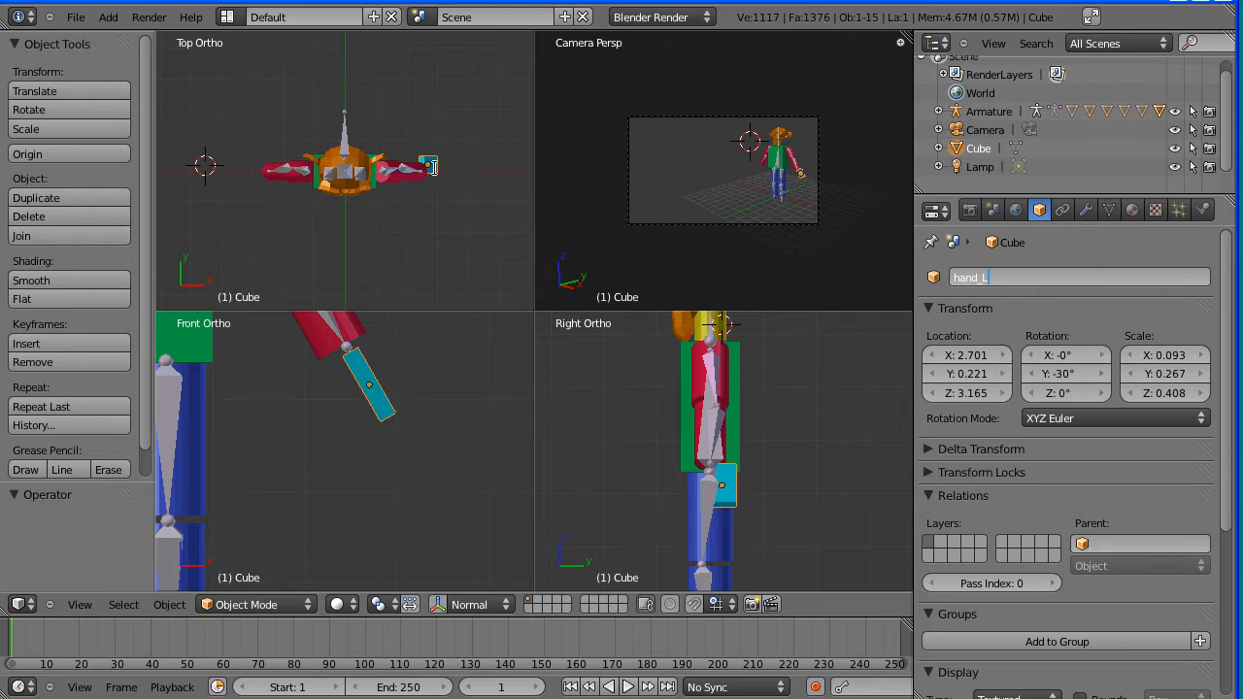
{"action": "mouse_move", "coordinate": [432, 161]}
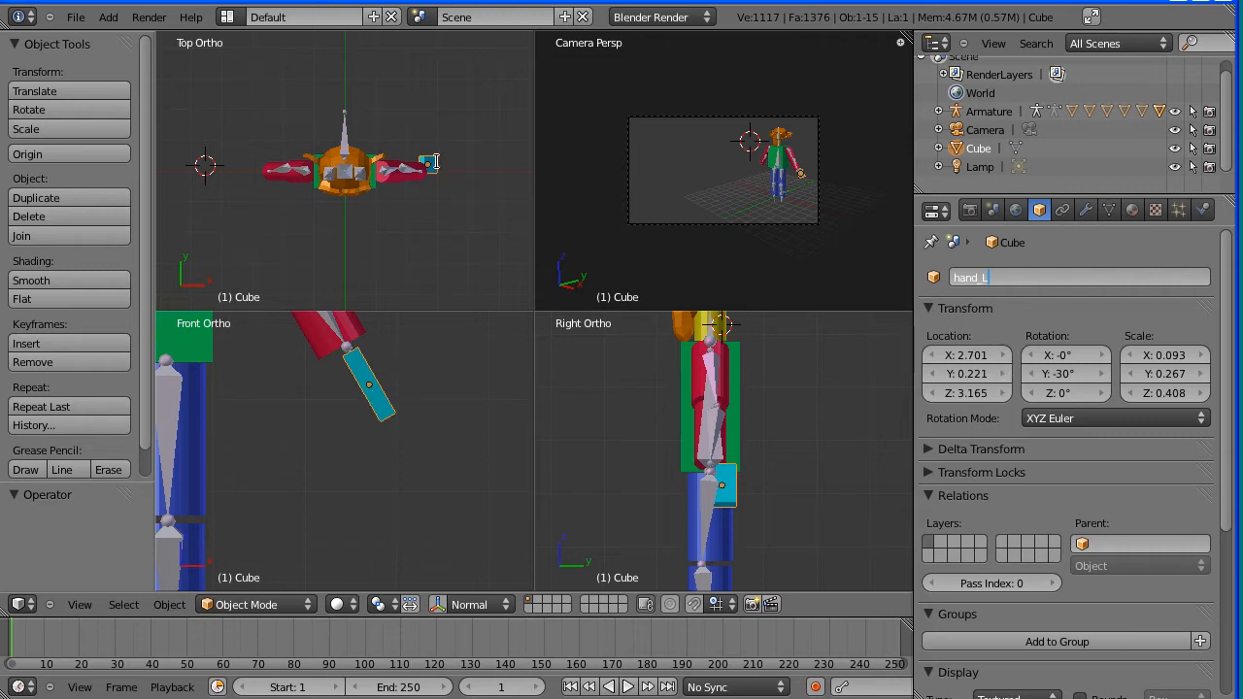
{"action": "mouse_move", "coordinate": [207, 174]}
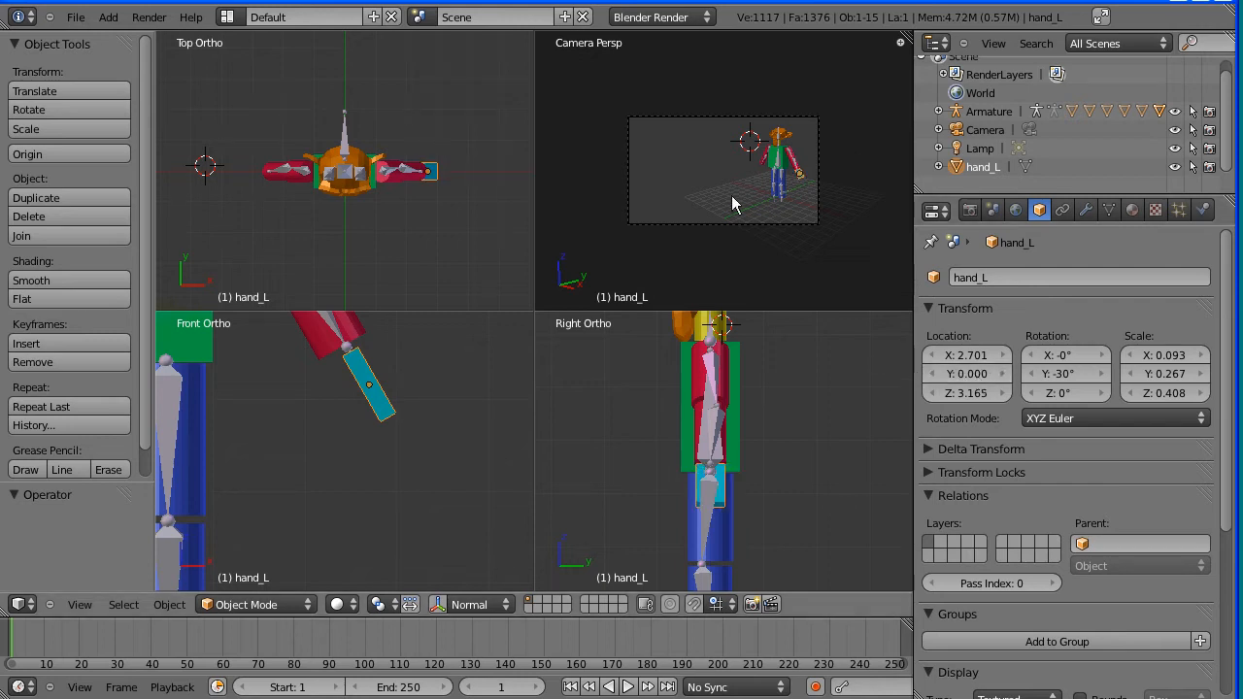
{"action": "mouse_move", "coordinate": [469, 64]}
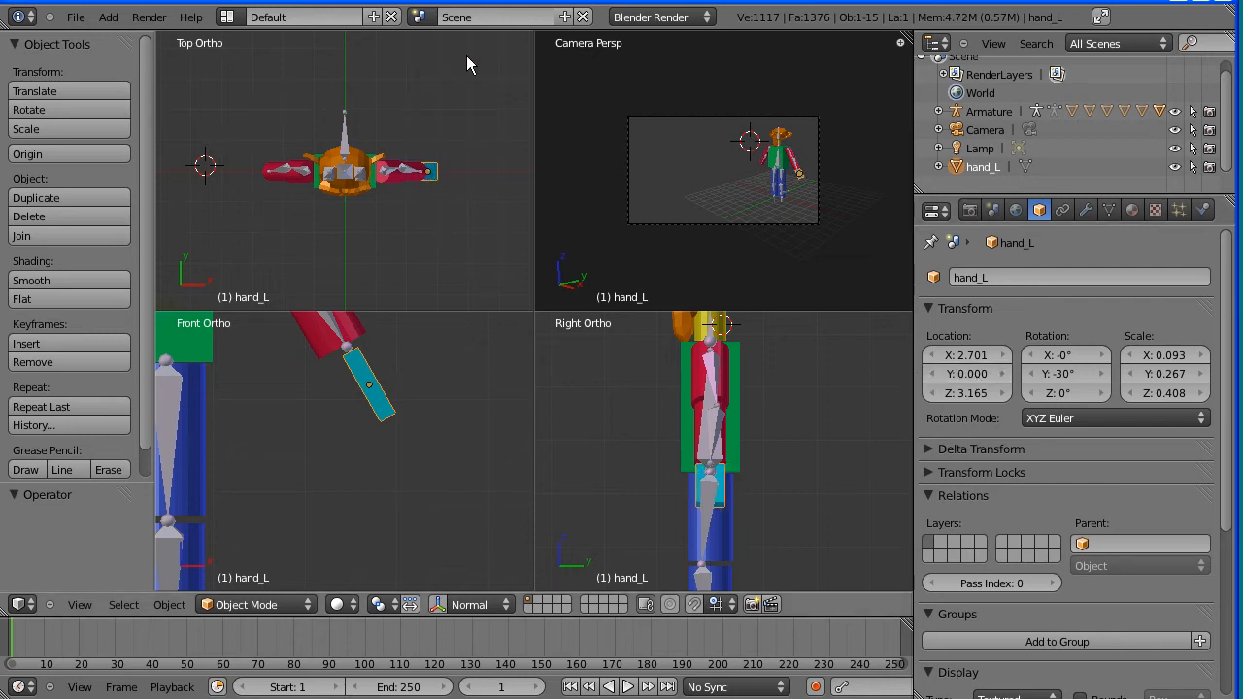
{"action": "mouse_move", "coordinate": [422, 128]}
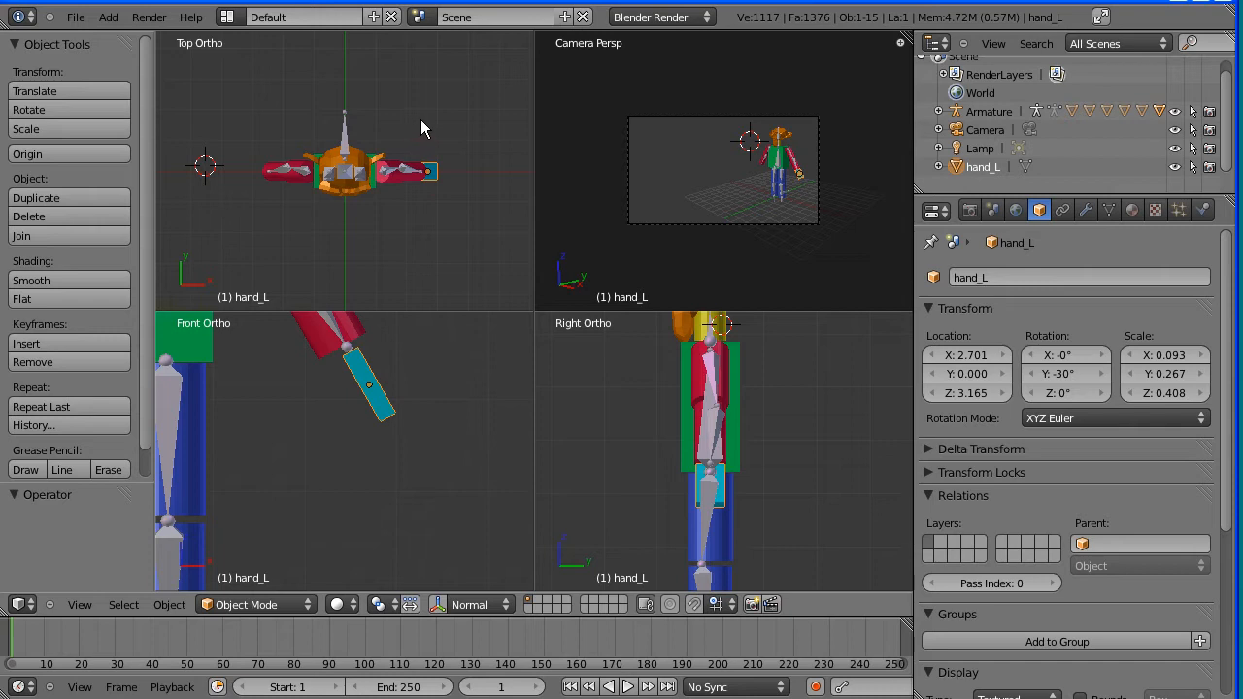
{"action": "mouse_move", "coordinate": [362, 254]}
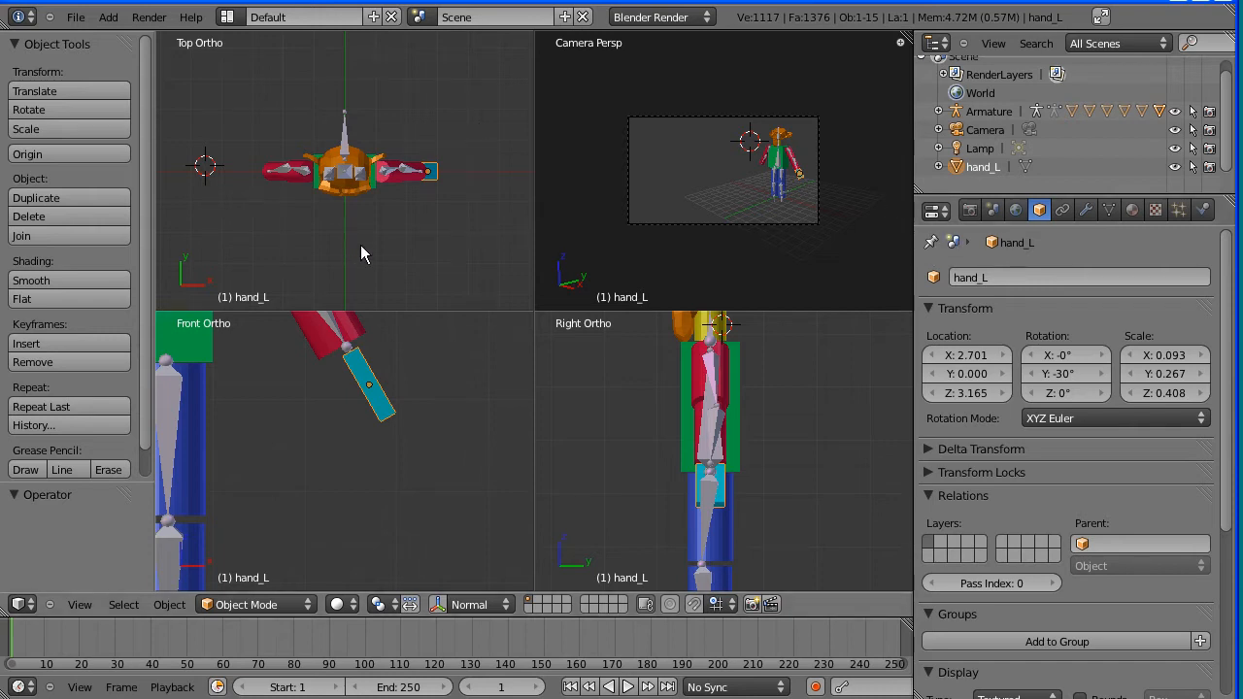
{"action": "mouse_move", "coordinate": [402, 259]}
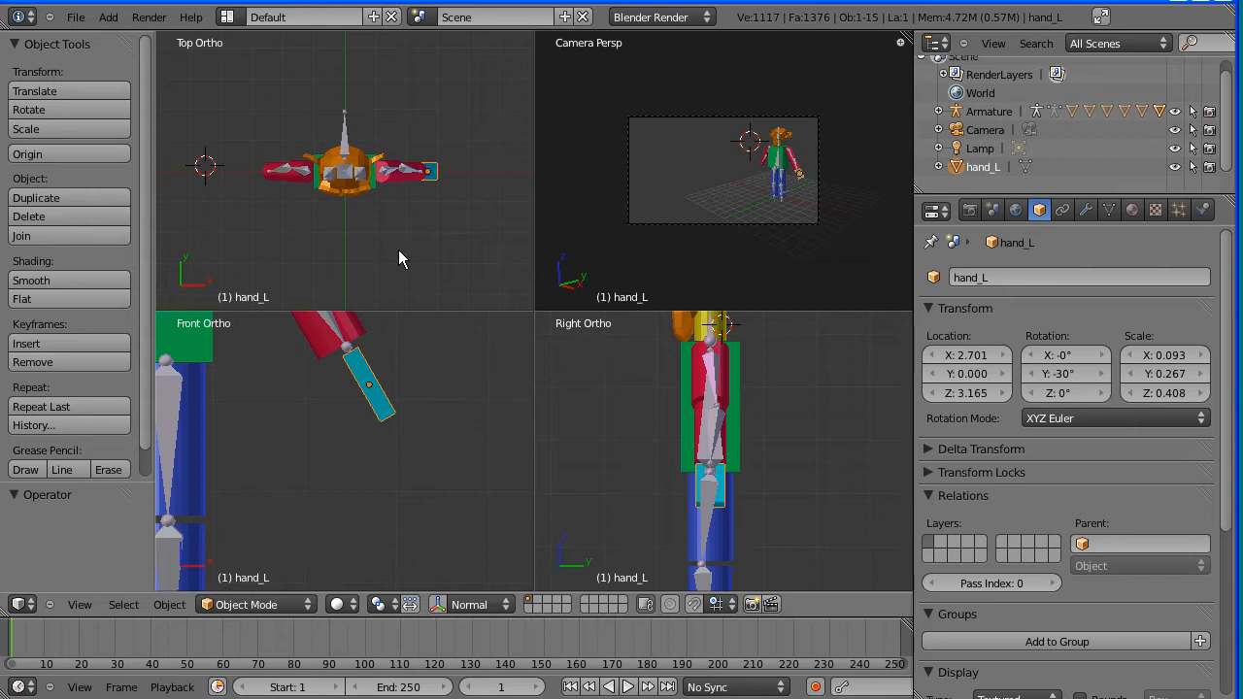
{"action": "mouse_move", "coordinate": [149, 243]}
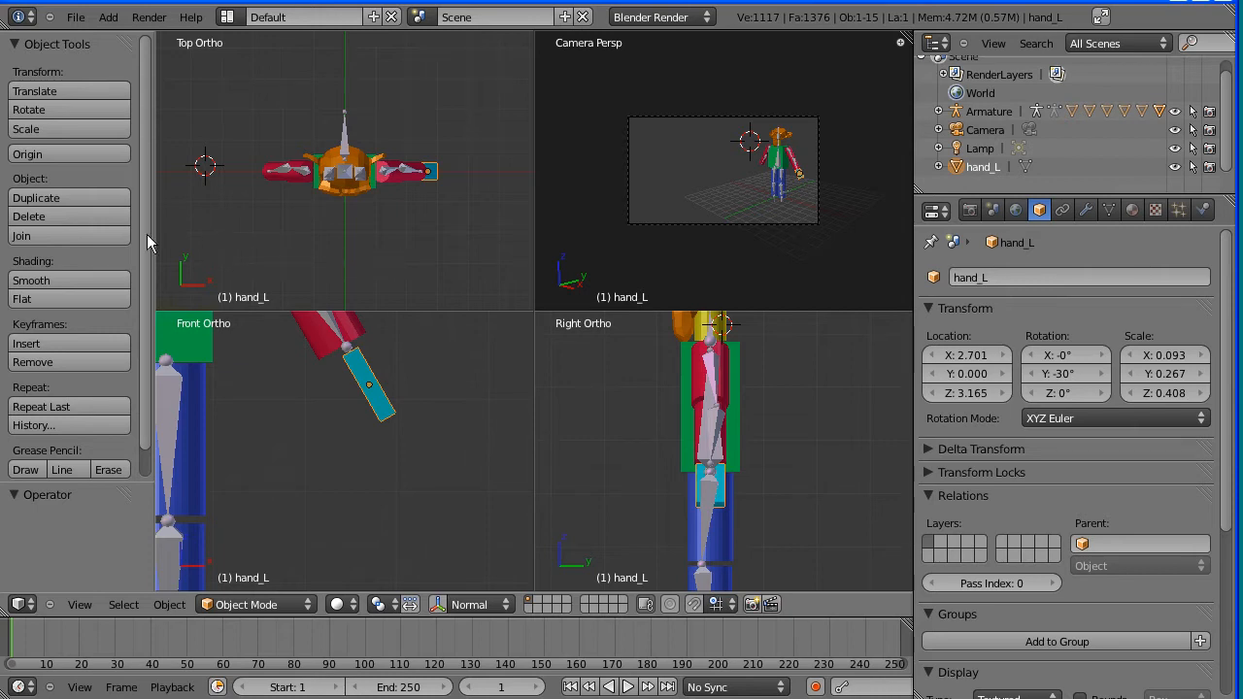
{"action": "mouse_move", "coordinate": [82, 198]}
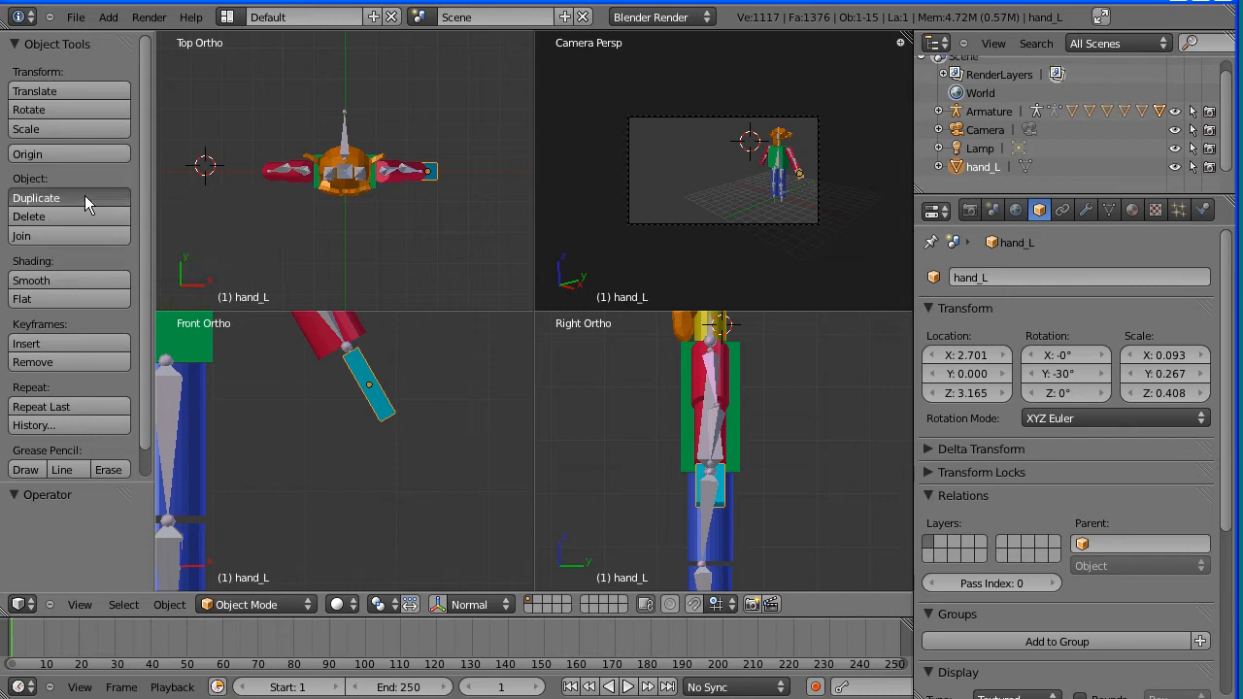
Duplicate hand_L from the Tool Shelf and rename hand_L.001 to hand_R.
{"action": "left_click", "coordinate": [36, 197]}
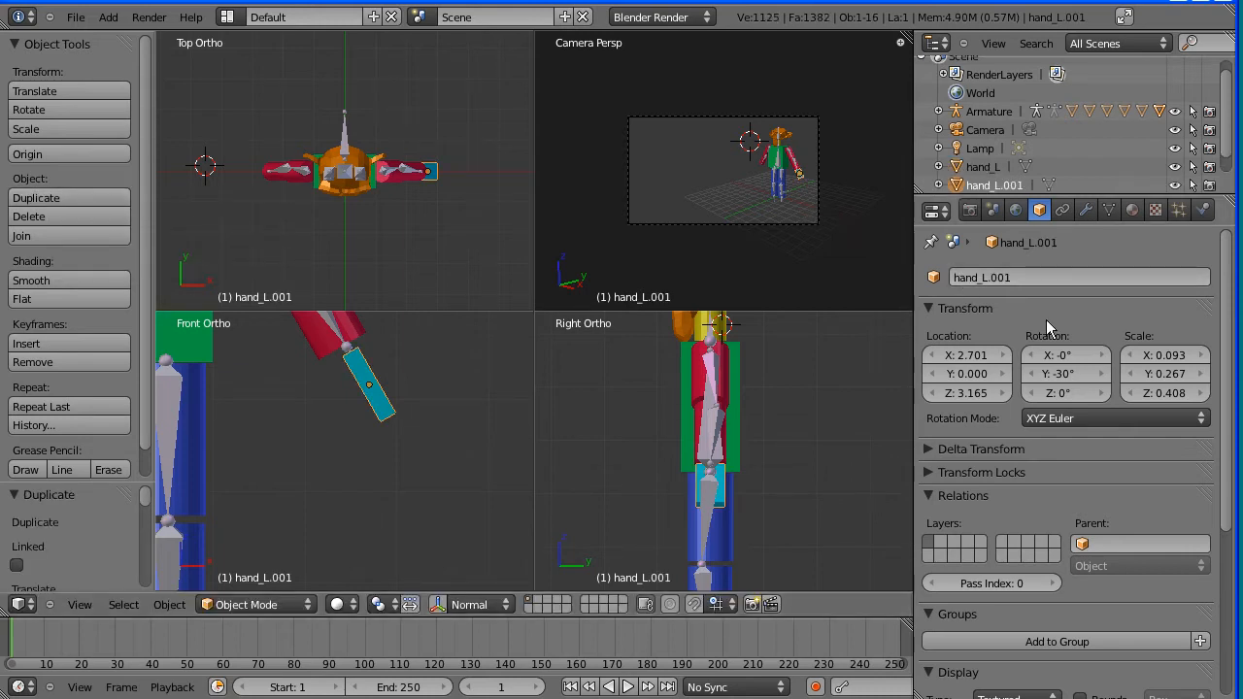
{"action": "left_click", "coordinate": [982, 277]}
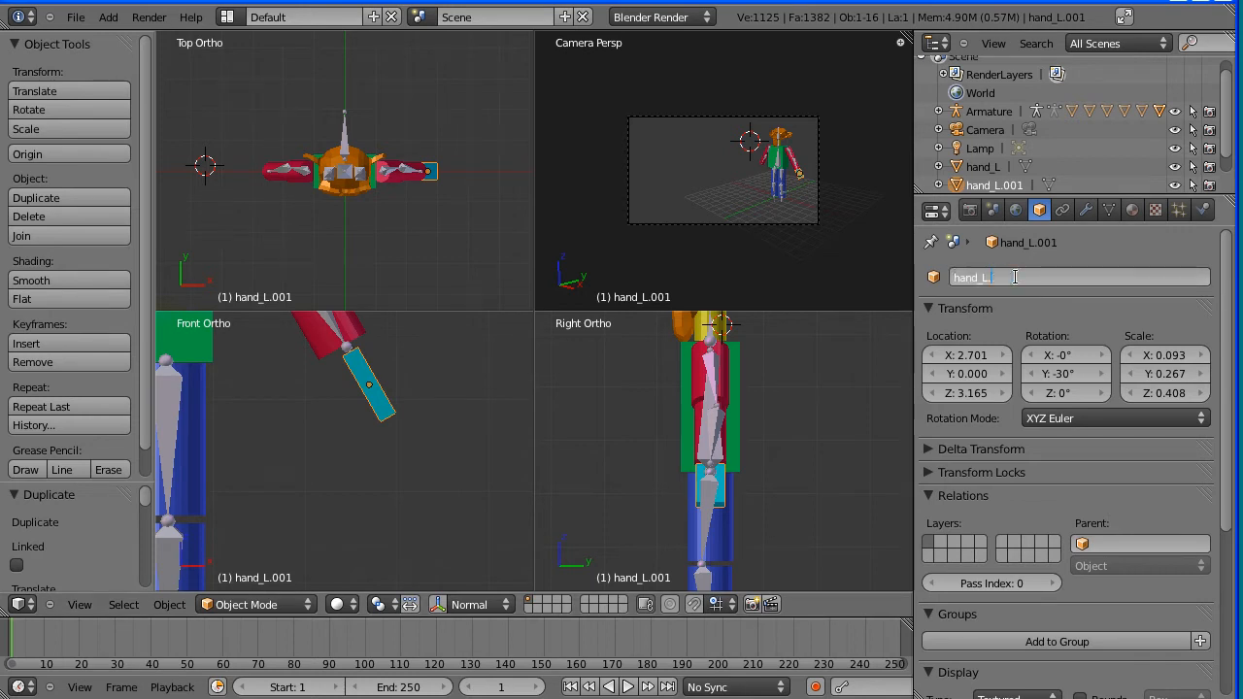
{"action": "key", "text": "BackSpace"}
{"action": "type", "text": "R"}
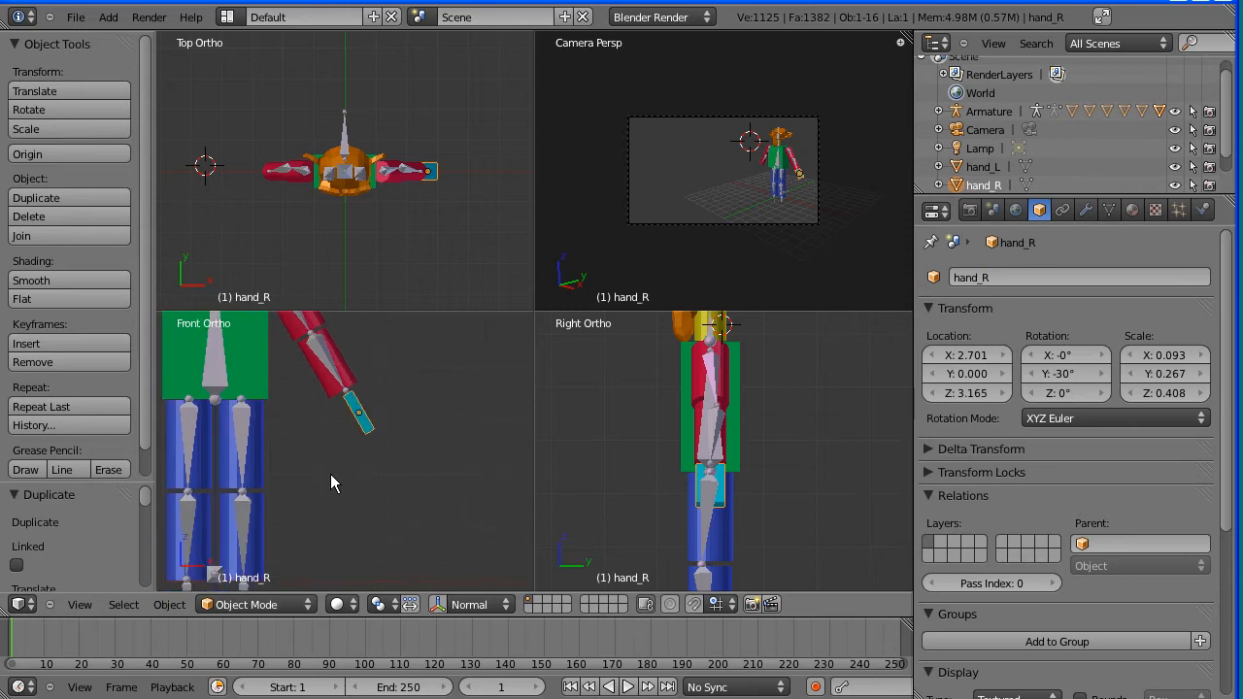
{"action": "mouse_move", "coordinate": [369, 512]}
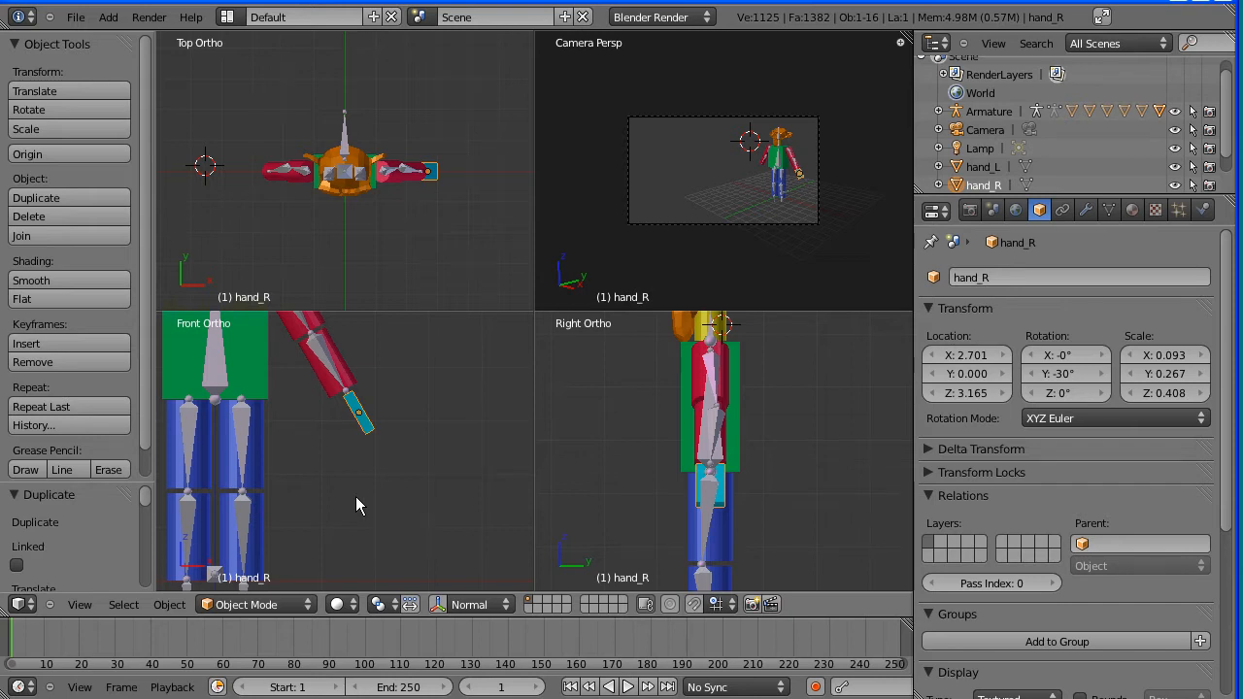
{"action": "mouse_move", "coordinate": [320, 485]}
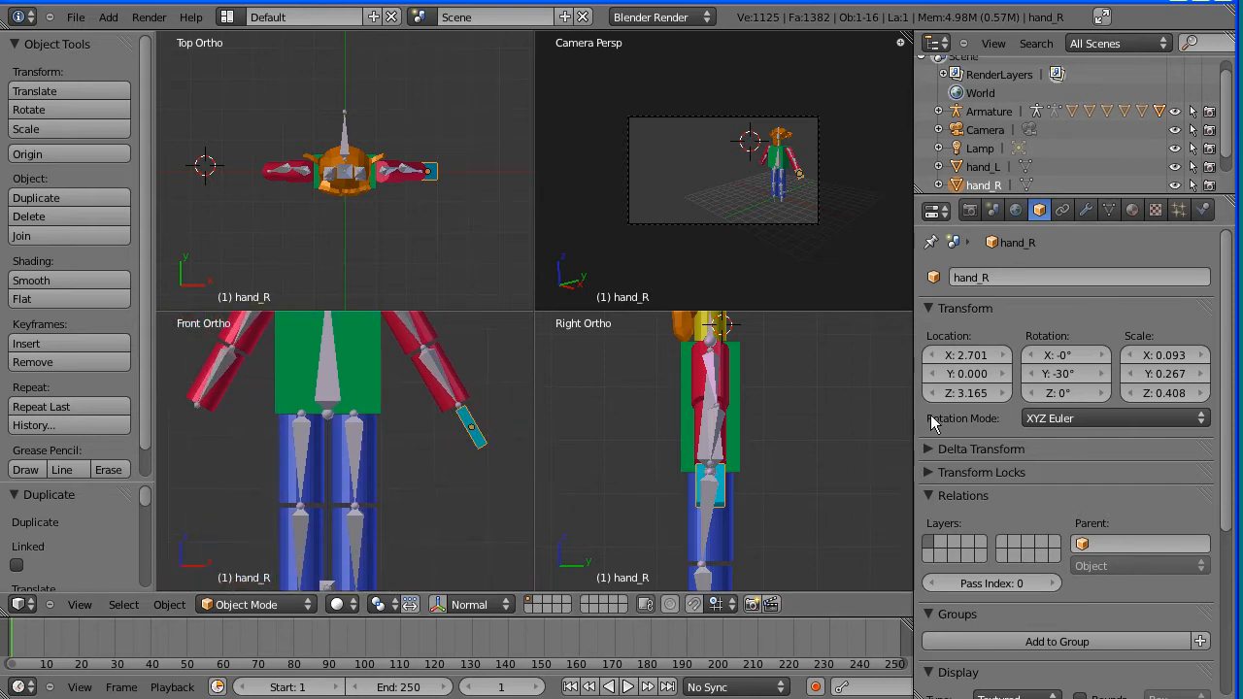
Set hand_R's Location X to -2.701 and Rotation Y to 30°, then select the armature.
{"action": "left_click", "coordinate": [966, 354]}
{"action": "type", "text": "-"}
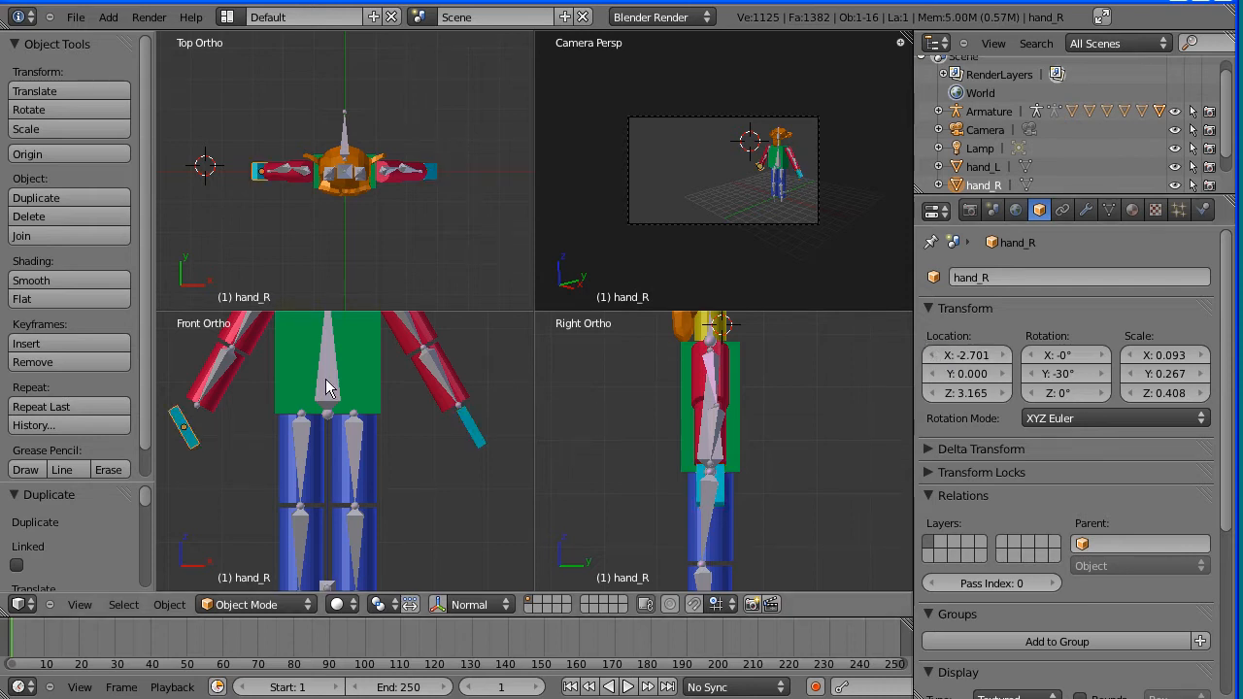
{"action": "mouse_move", "coordinate": [204, 425]}
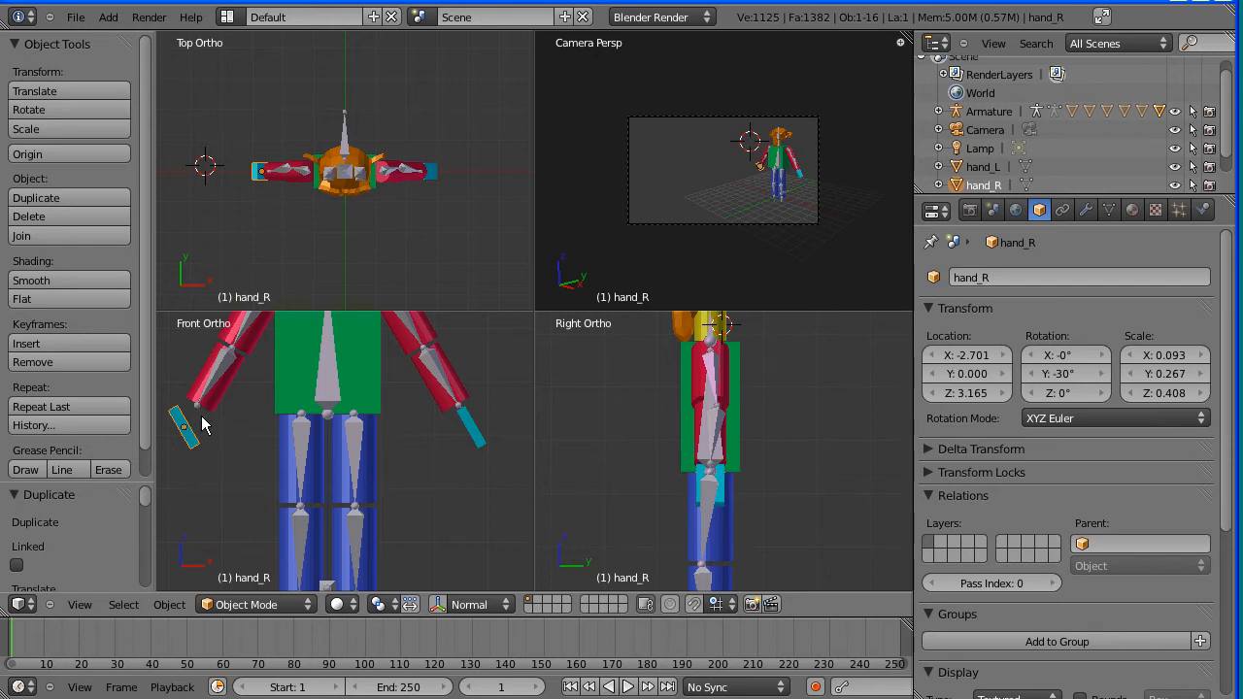
{"action": "mouse_move", "coordinate": [211, 417]}
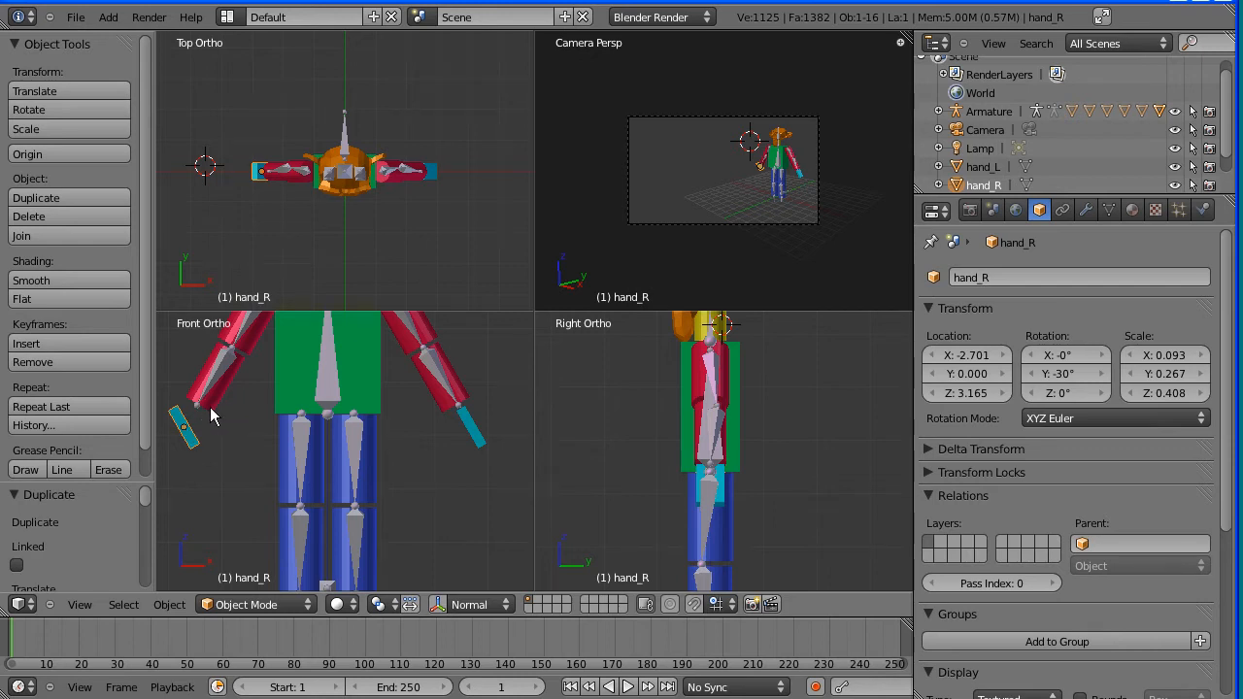
{"action": "mouse_move", "coordinate": [192, 425]}
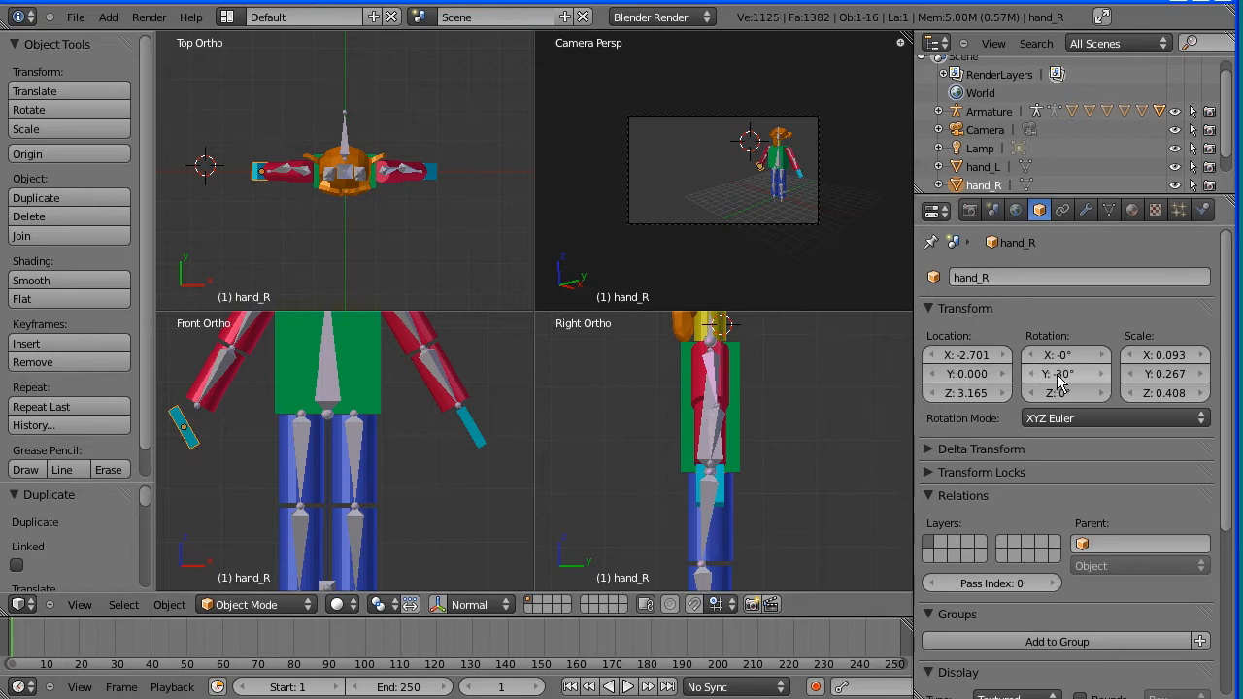
{"action": "left_click", "coordinate": [1065, 373]}
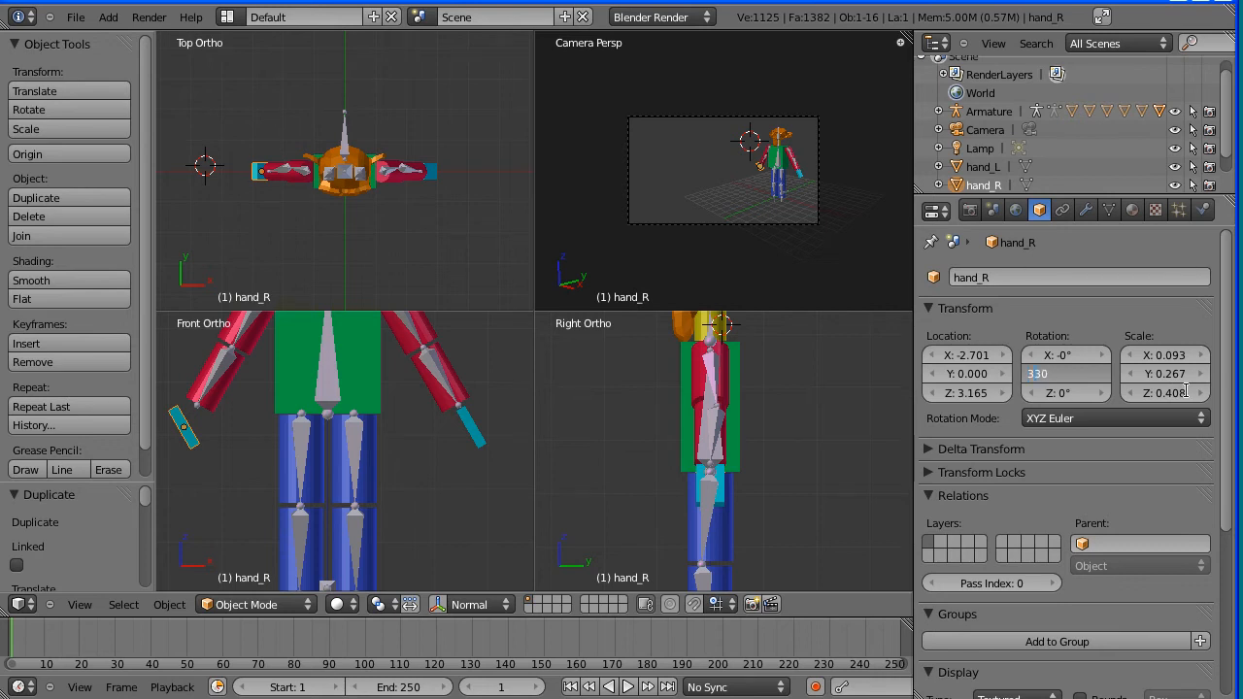
{"action": "type", "text": "30°"}
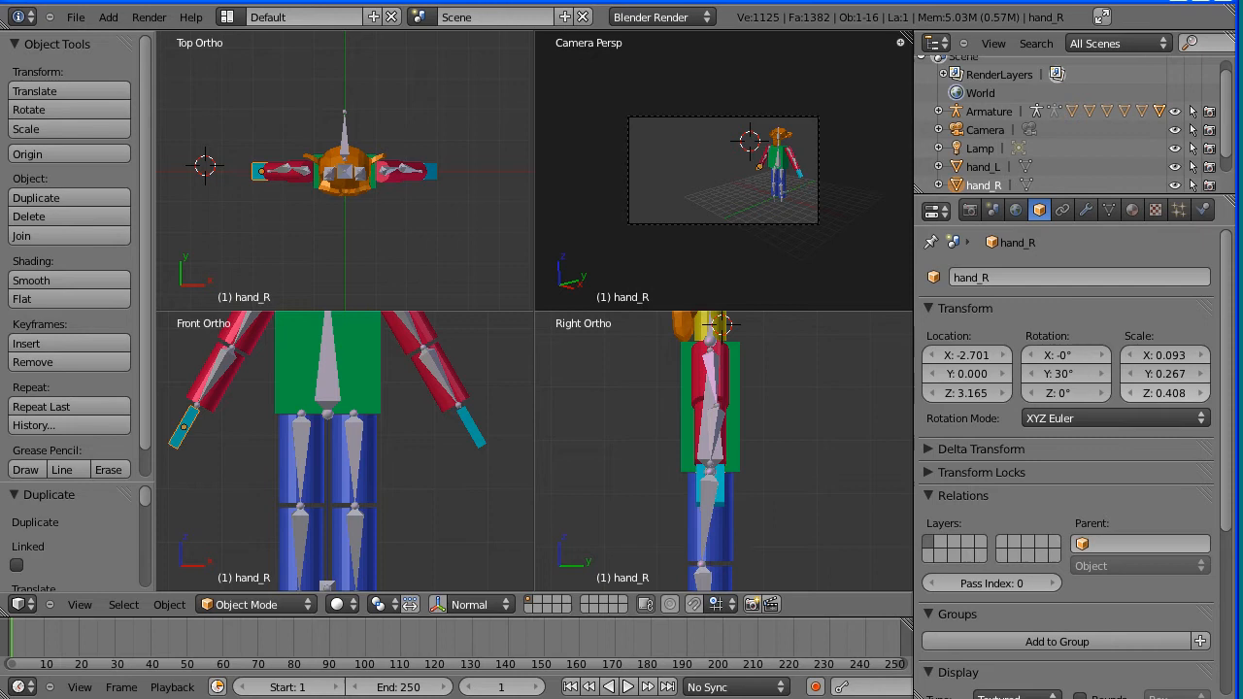
{"action": "mouse_move", "coordinate": [180, 434]}
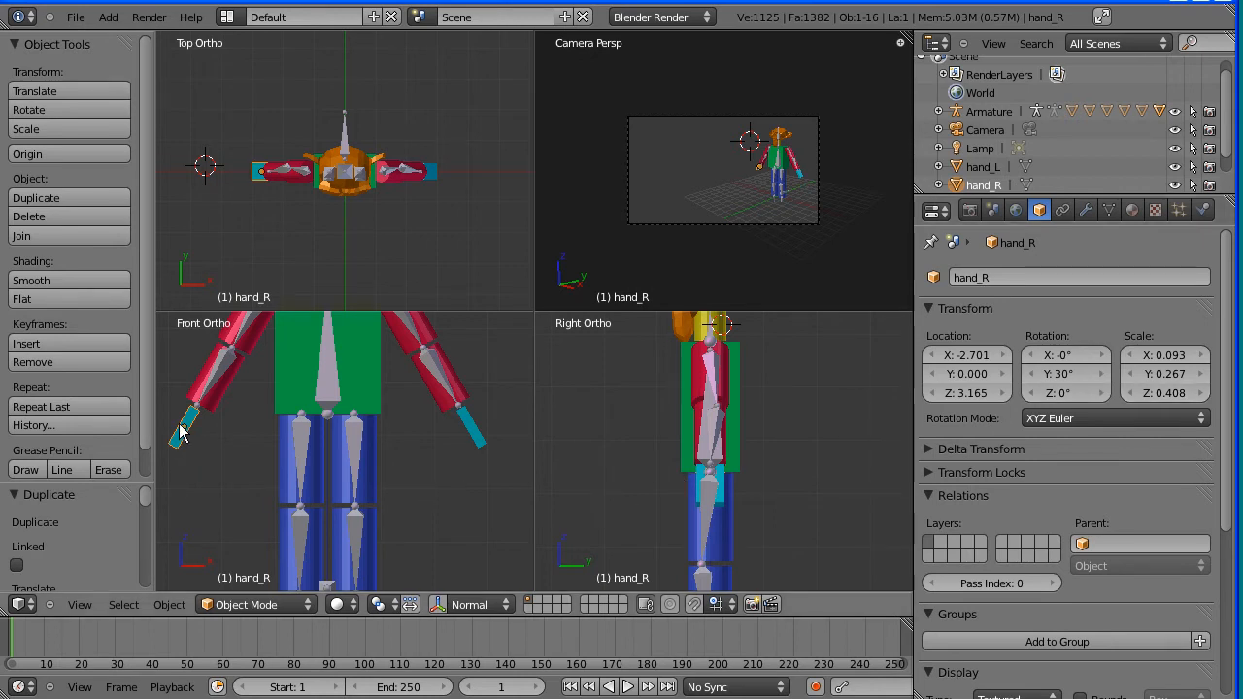
{"action": "mouse_move", "coordinate": [216, 369]}
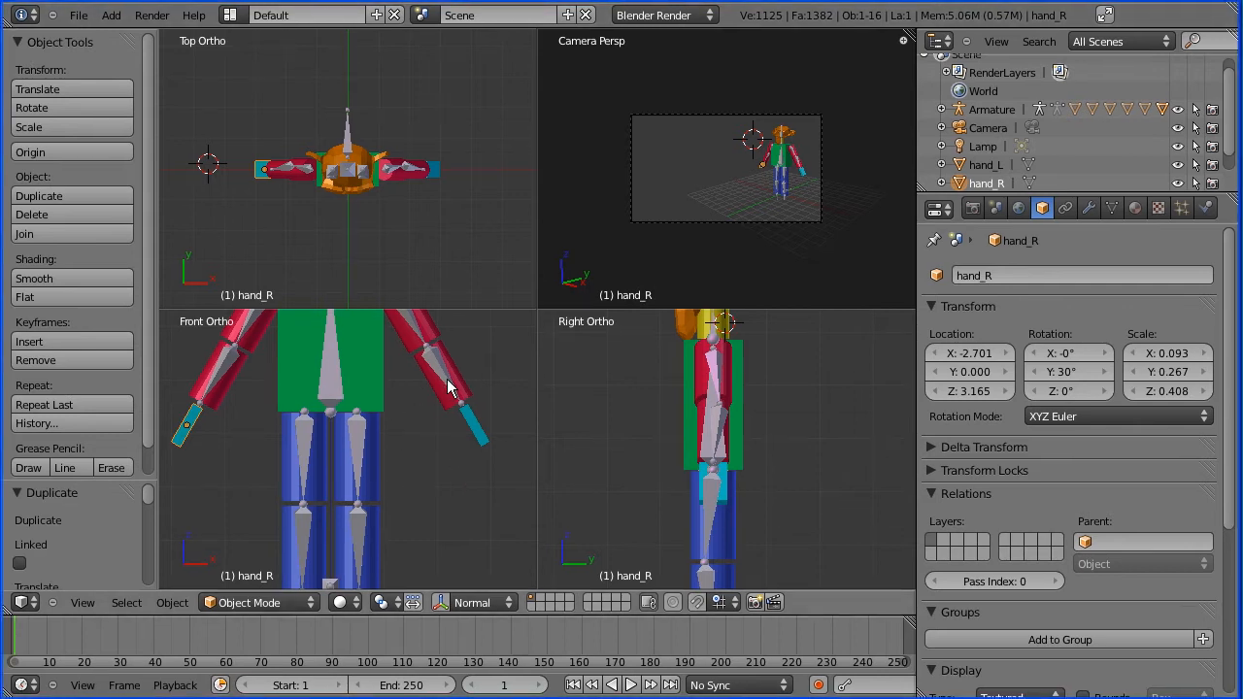
{"action": "left_click", "coordinate": [447, 378]}
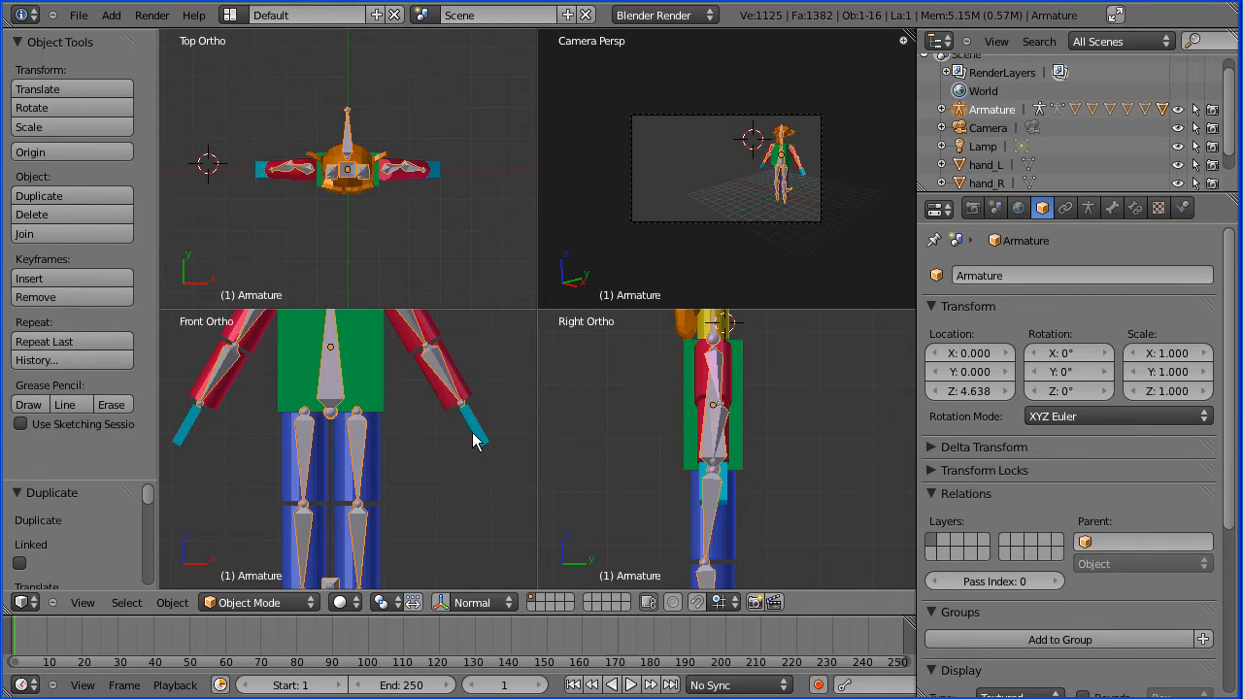
{"action": "mouse_move", "coordinate": [321, 432]}
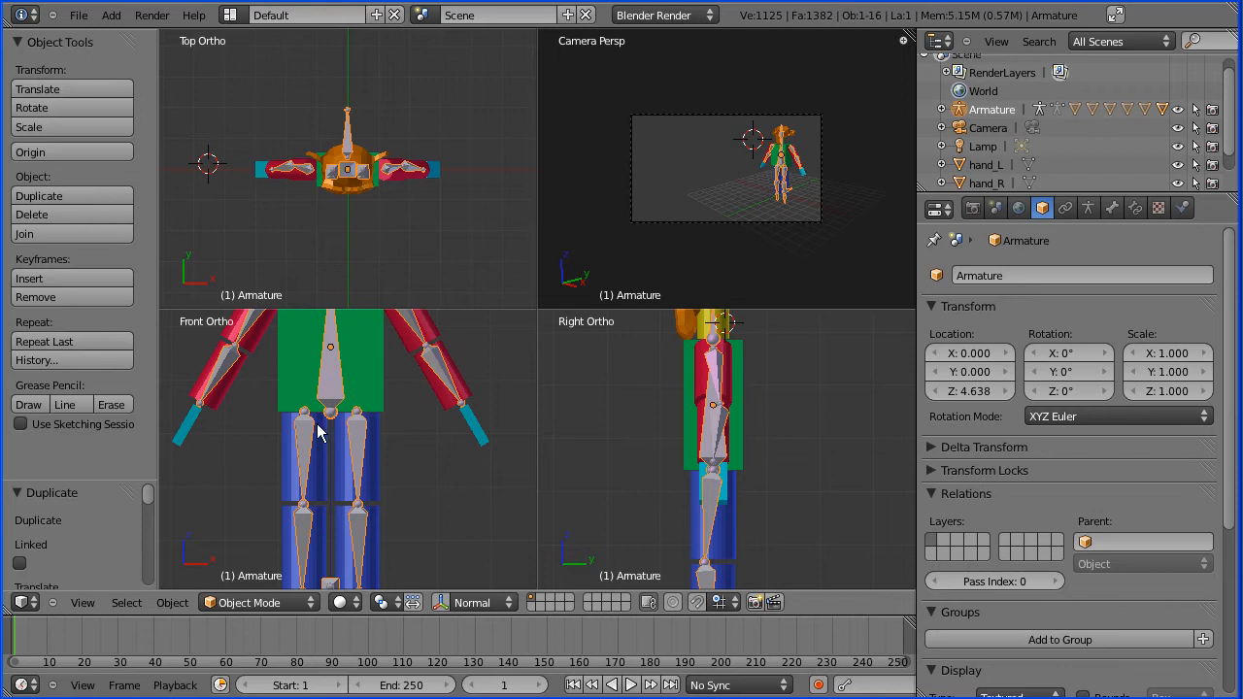
{"action": "mouse_move", "coordinate": [327, 592]}
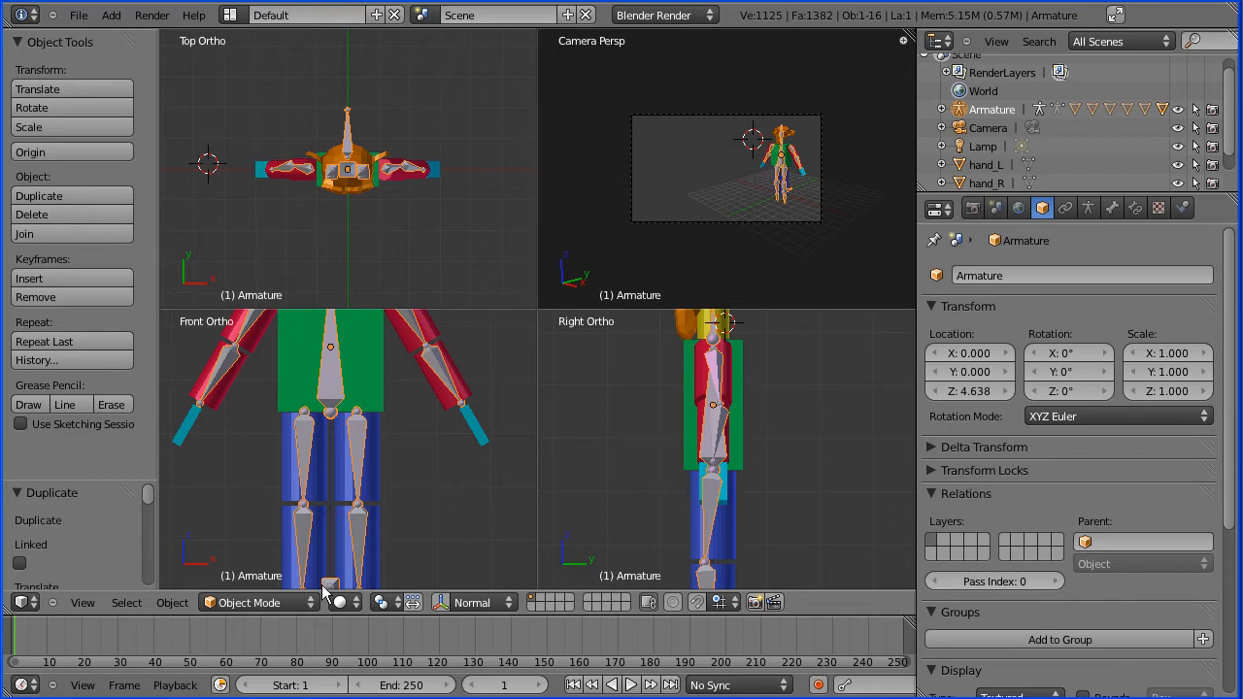
Switch the selected armature into Edit Mode from the header mode dropdown.
{"action": "left_click", "coordinate": [257, 602]}
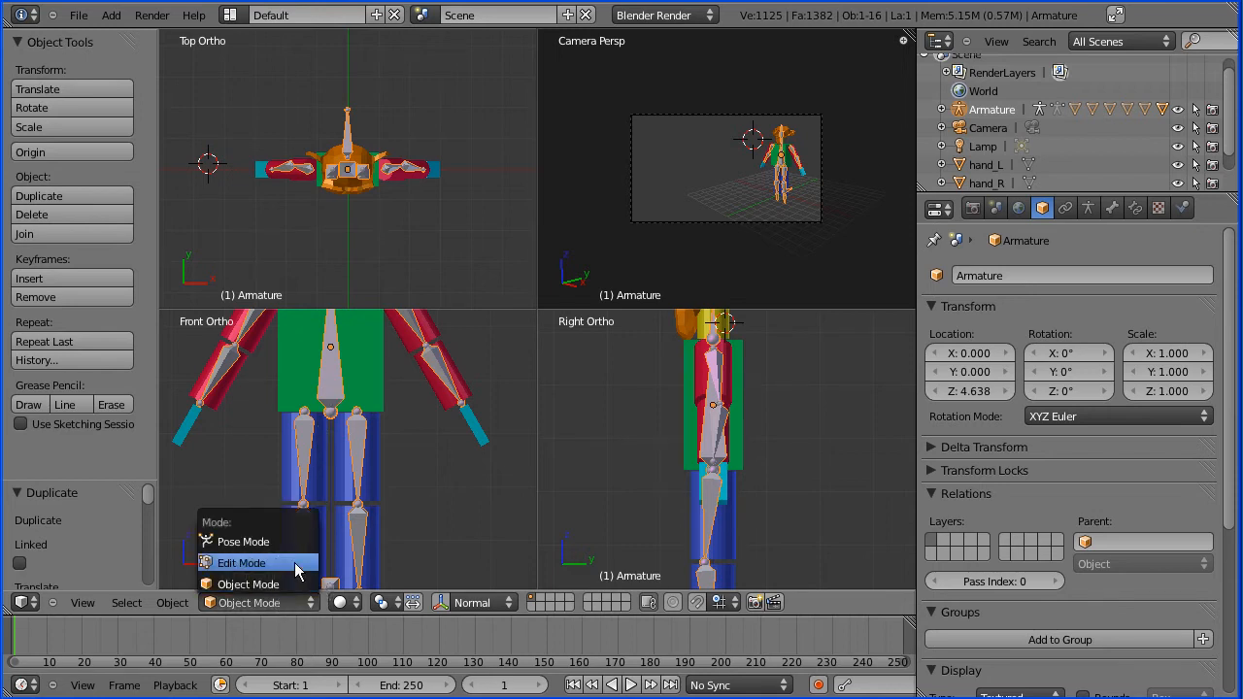
{"action": "left_click", "coordinate": [240, 563]}
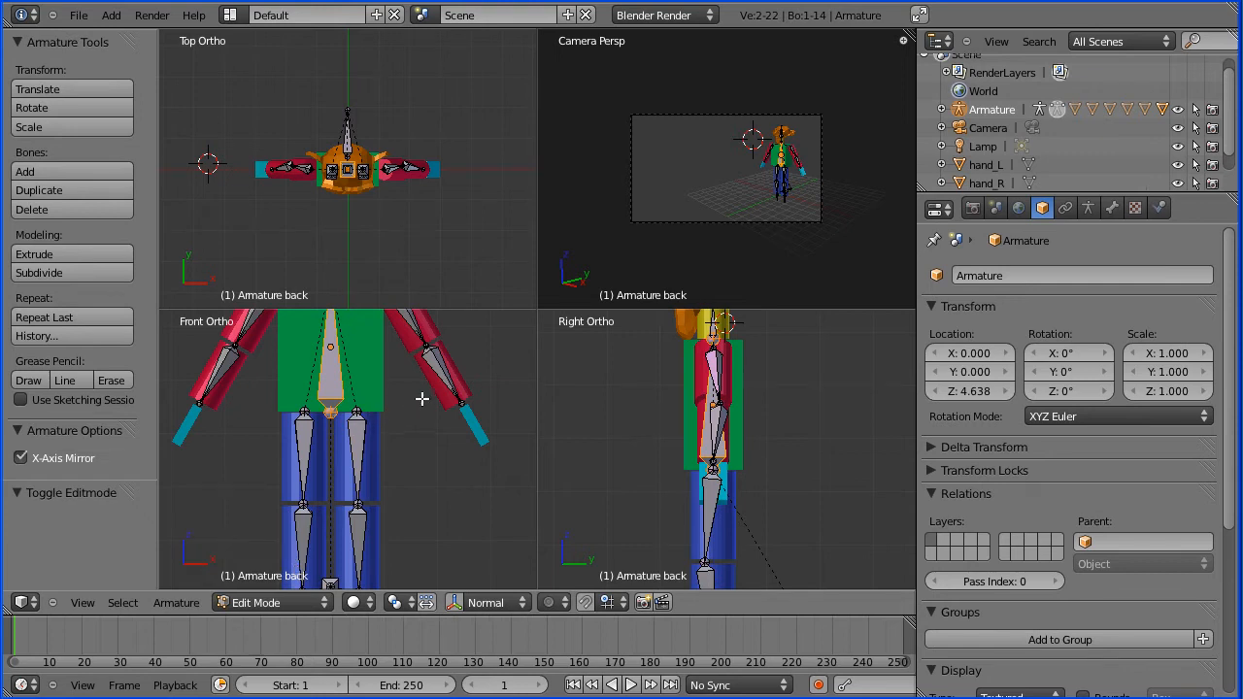
Extrude a mirrored hand bone, armLower_L.000, from the left forearm bone's tip.
{"action": "left_click", "coordinate": [456, 401]}
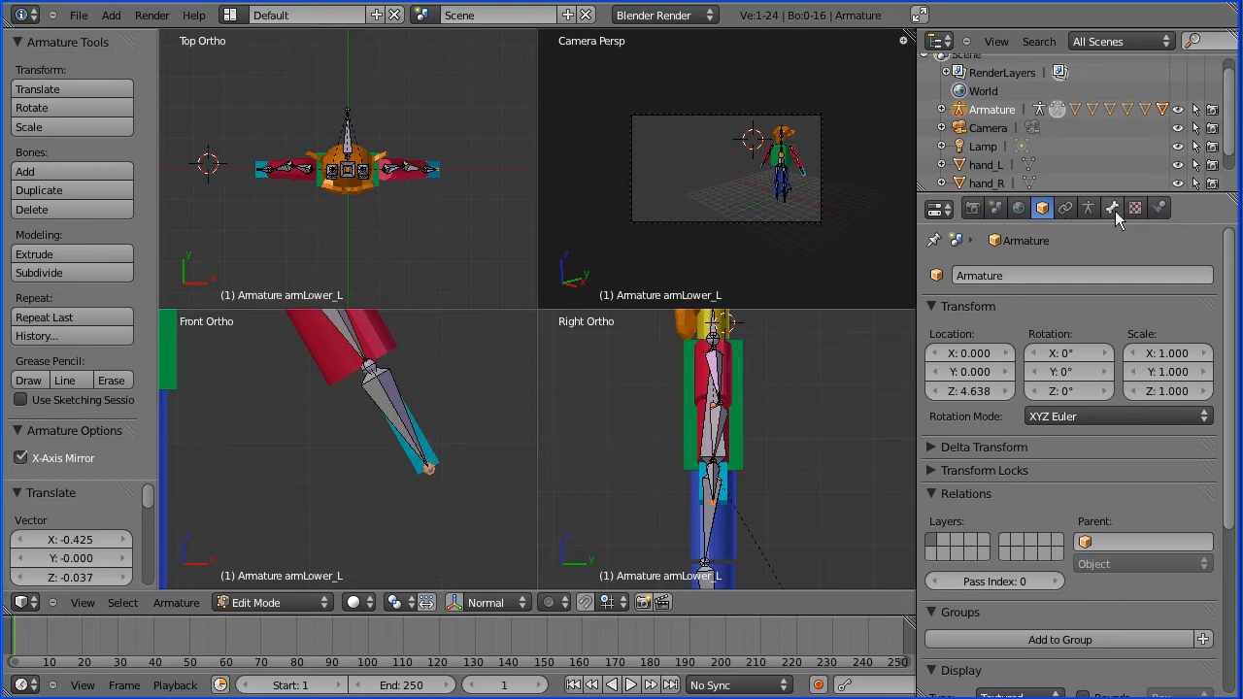
{"action": "left_click", "coordinate": [1111, 207]}
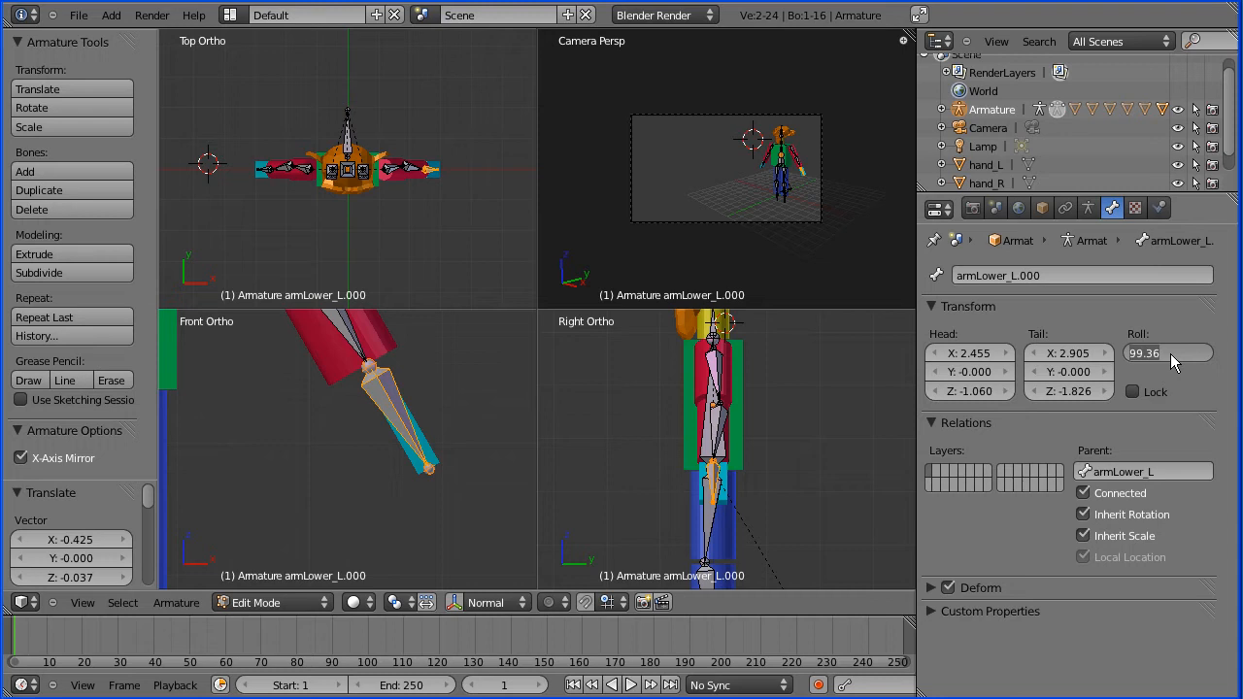
Change armLower_L.000's roll from 99.36° to 0° in the Bone Transform panel.
{"action": "left_click", "coordinate": [1165, 352]}
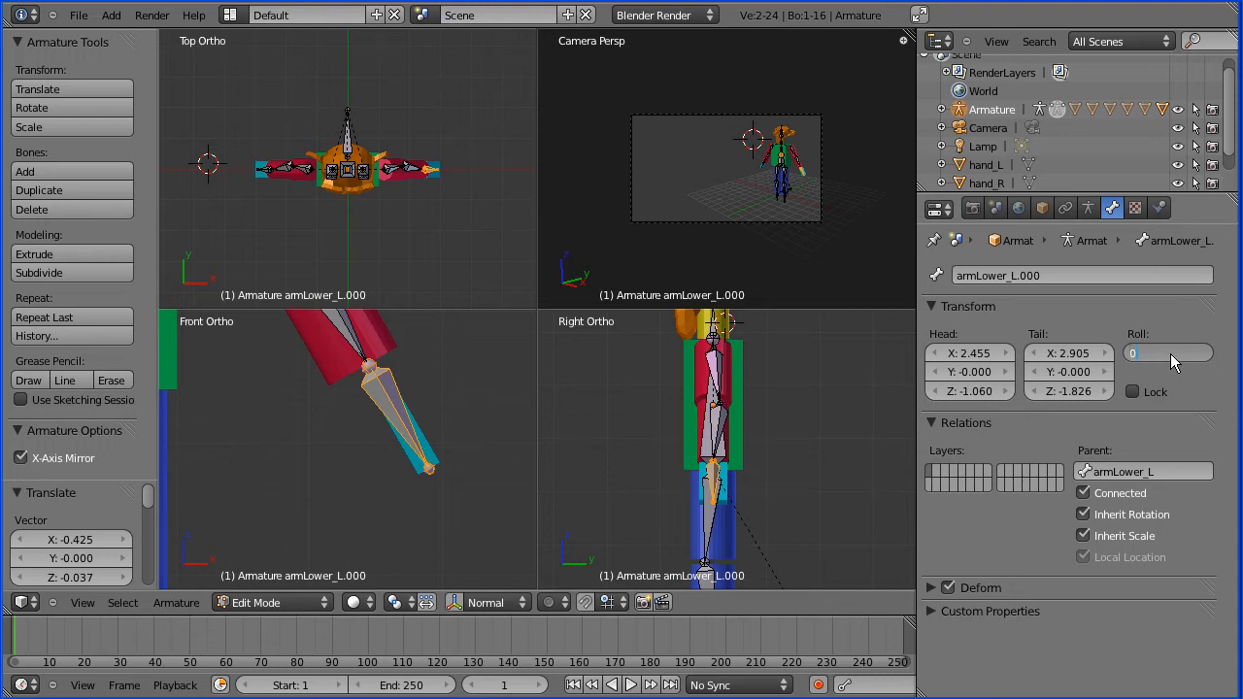
{"action": "left_click", "coordinate": [1165, 352]}
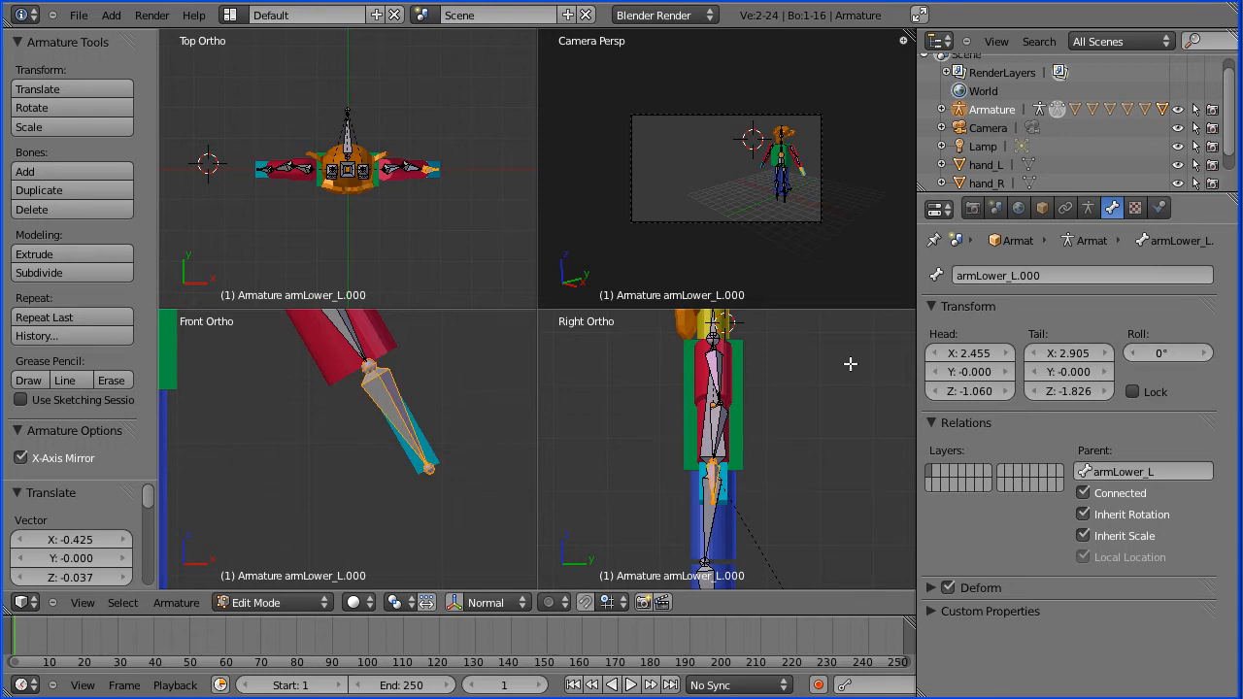
{"action": "mouse_move", "coordinate": [305, 425]}
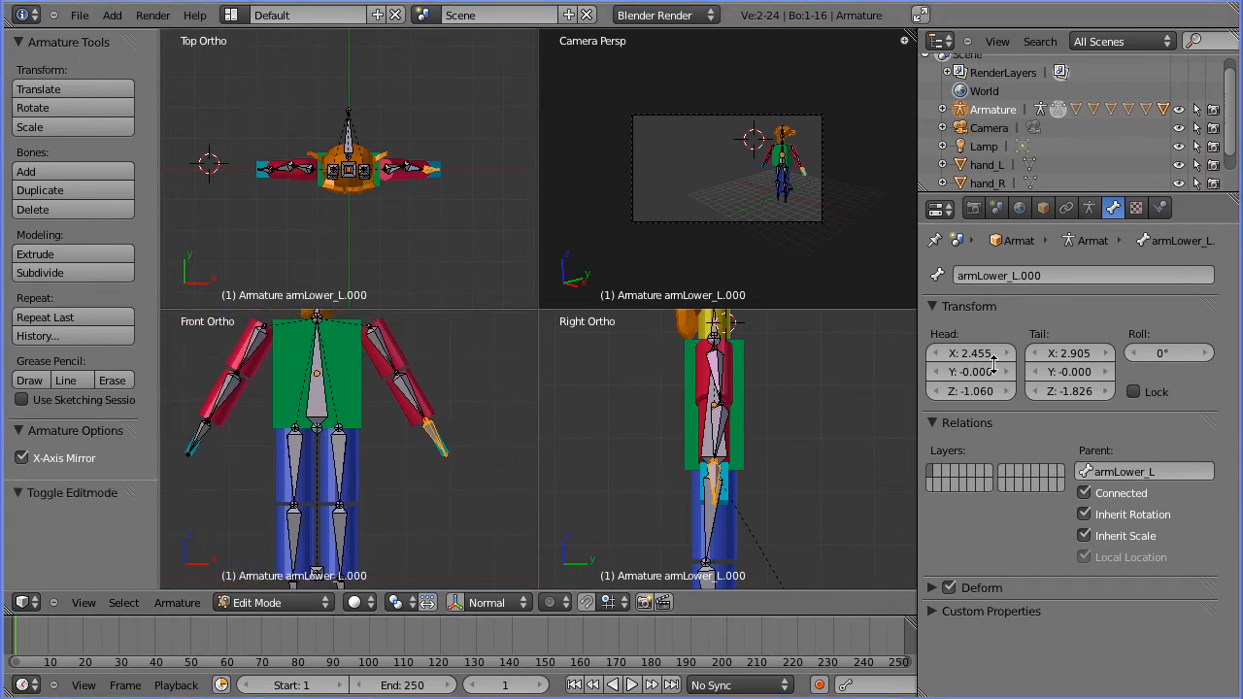
Rename the new left hand bone to hand_L so its mirror becomes hand_R.
{"action": "left_click", "coordinate": [998, 274]}
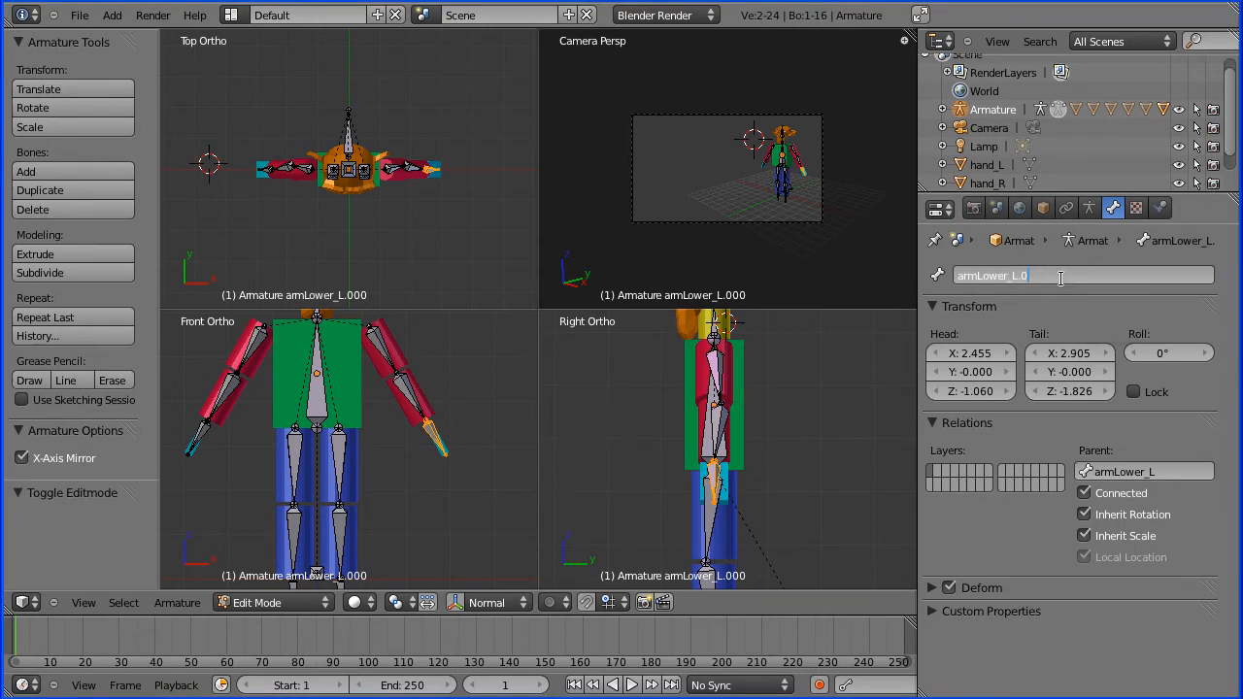
{"action": "key", "text": "BackSpace"}
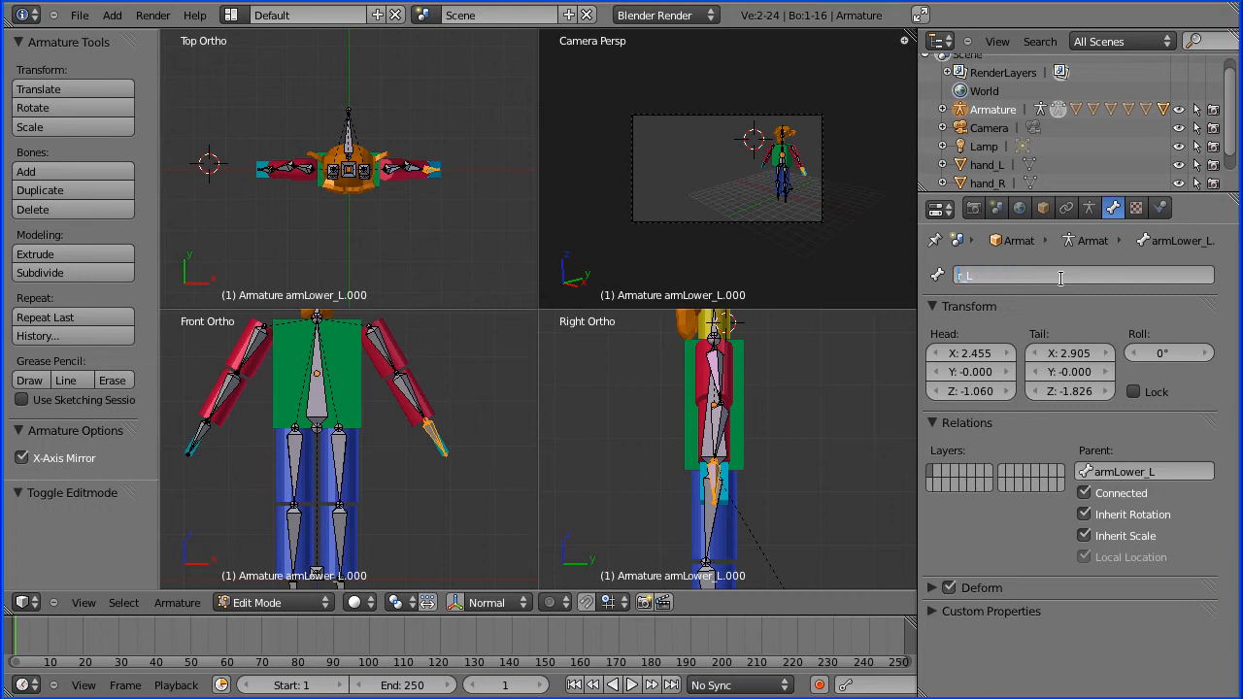
{"action": "type", "text": "hand_L"}
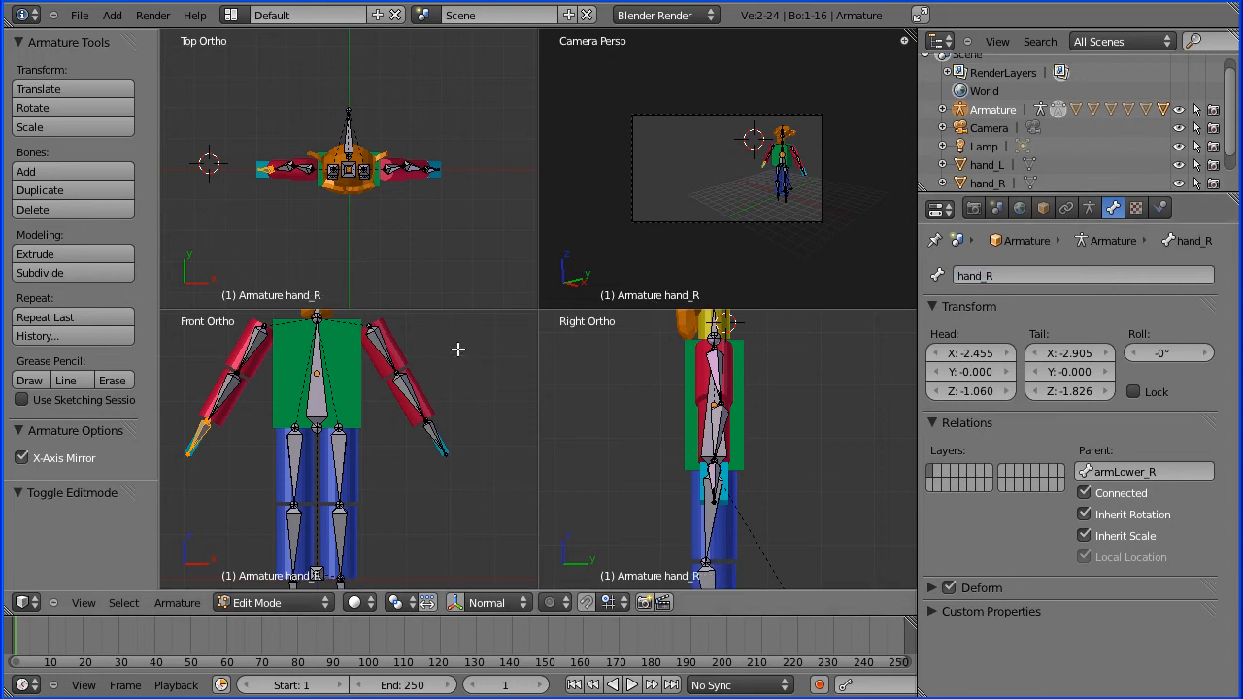
{"action": "mouse_move", "coordinate": [466, 457]}
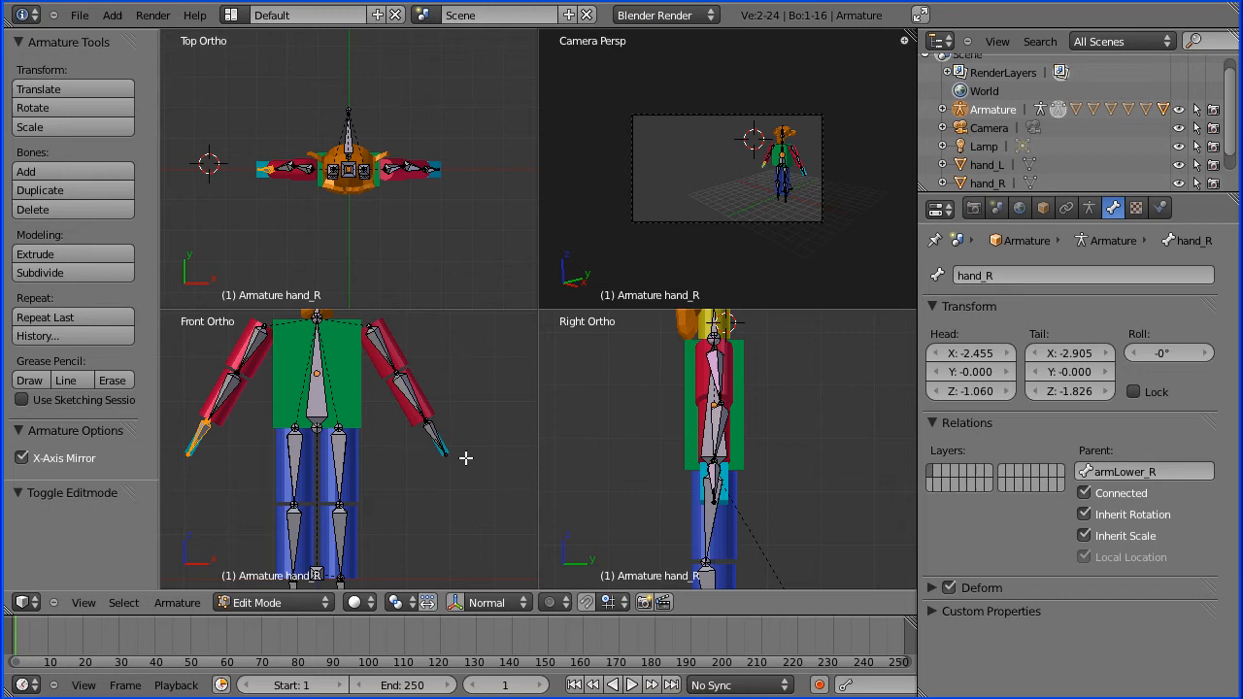
{"action": "mouse_move", "coordinate": [462, 412]}
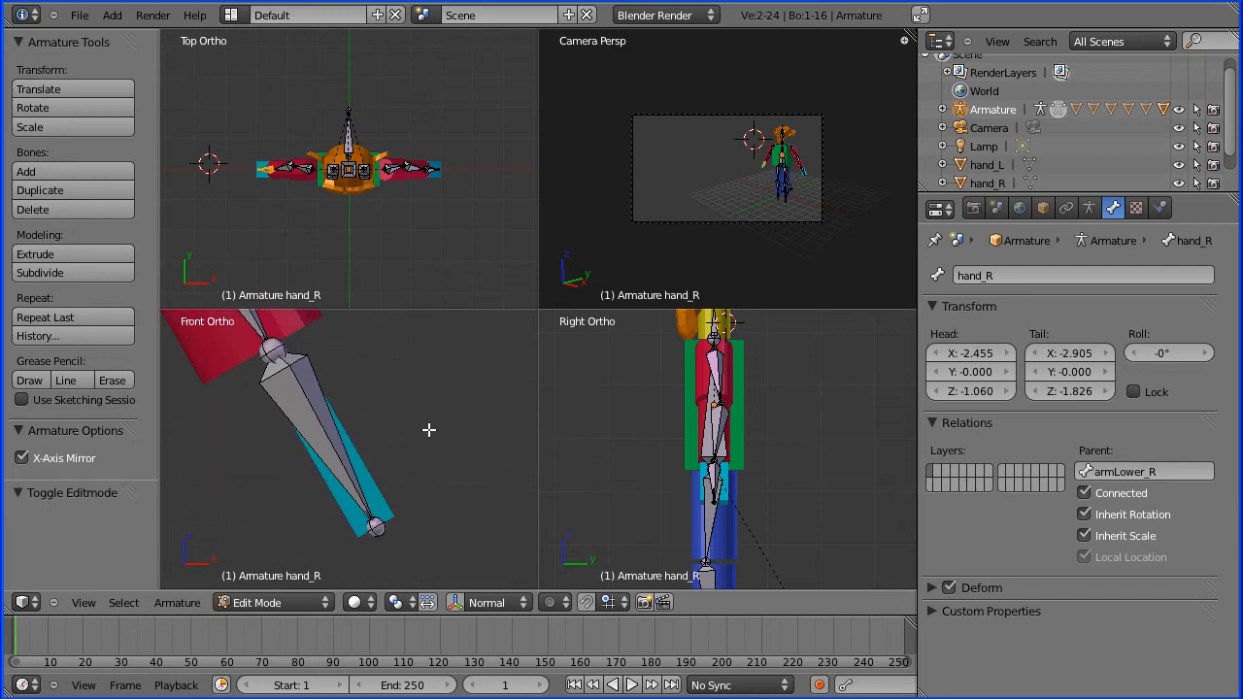
{"action": "mouse_move", "coordinate": [375, 498]}
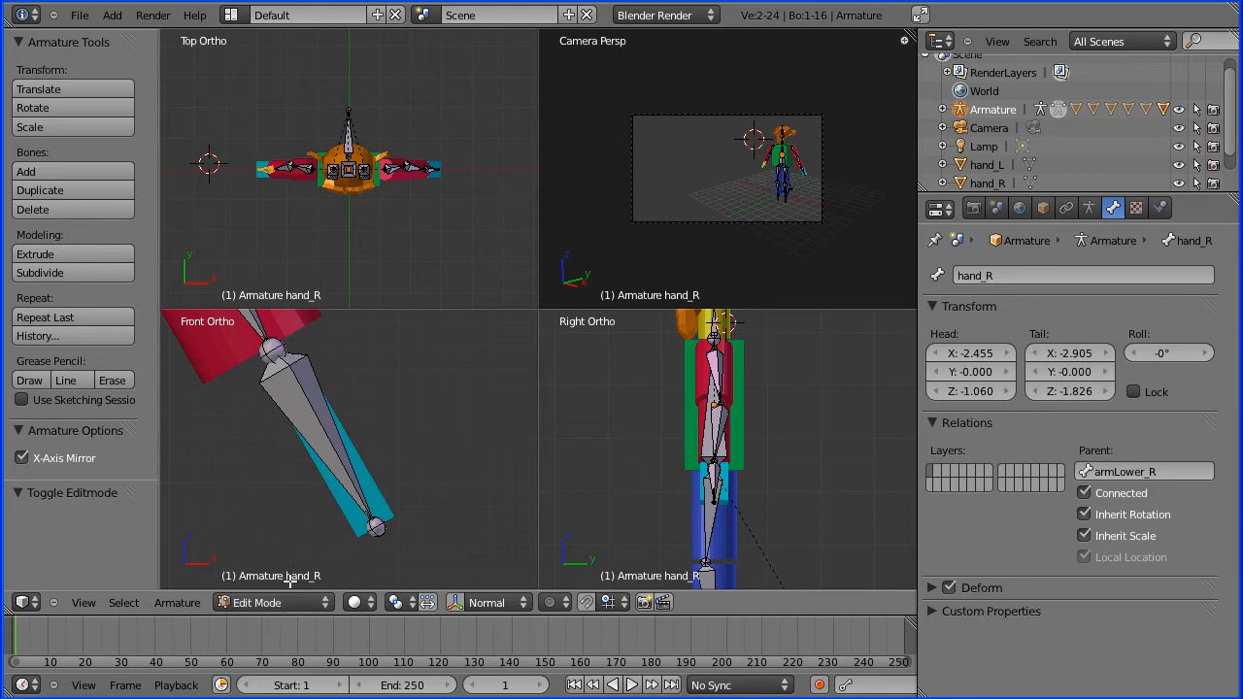
Open the armature's interaction mode dropdown in the 3D view header.
{"action": "left_click", "coordinate": [272, 602]}
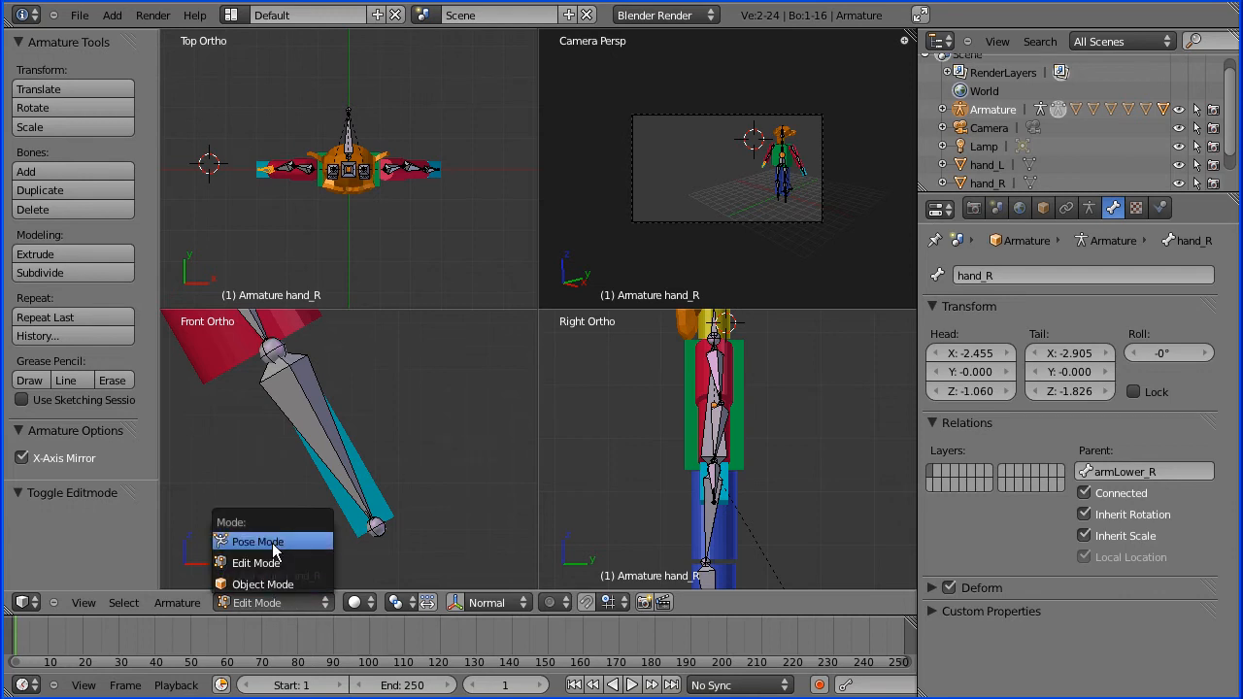
Enter Pose Mode and bone-parent the left hand mesh to hand_L.
{"action": "left_click", "coordinate": [256, 541]}
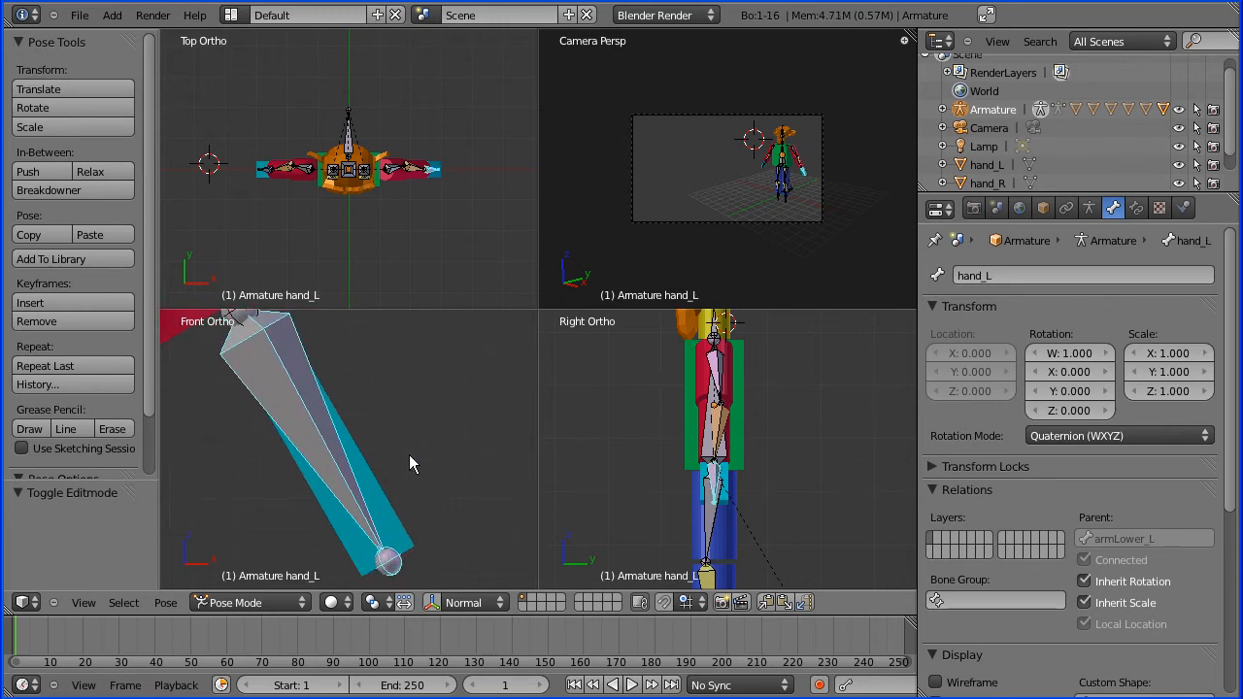
{"action": "left_click", "coordinate": [233, 601]}
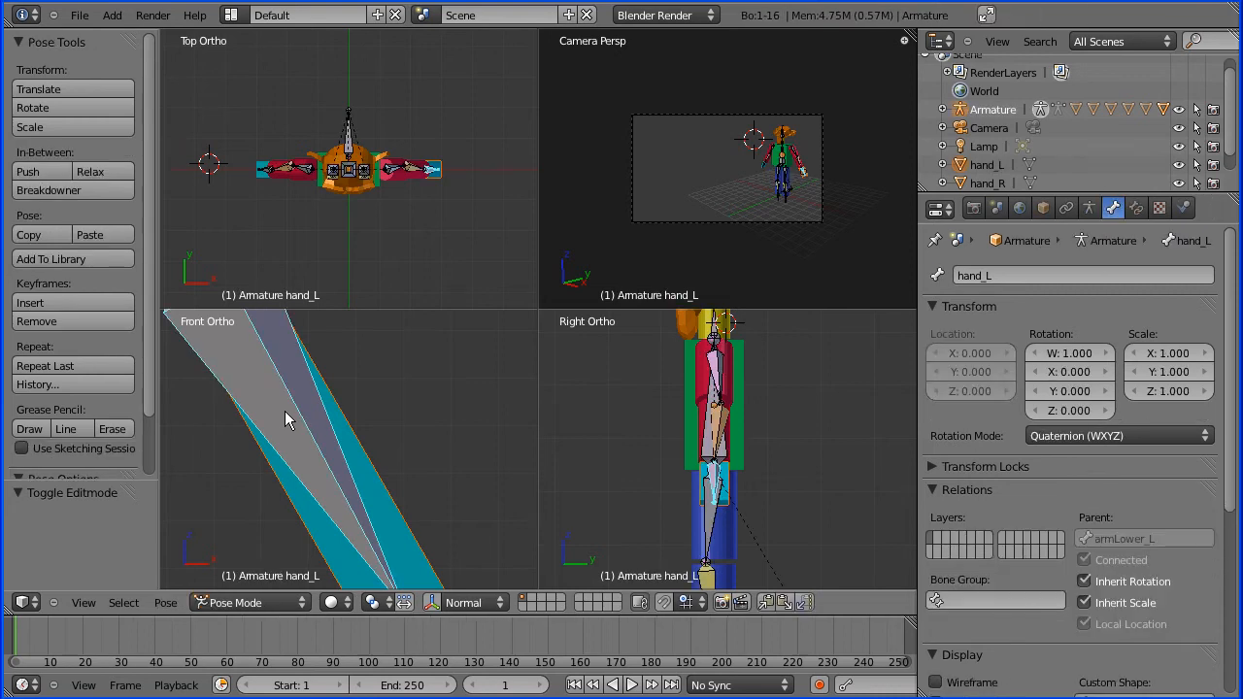
{"action": "mouse_move", "coordinate": [277, 408]}
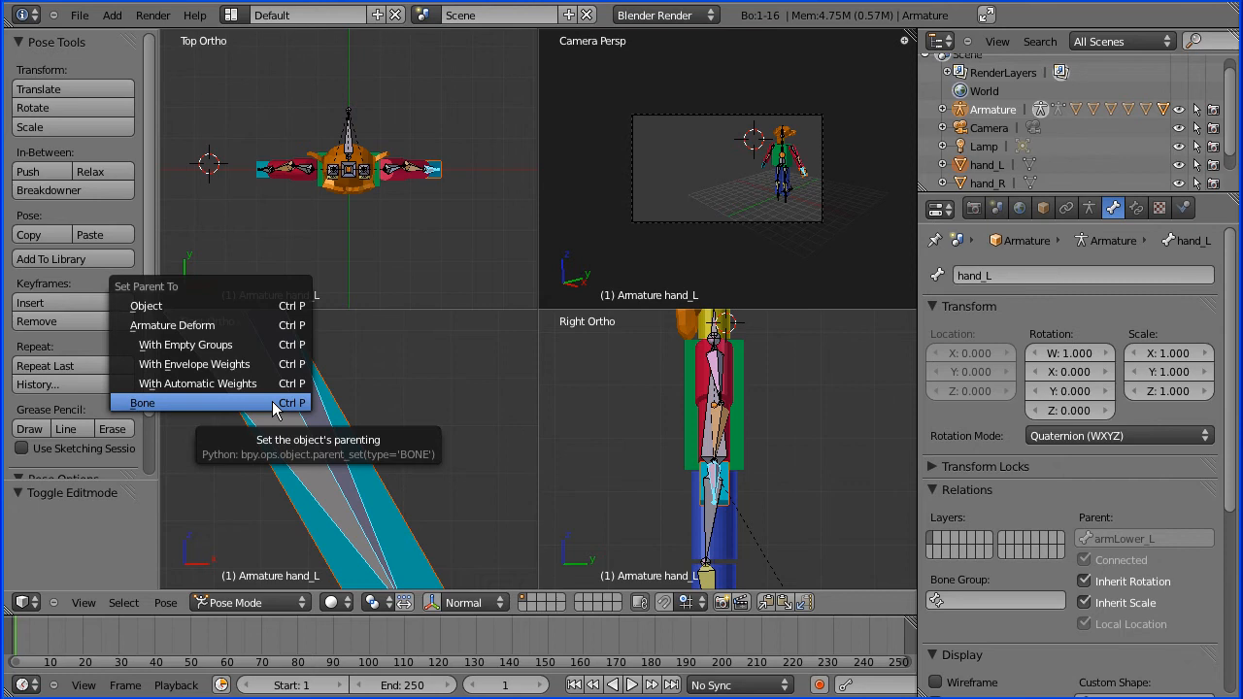
{"action": "left_click", "coordinate": [142, 402]}
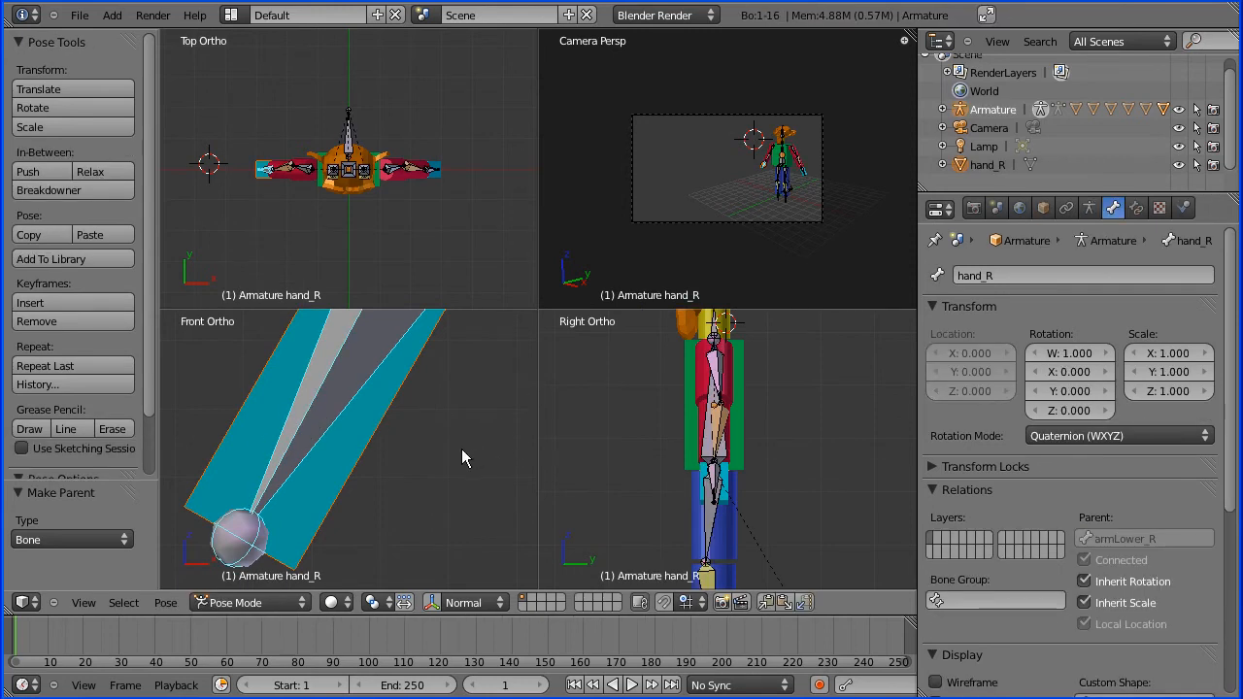
Bone-parent the right hand mesh to hand_R, then zoom out to the whole character.
{"action": "key", "text": "ctrl+p"}
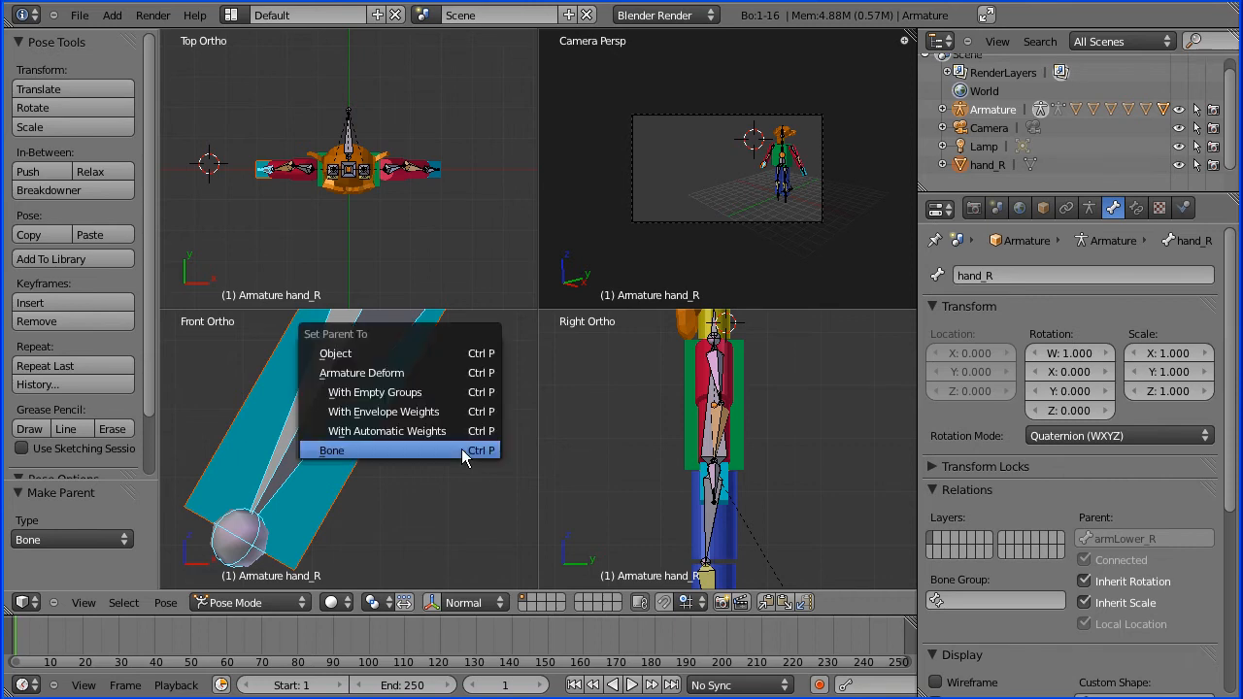
{"action": "left_click", "coordinate": [331, 449]}
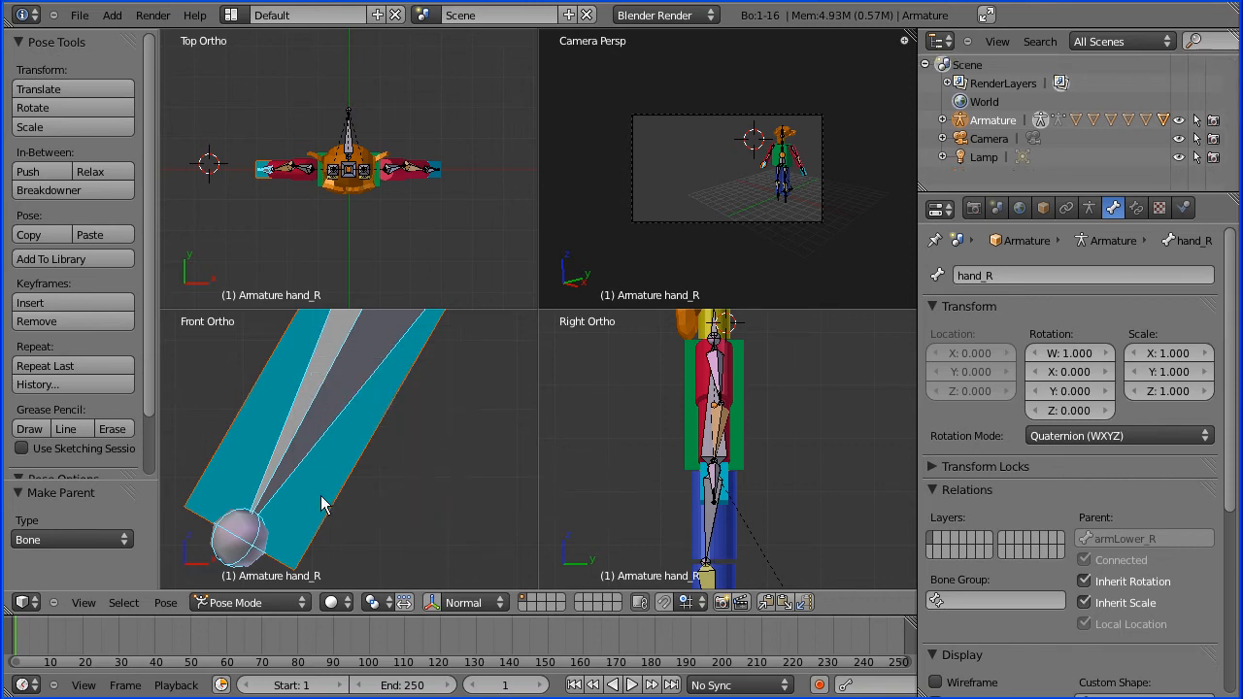
{"action": "mouse_move", "coordinate": [389, 505]}
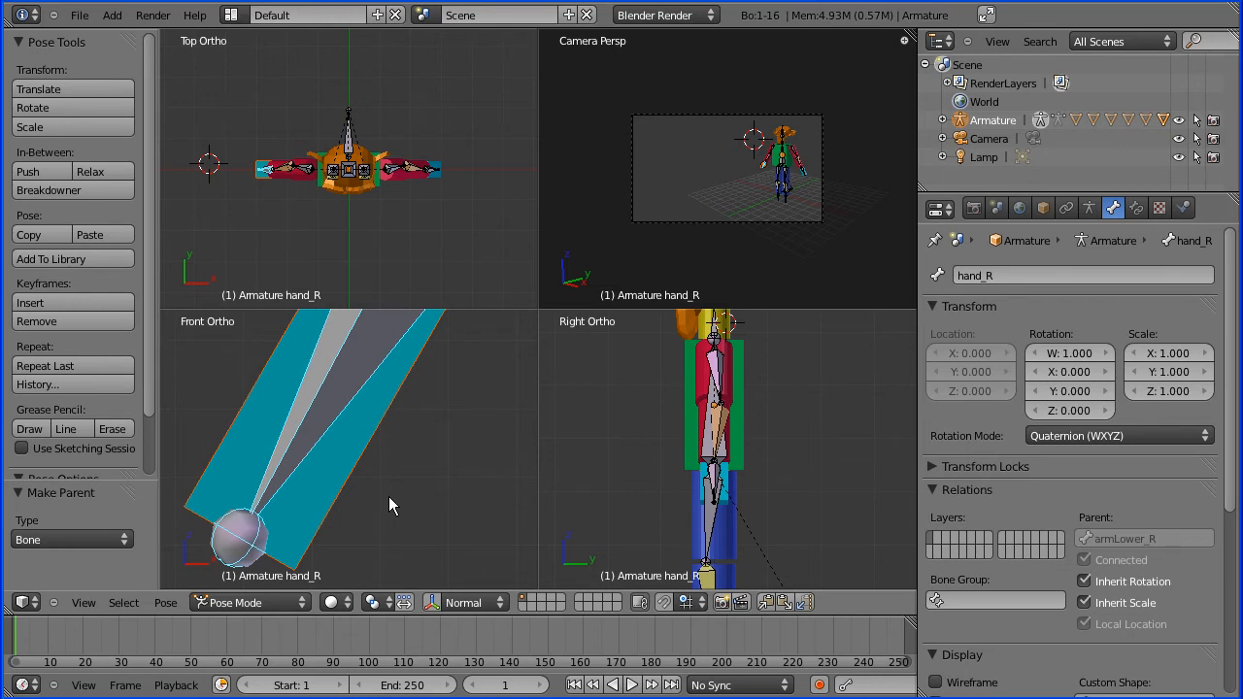
{"action": "scroll", "scroll_direction": "down", "scroll_amount": 3}
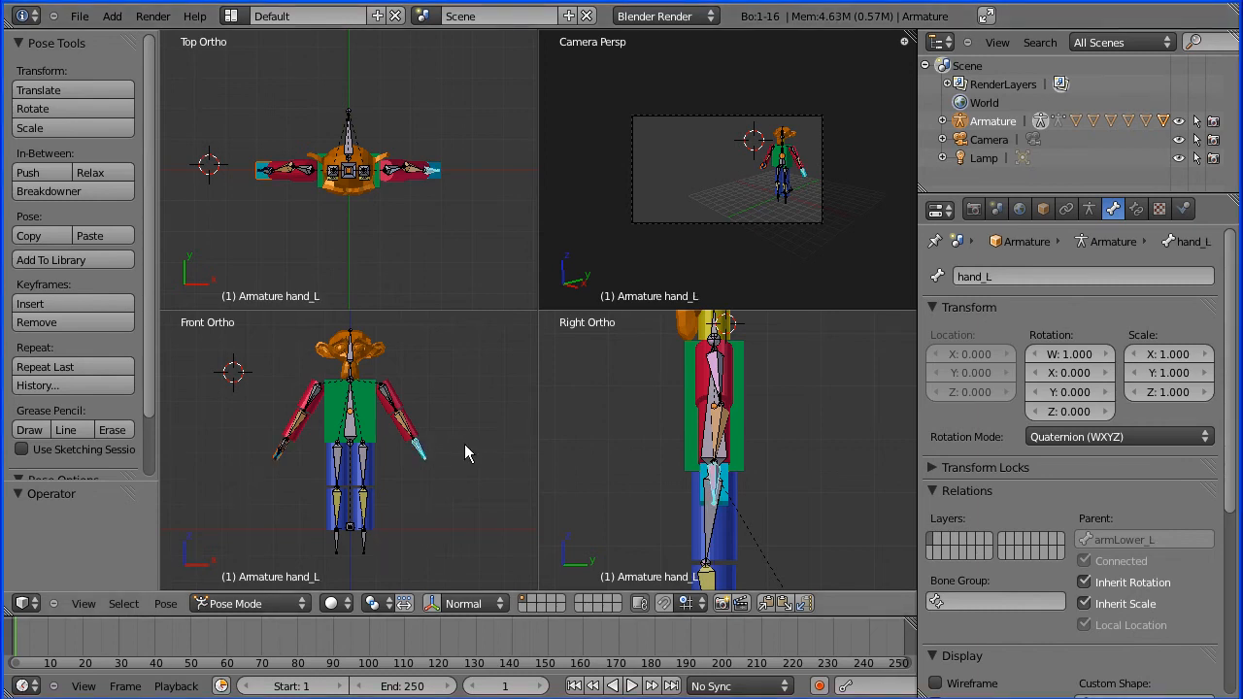
{"action": "mouse_move", "coordinate": [1136, 230]}
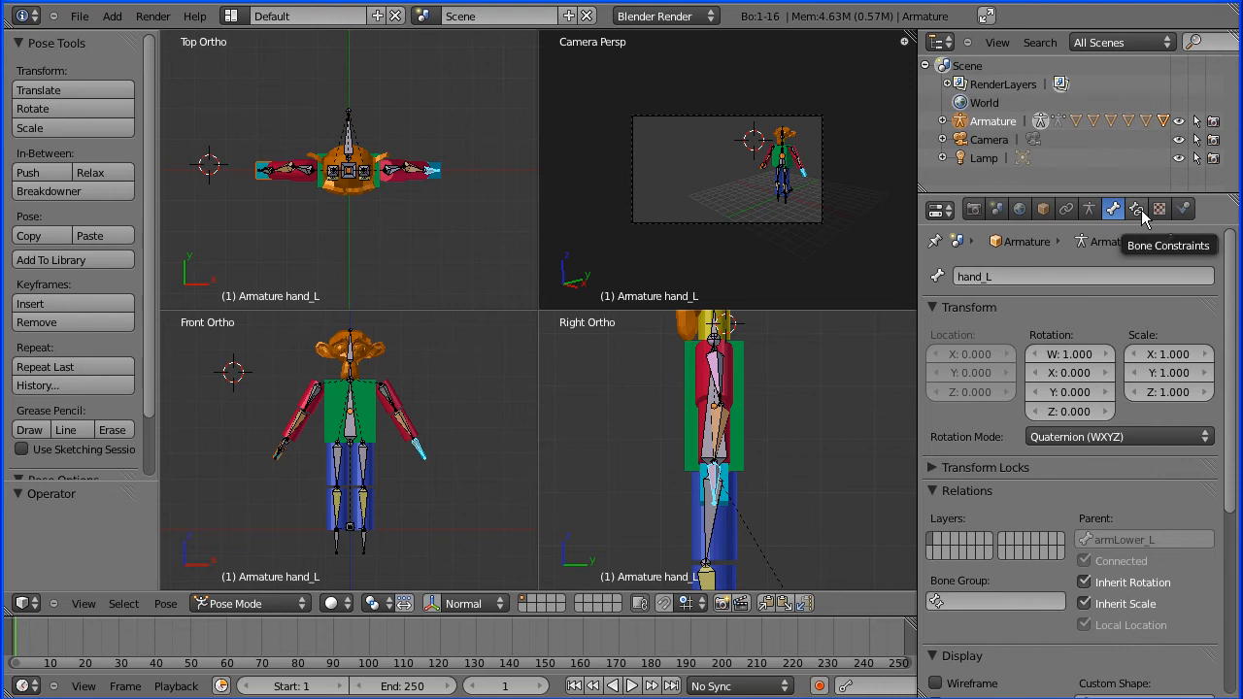
Add a Limit Rotation constraint to hand_L and set it to Local Space.
{"action": "left_click", "coordinate": [1135, 208]}
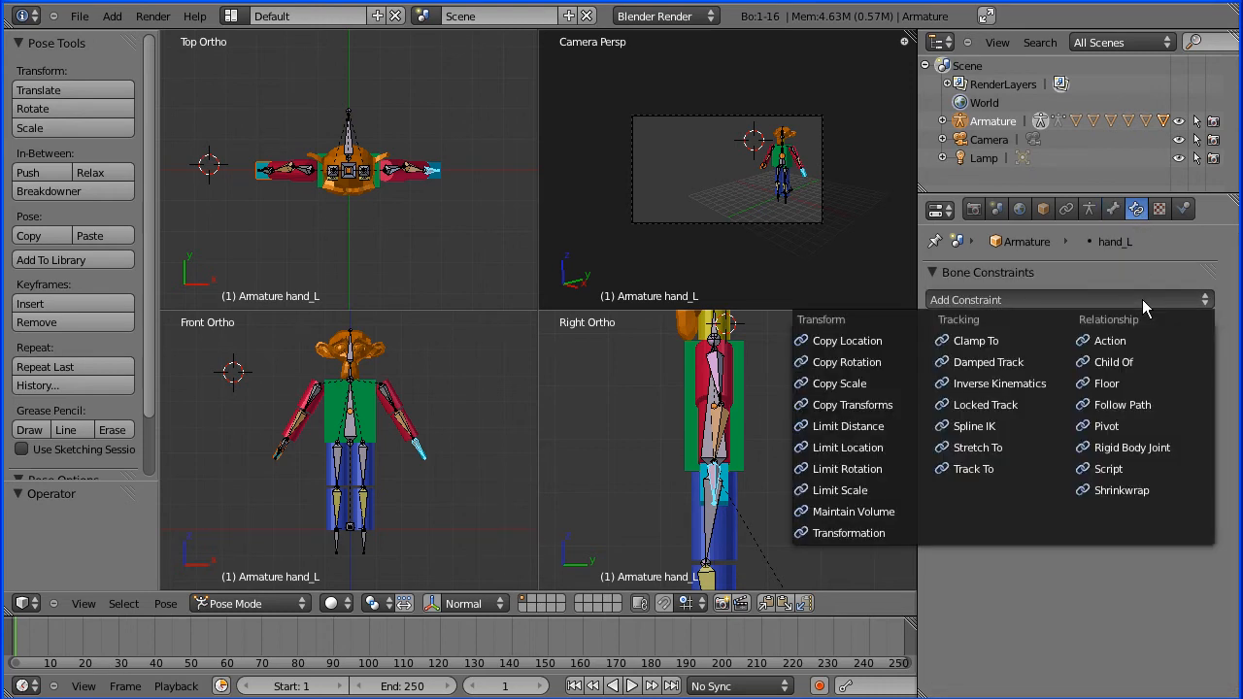
{"action": "mouse_move", "coordinate": [847, 467]}
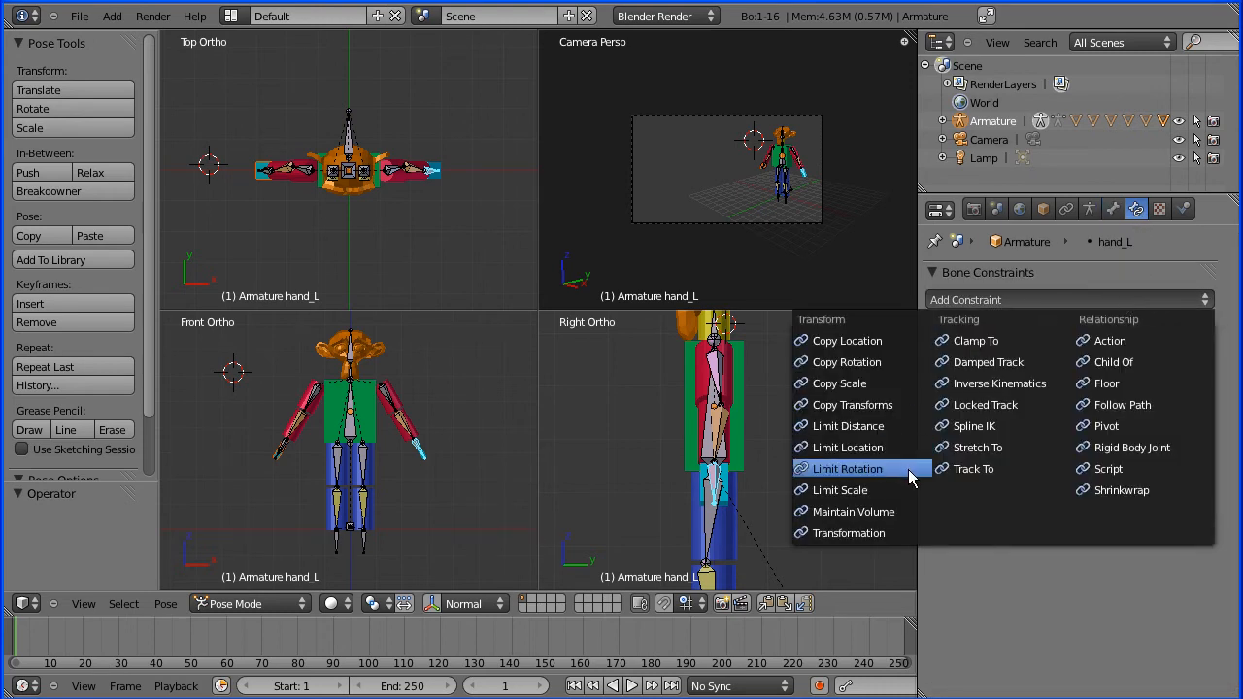
{"action": "left_click", "coordinate": [847, 468]}
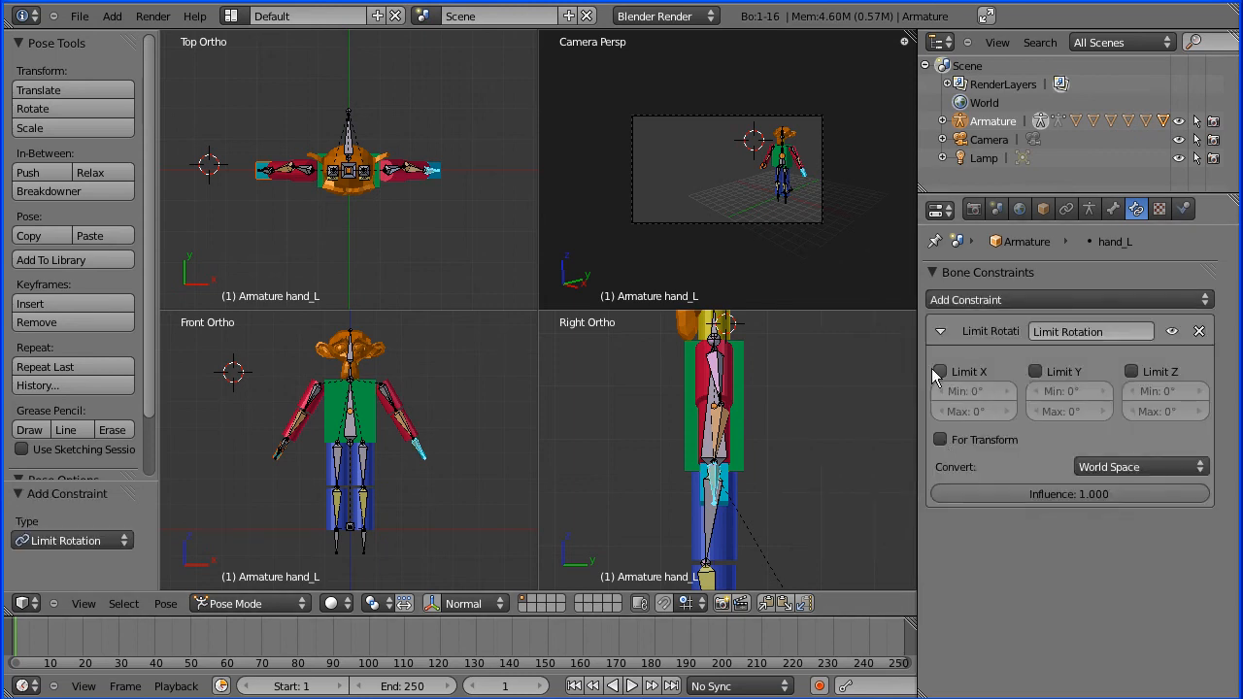
{"action": "left_click", "coordinate": [939, 371]}
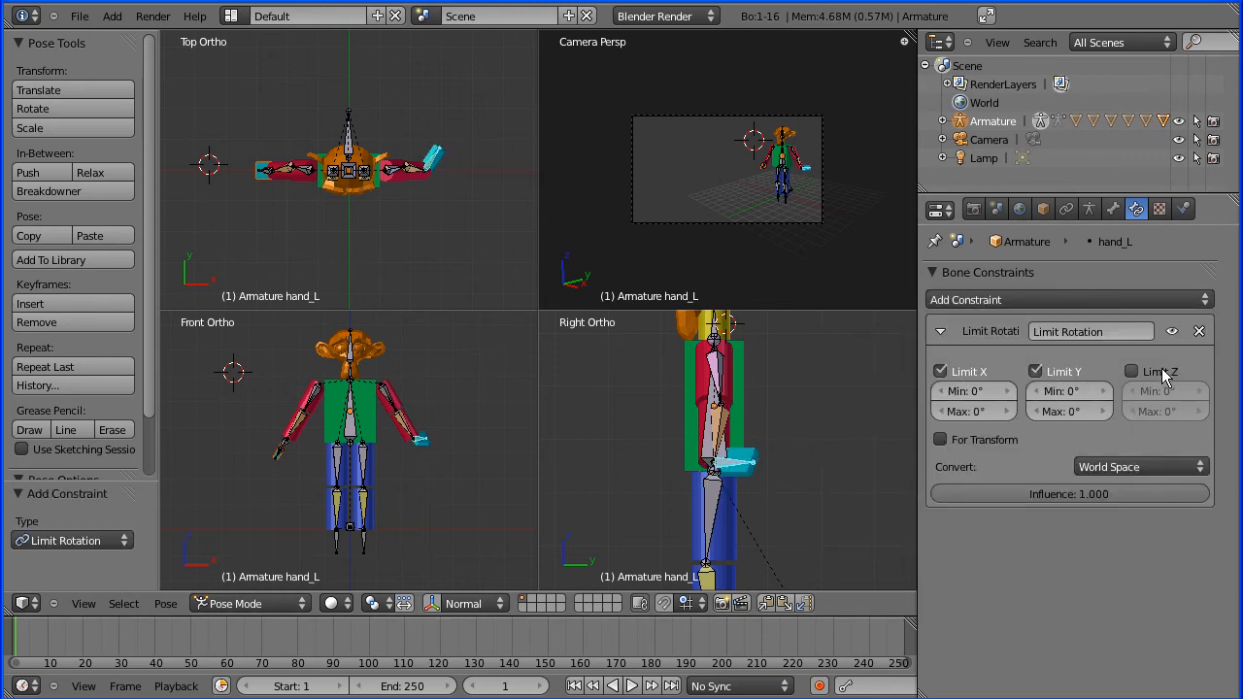
{"action": "left_click", "coordinate": [1131, 370]}
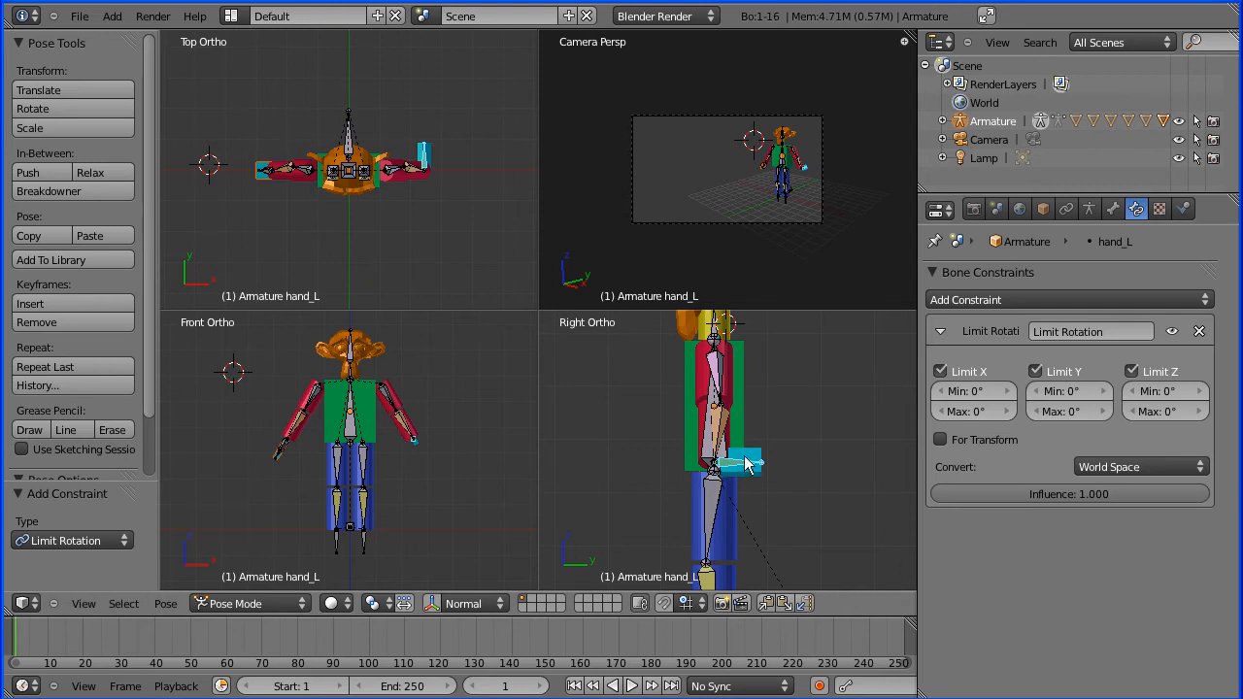
{"action": "left_click", "coordinate": [1140, 467]}
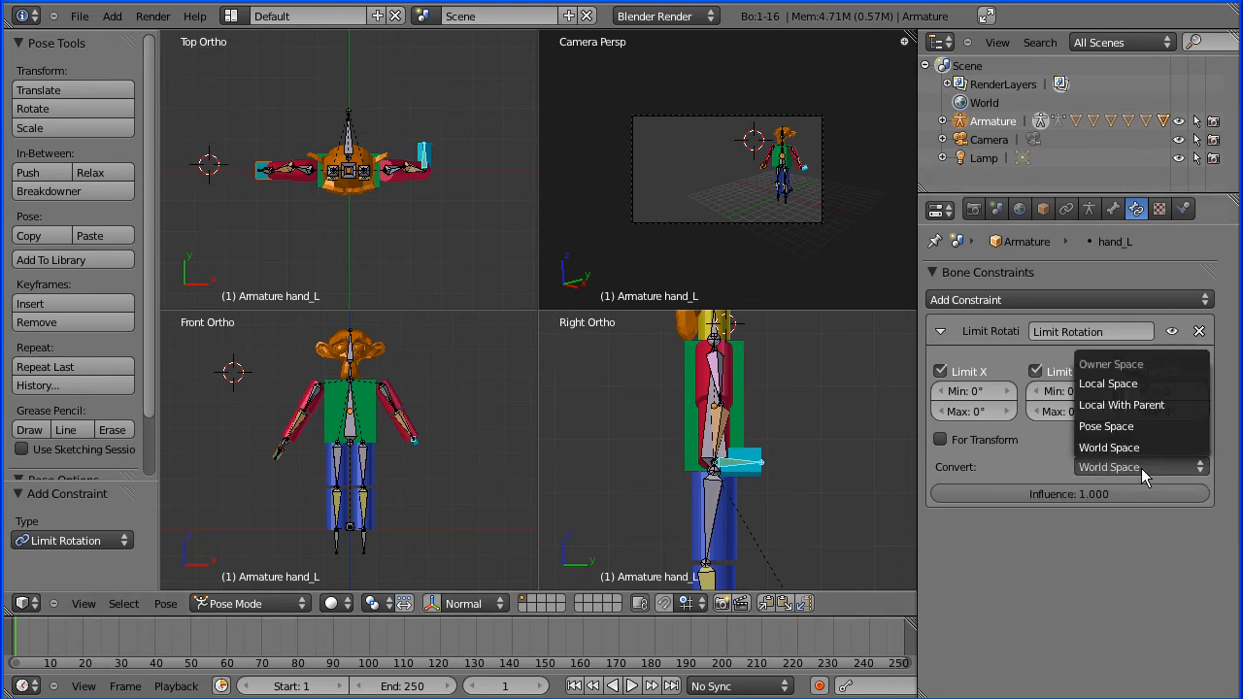
{"action": "left_click", "coordinate": [1107, 383]}
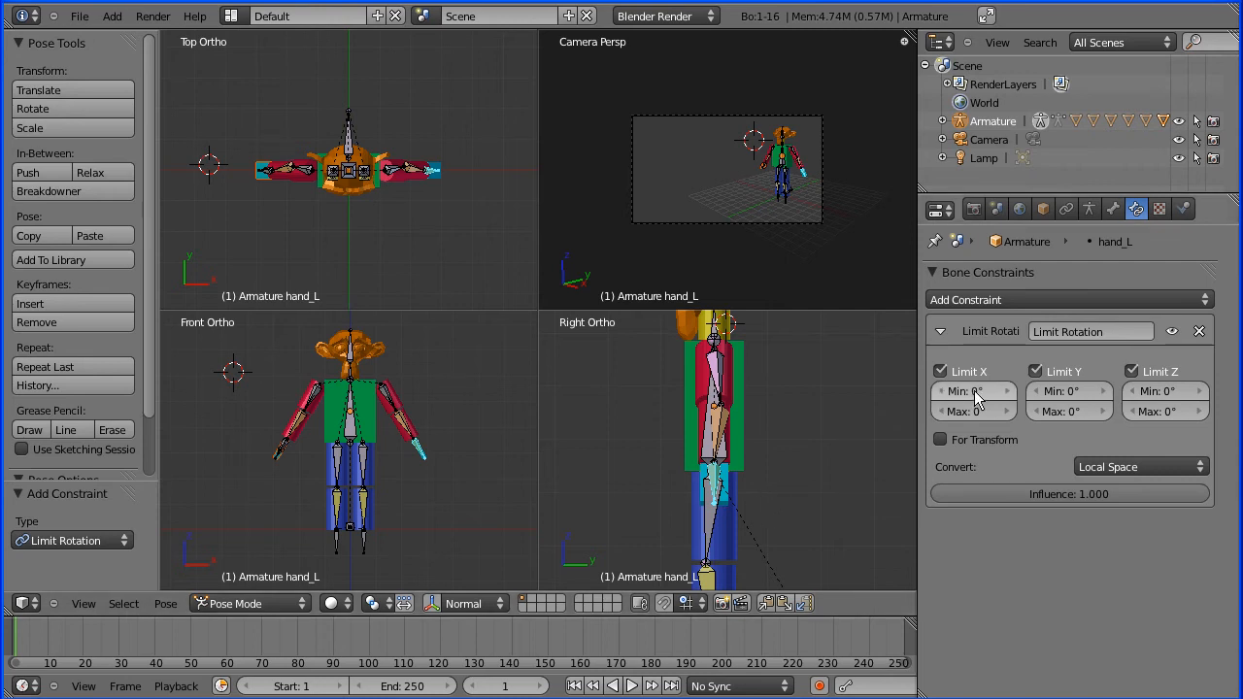
Set rotation limits X -30/30, Y -90/90, Z -30/30 and enable For Transform.
{"action": "left_click", "coordinate": [970, 390]}
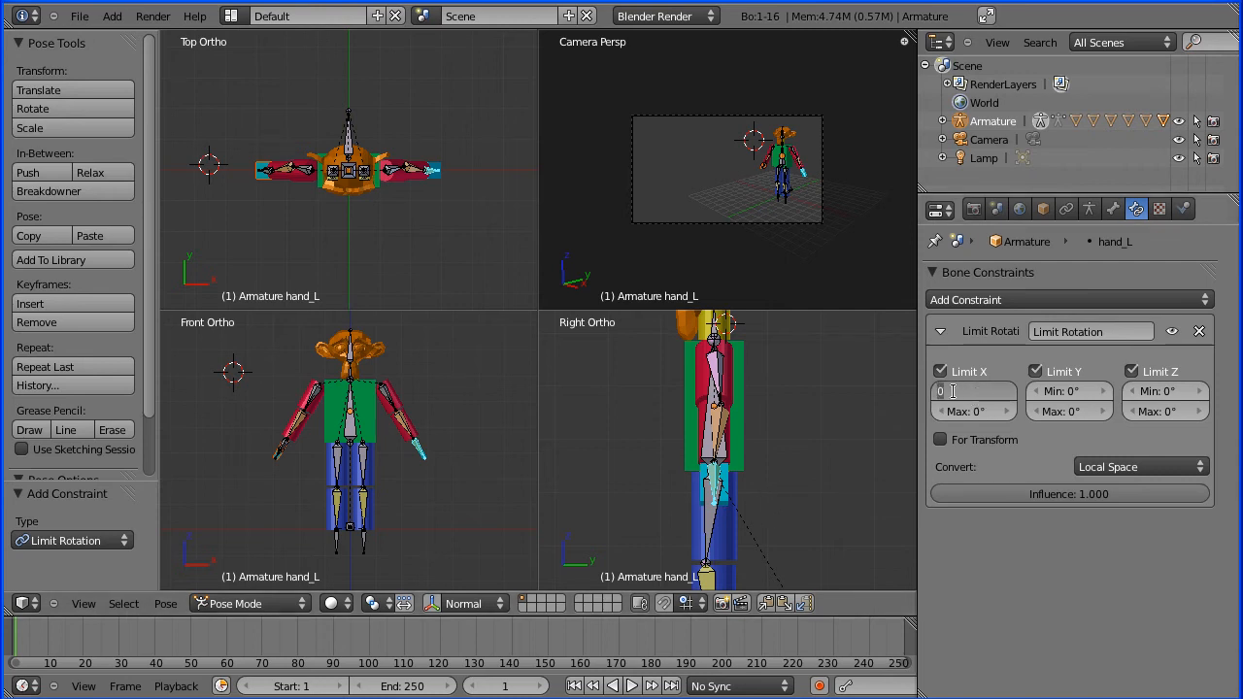
{"action": "left_click", "coordinate": [970, 390]}
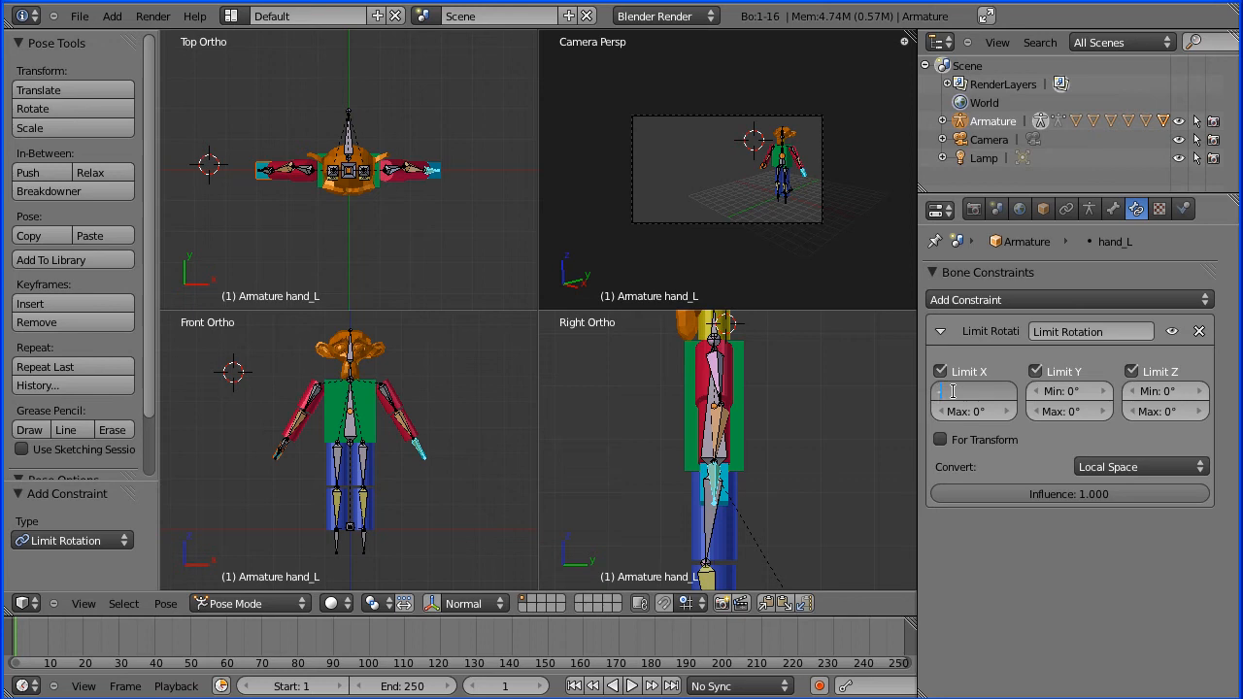
{"action": "type", "text": "-30°"}
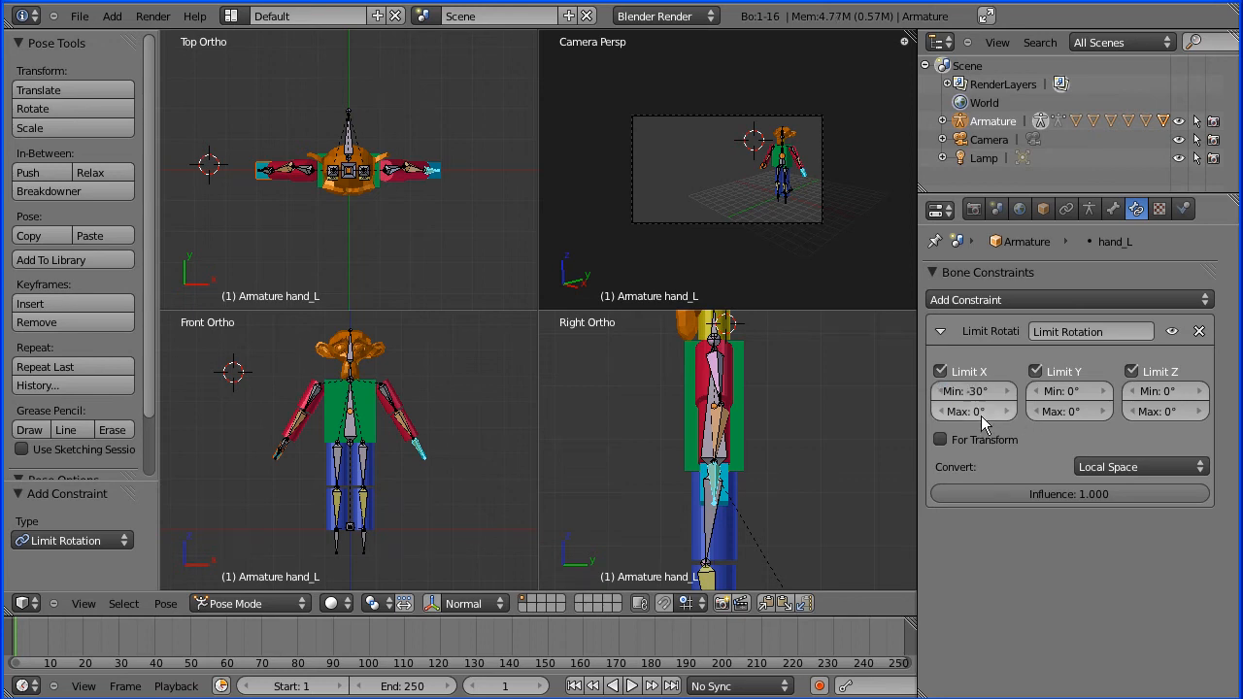
{"action": "left_click", "coordinate": [972, 411]}
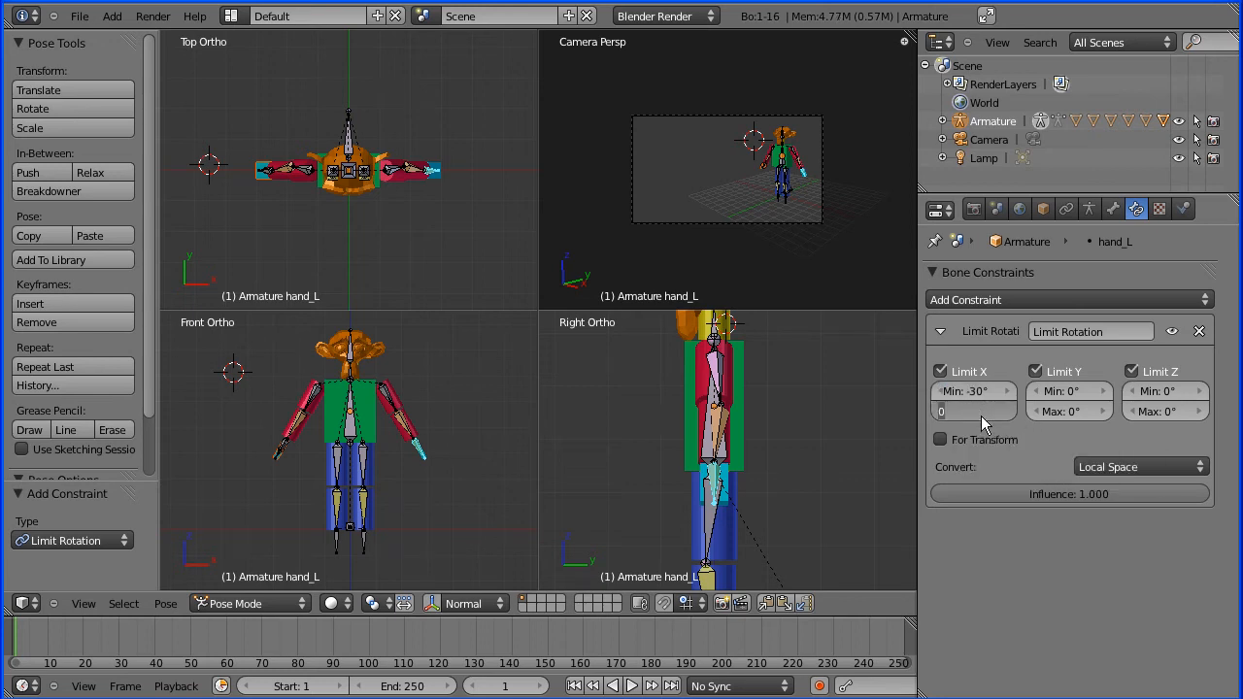
{"action": "type", "text": "30°"}
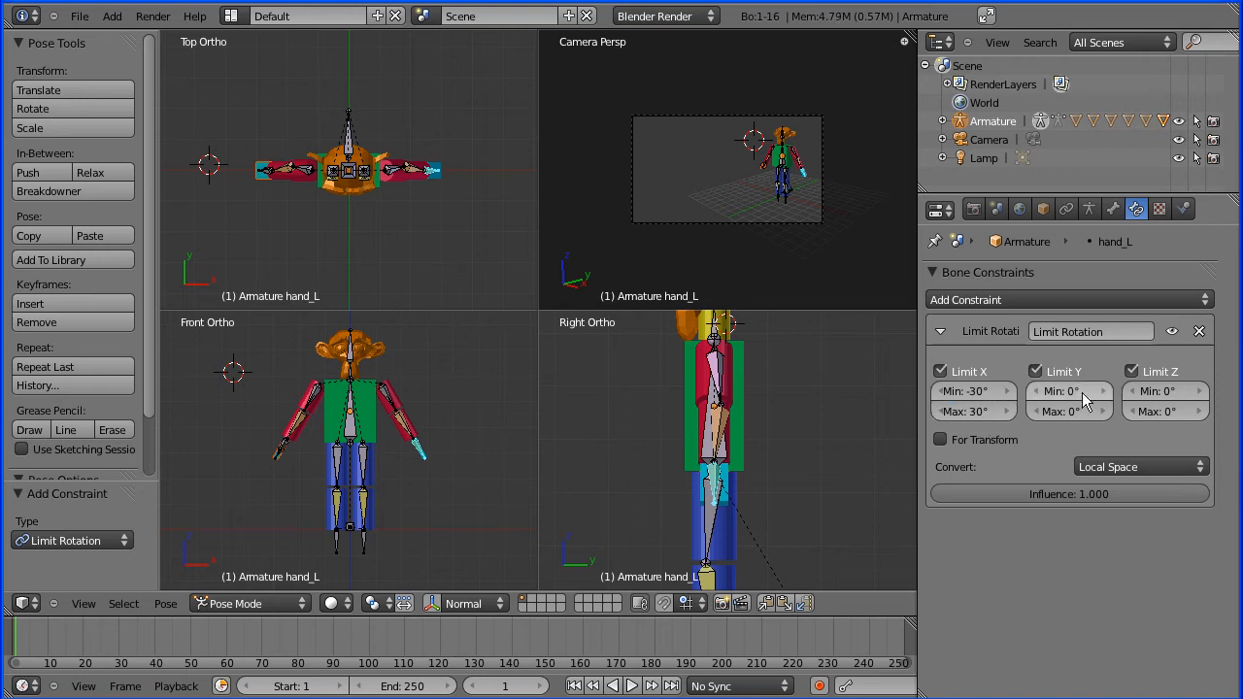
{"action": "left_click", "coordinate": [1068, 390]}
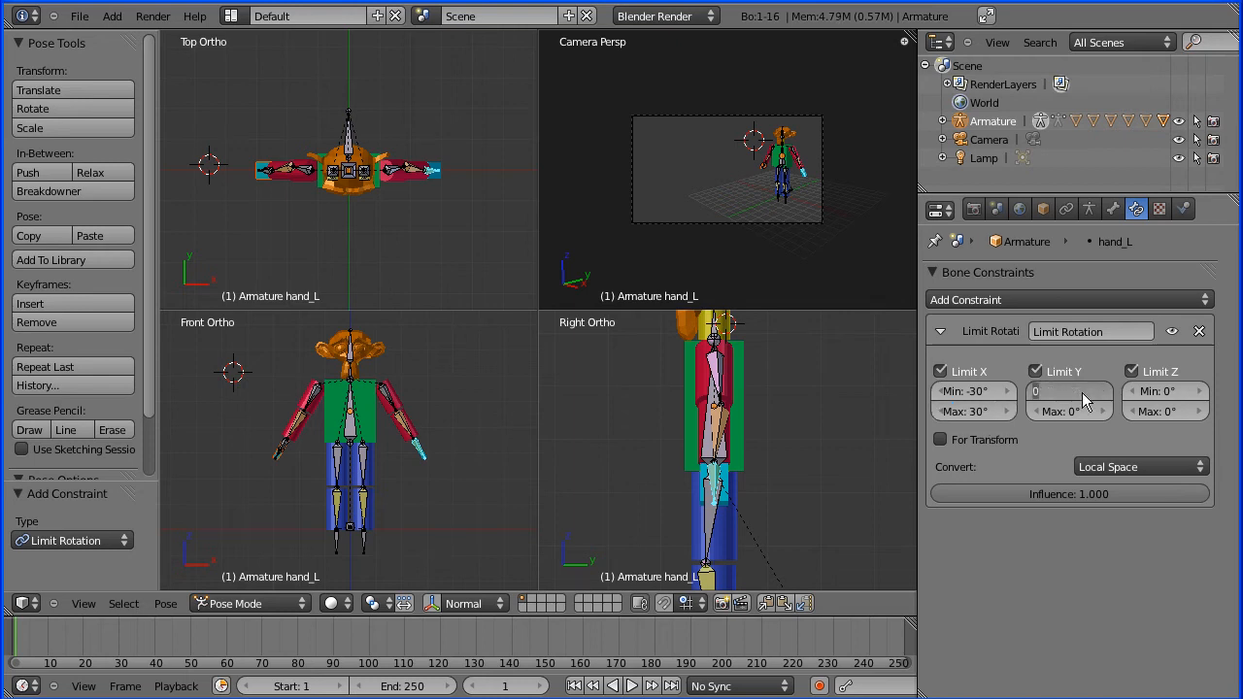
{"action": "type", "text": "-90°"}
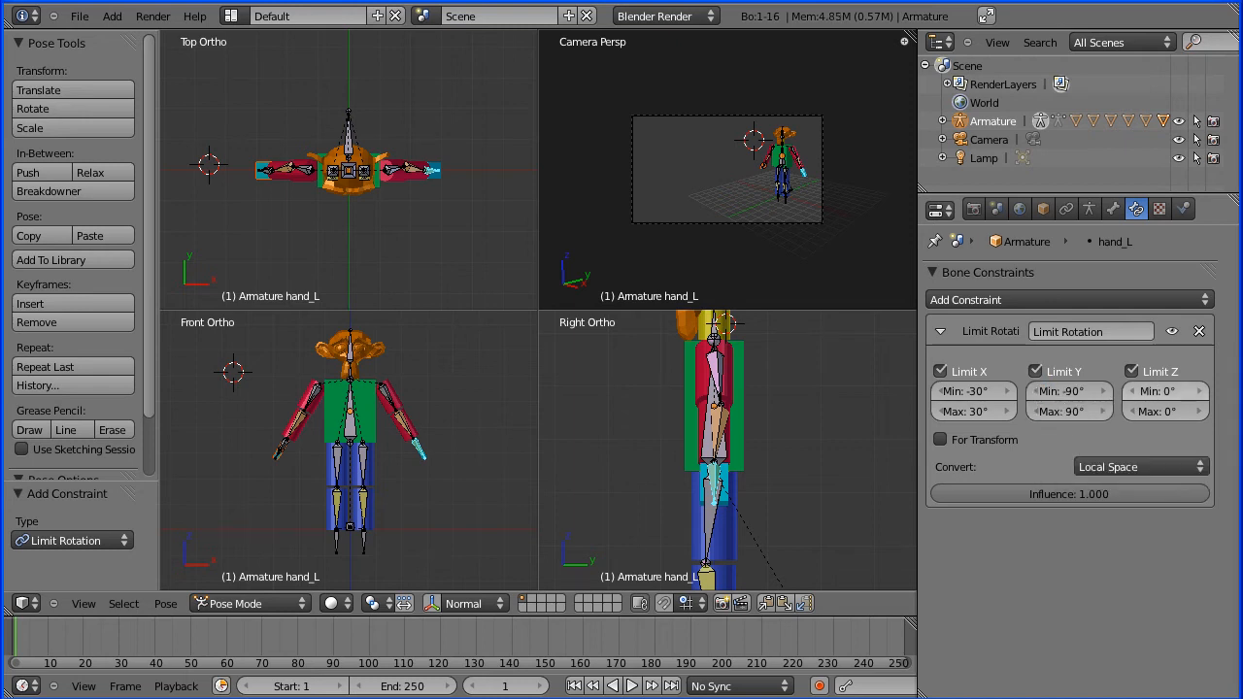
{"action": "left_click", "coordinate": [1163, 390]}
{"action": "type", "text": "-3"}
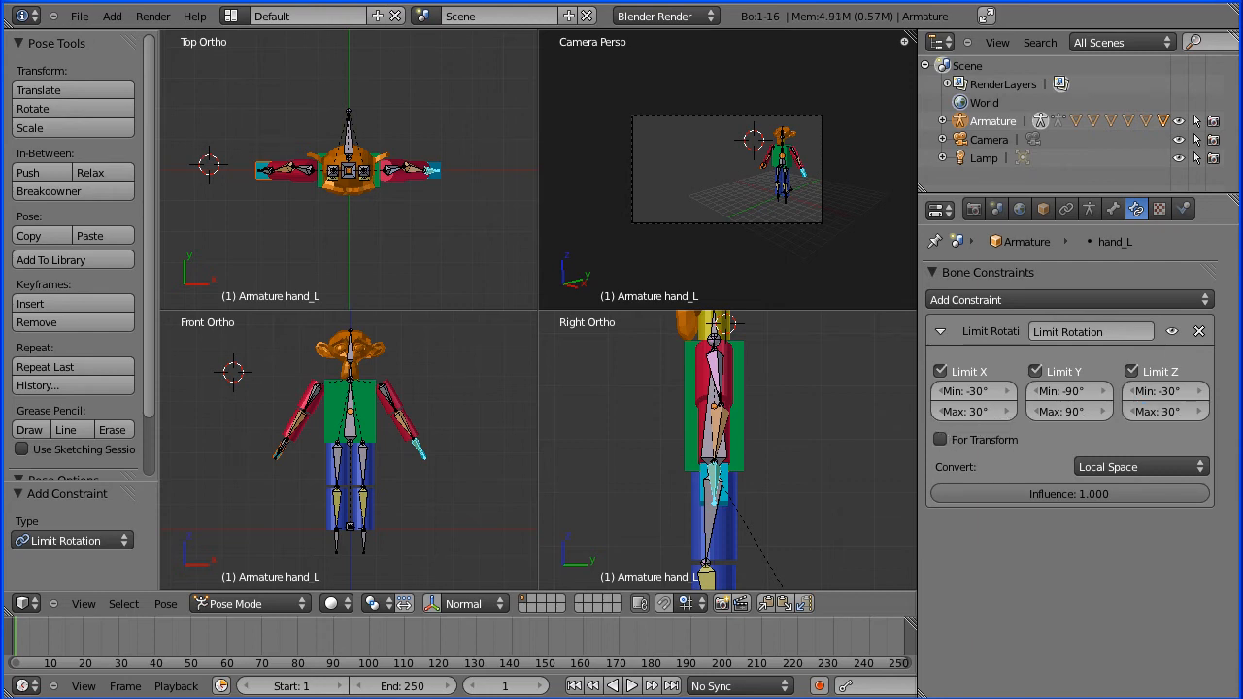
{"action": "left_click", "coordinate": [940, 438]}
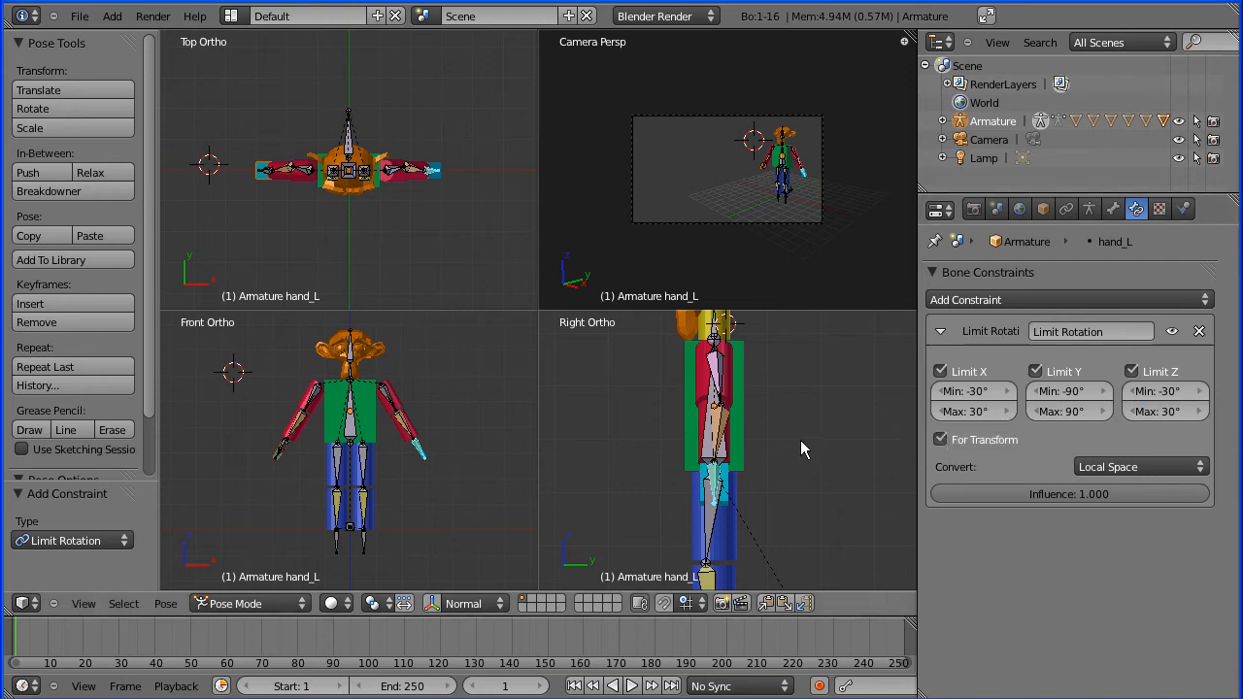
{"action": "mouse_move", "coordinate": [495, 515]}
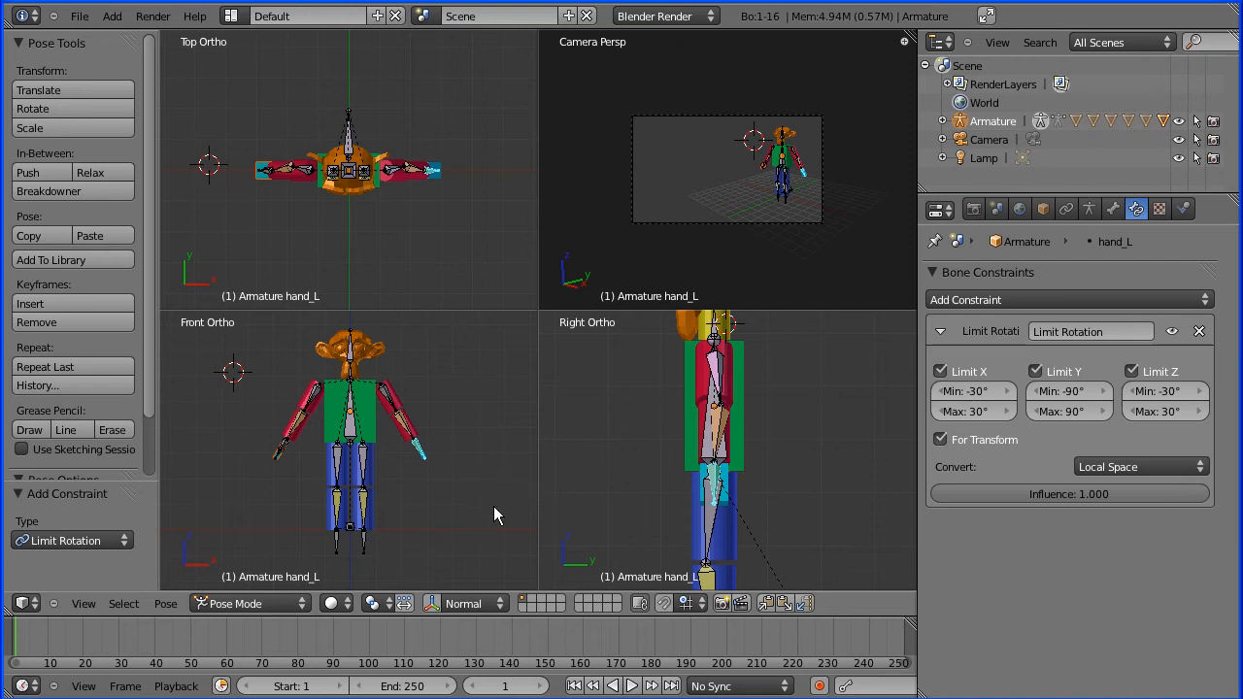
{"action": "mouse_move", "coordinate": [430, 603]}
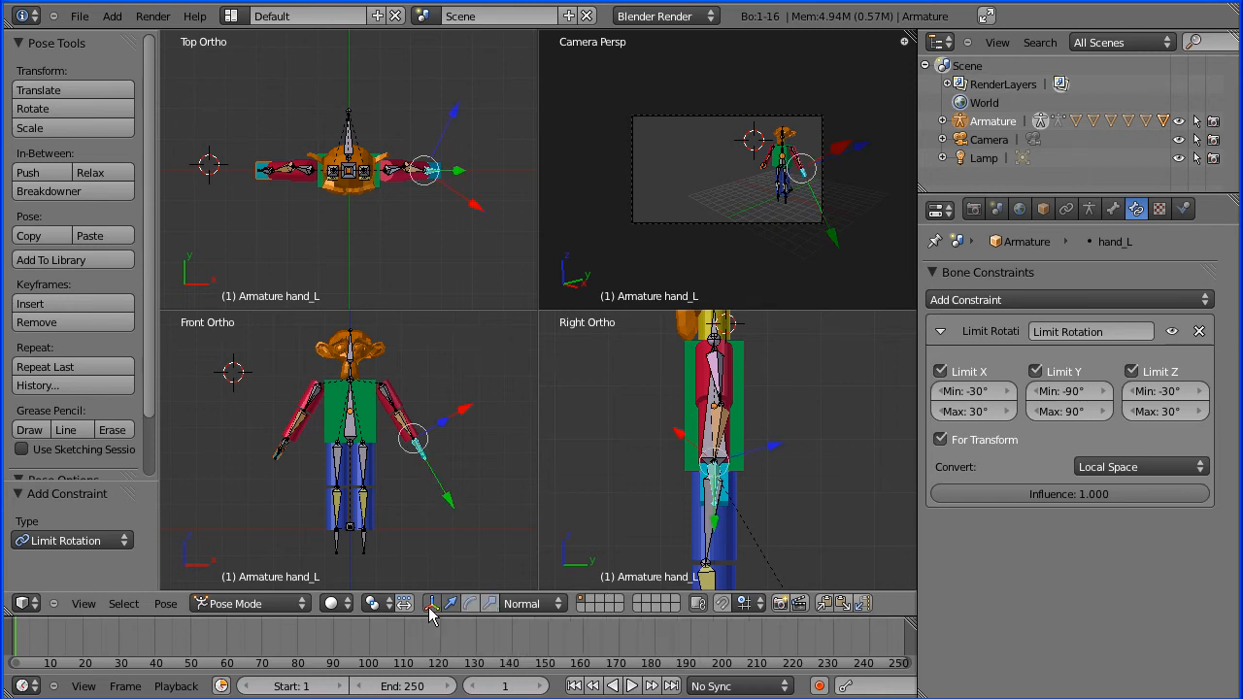
{"action": "mouse_move", "coordinate": [456, 611]}
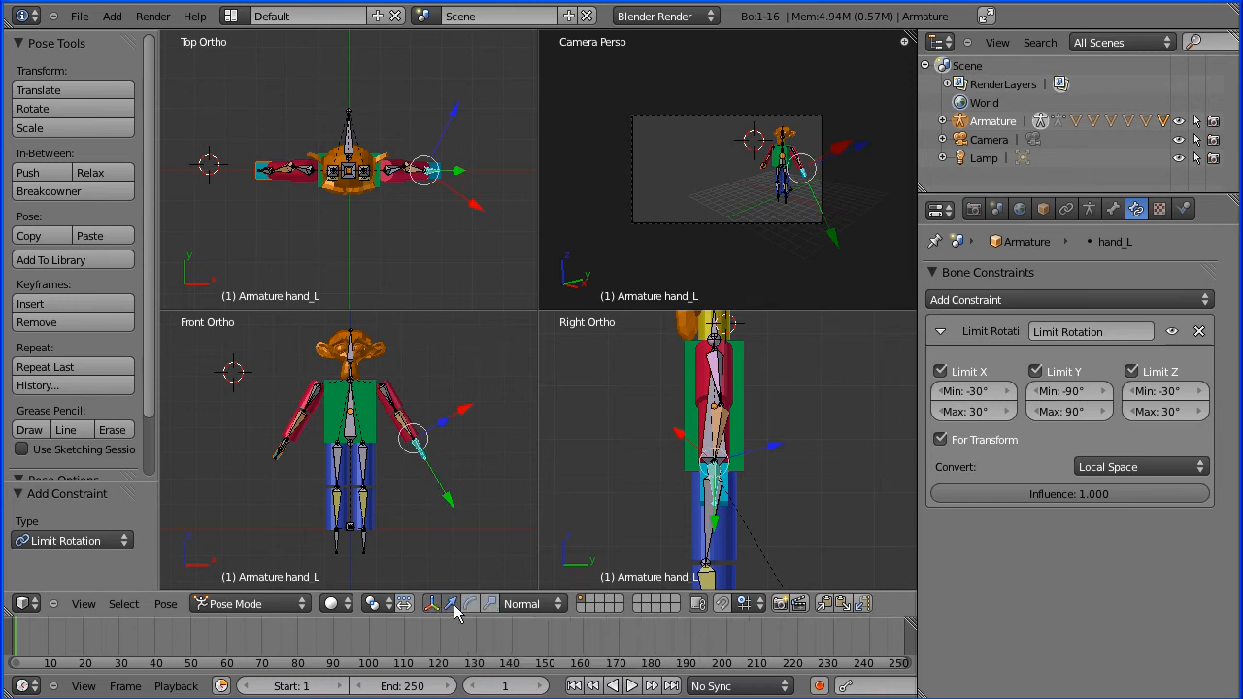
{"action": "mouse_move", "coordinate": [470, 603]}
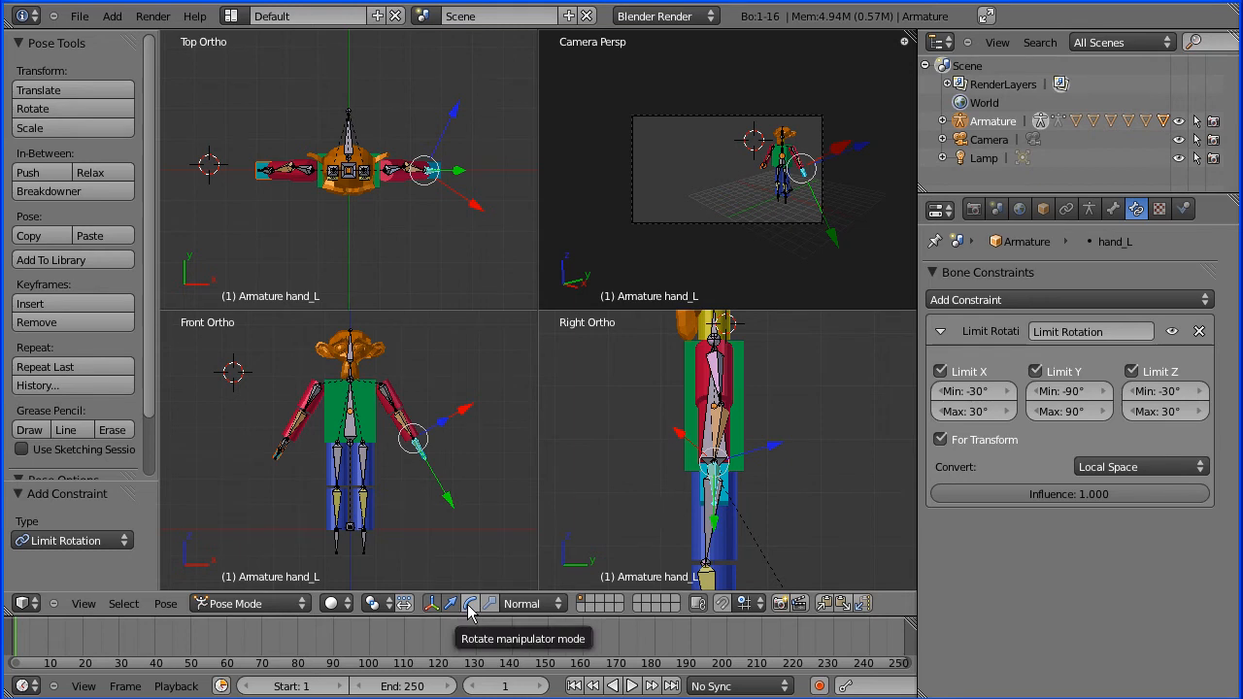
Enable the Rotate manipulator and drag hand_L's rings to test its rotation limits.
{"action": "left_click", "coordinate": [469, 603]}
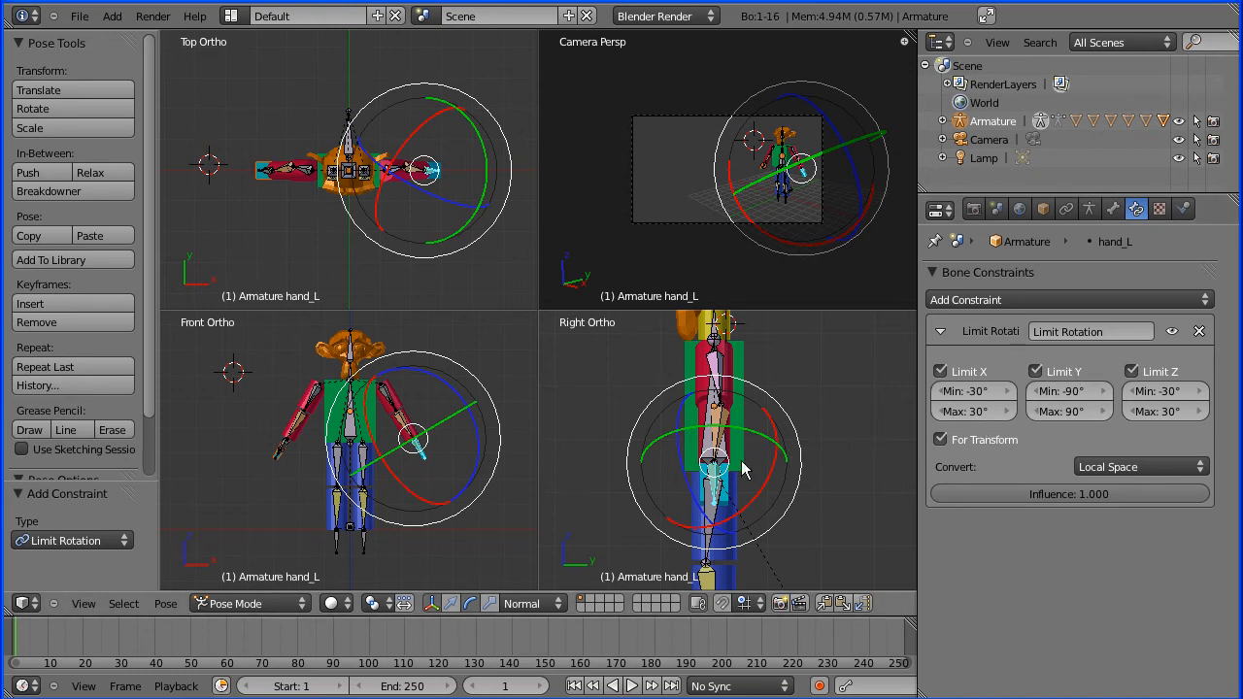
{"action": "mouse_move", "coordinate": [762, 439]}
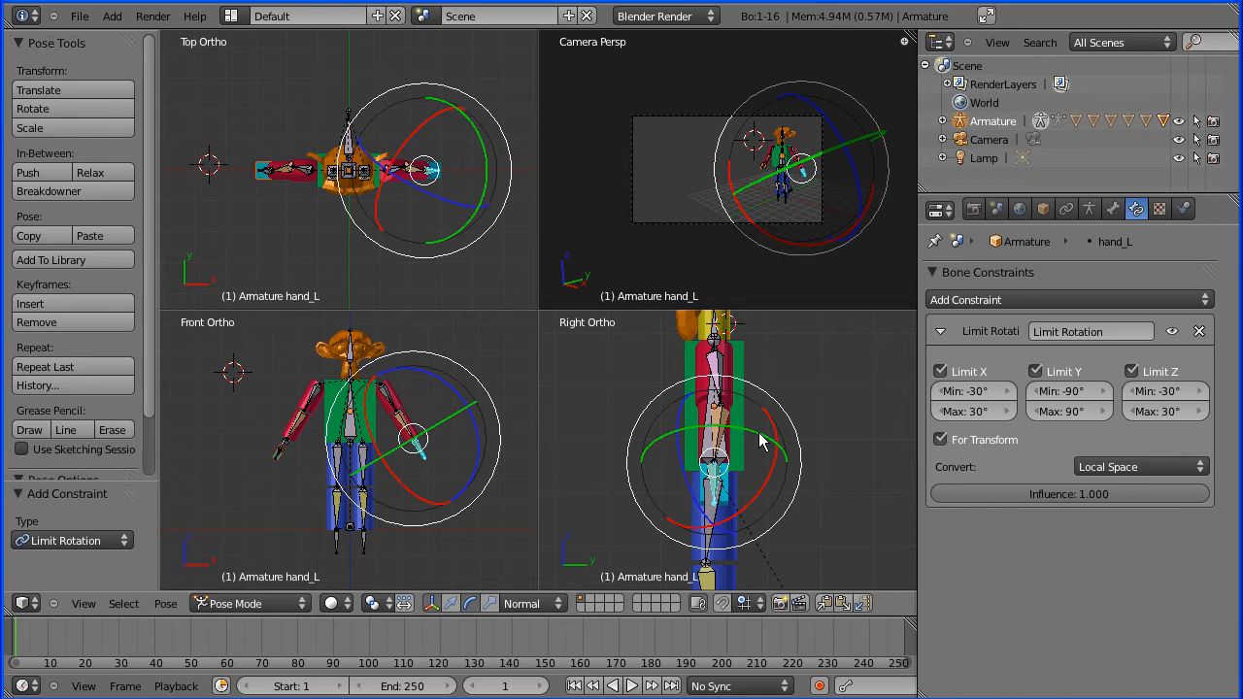
{"action": "left_click_drag", "start_coordinate": [762, 442], "coordinate": [762, 427]}
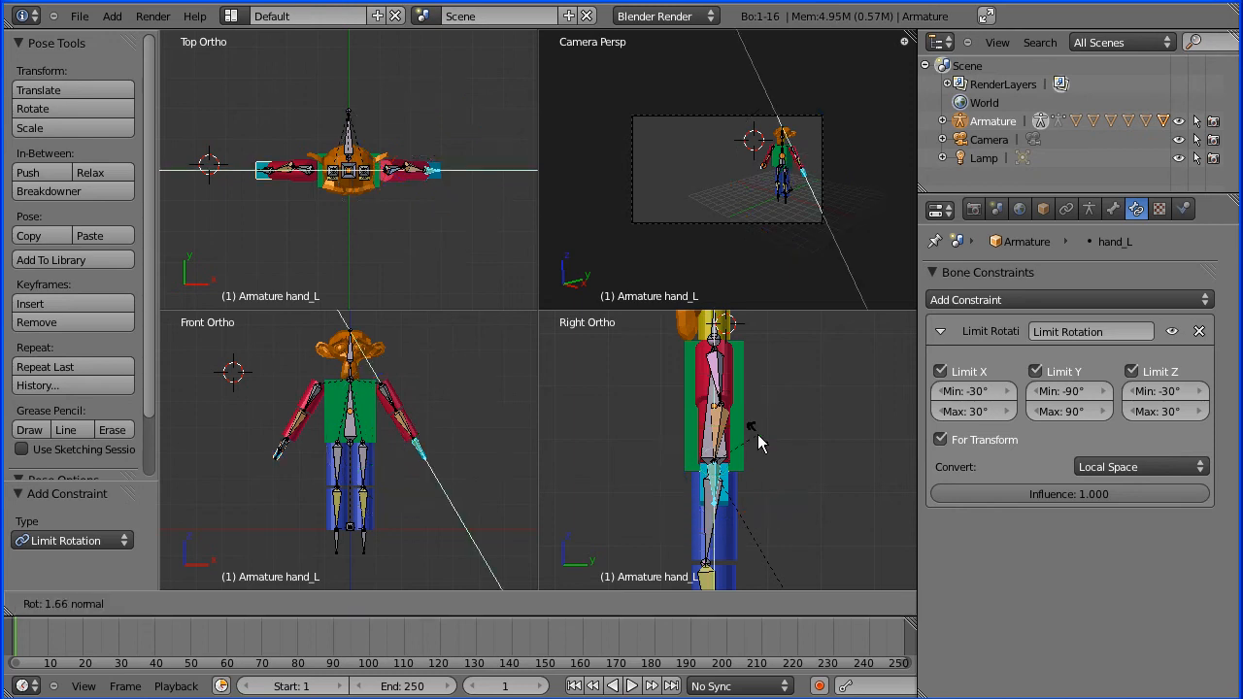
{"action": "left_click_drag", "start_coordinate": [757, 441], "coordinate": [670, 413]}
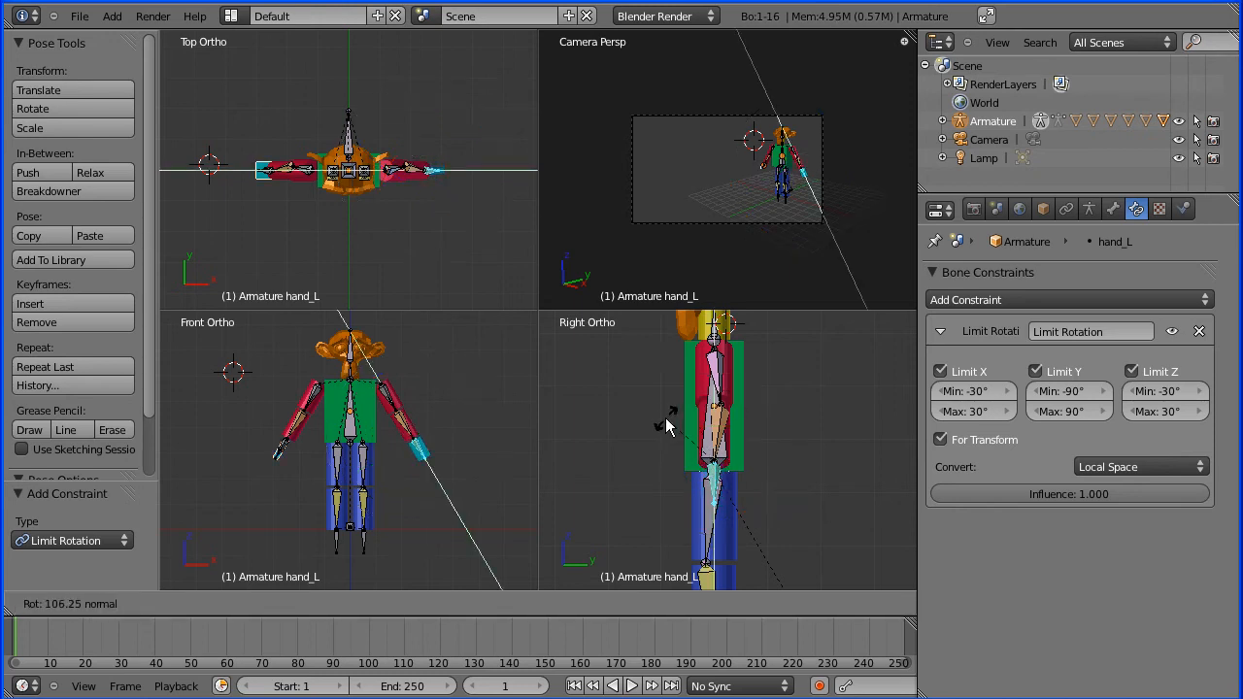
{"action": "left_click_drag", "start_coordinate": [668, 413], "coordinate": [677, 406]}
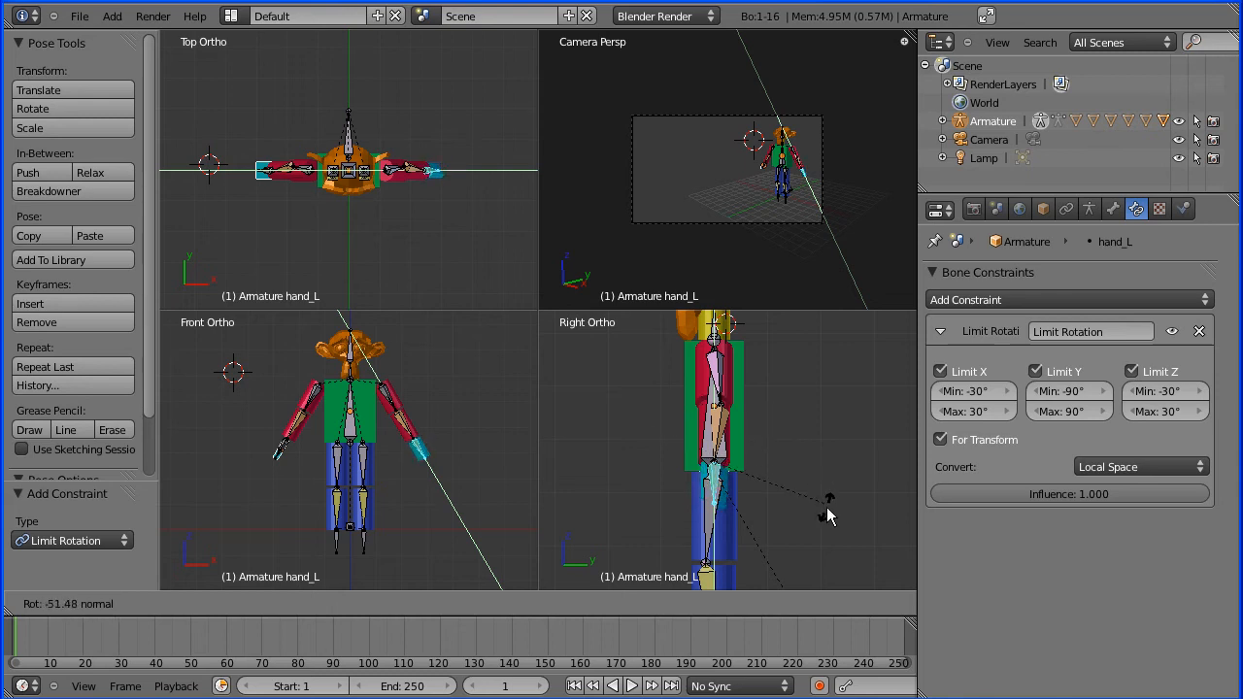
{"action": "left_click_drag", "start_coordinate": [828, 515], "coordinate": [821, 554]}
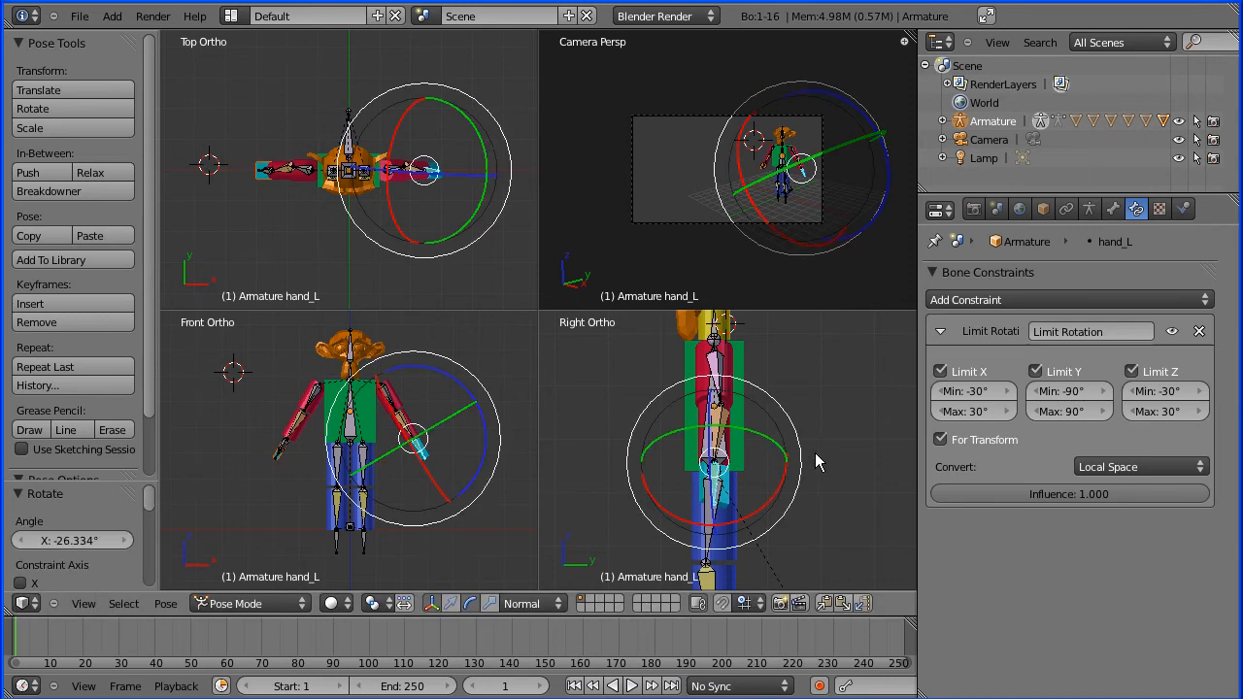
{"action": "left_click_drag", "start_coordinate": [818, 462], "coordinate": [737, 491]}
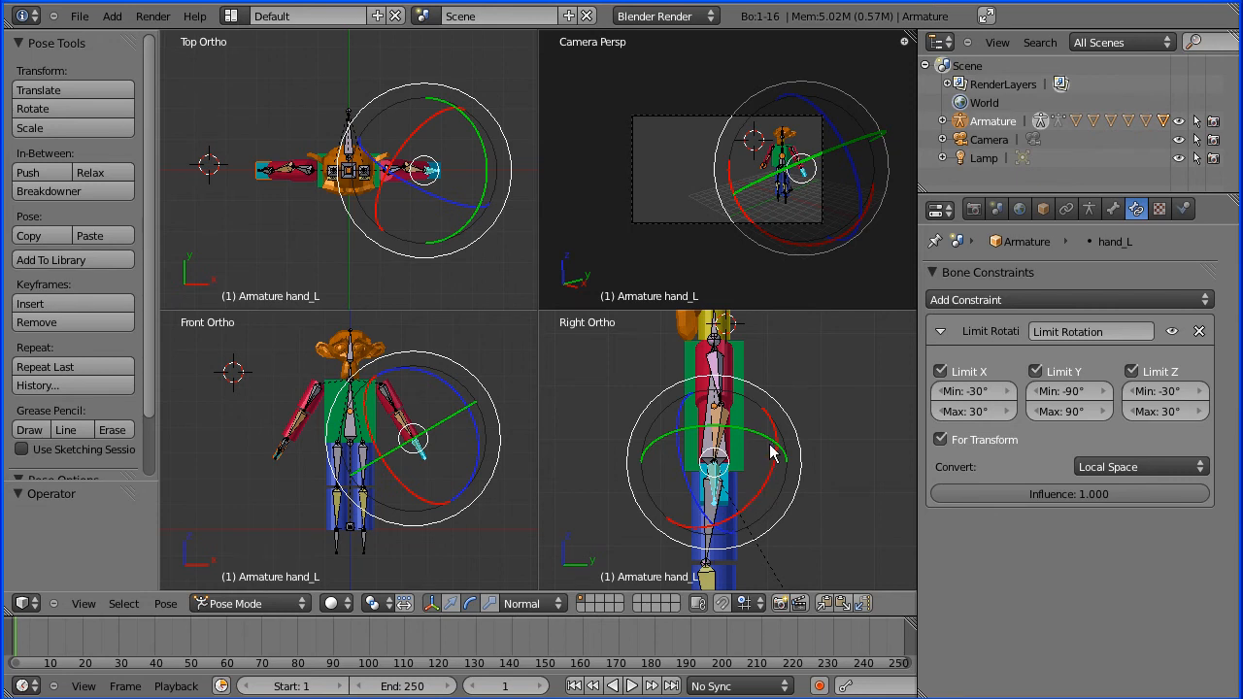
{"action": "mouse_move", "coordinate": [772, 483]}
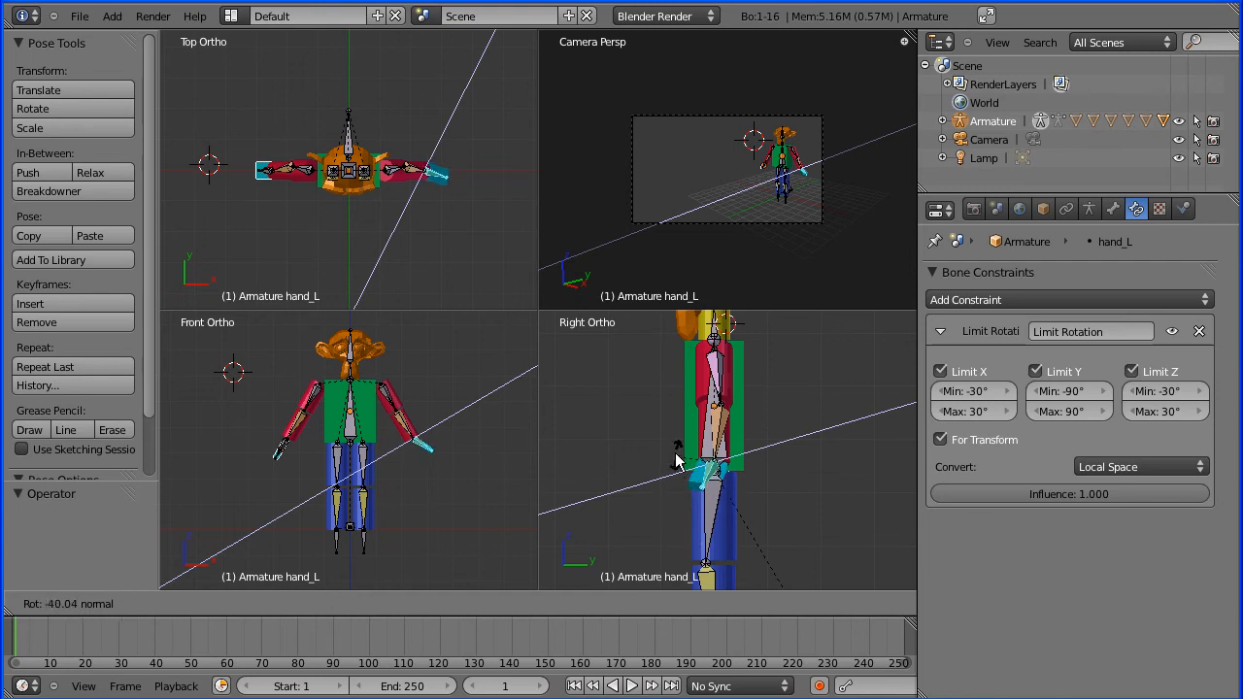
{"action": "left_click_drag", "start_coordinate": [680, 462], "coordinate": [675, 532]}
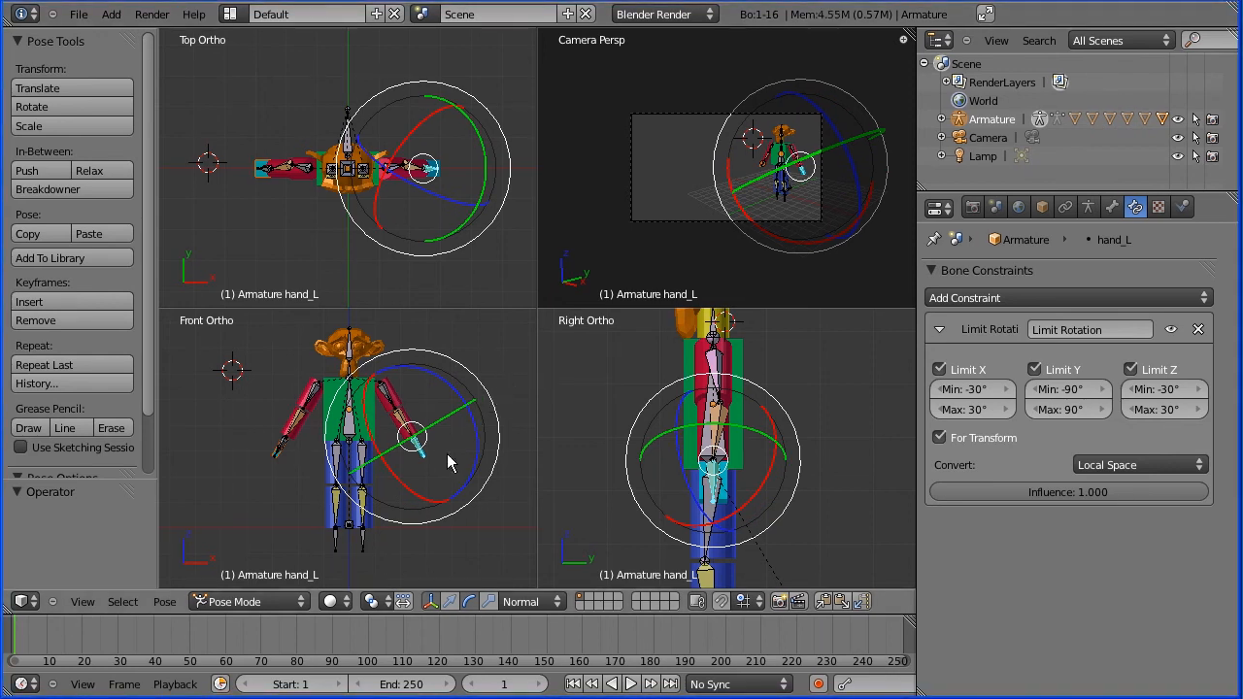
{"action": "mouse_move", "coordinate": [401, 422]}
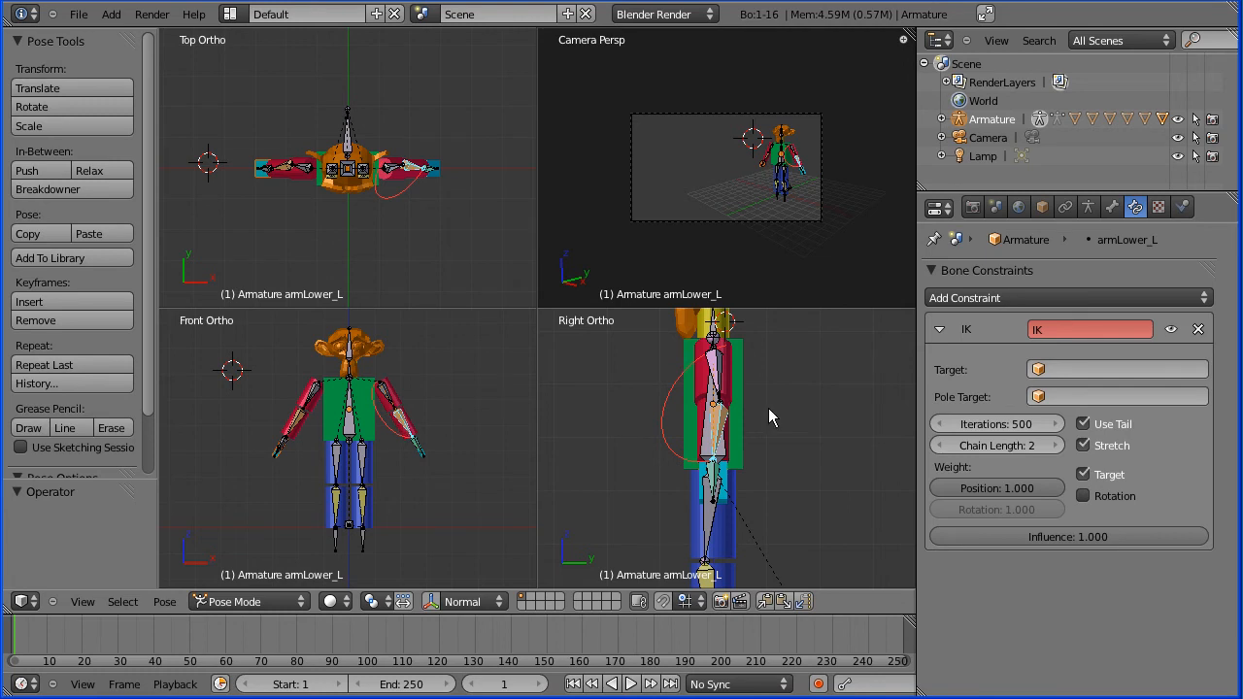
{"action": "mouse_move", "coordinate": [1019, 315]}
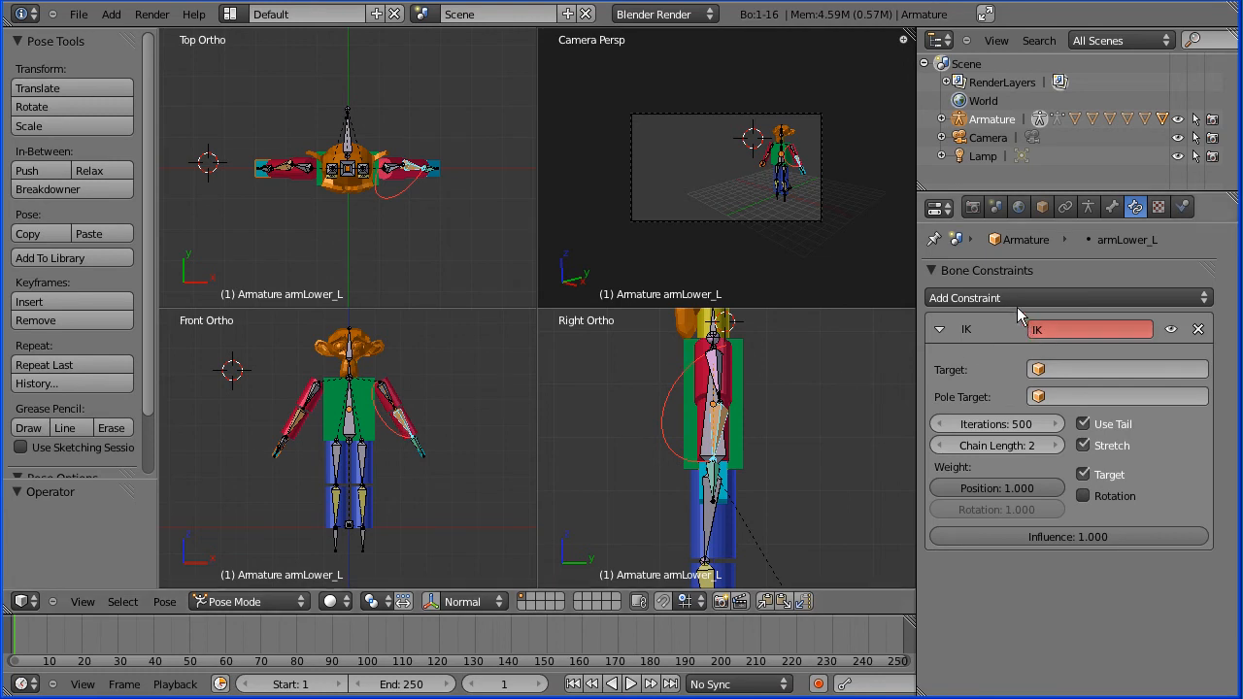
{"action": "mouse_move", "coordinate": [742, 357]}
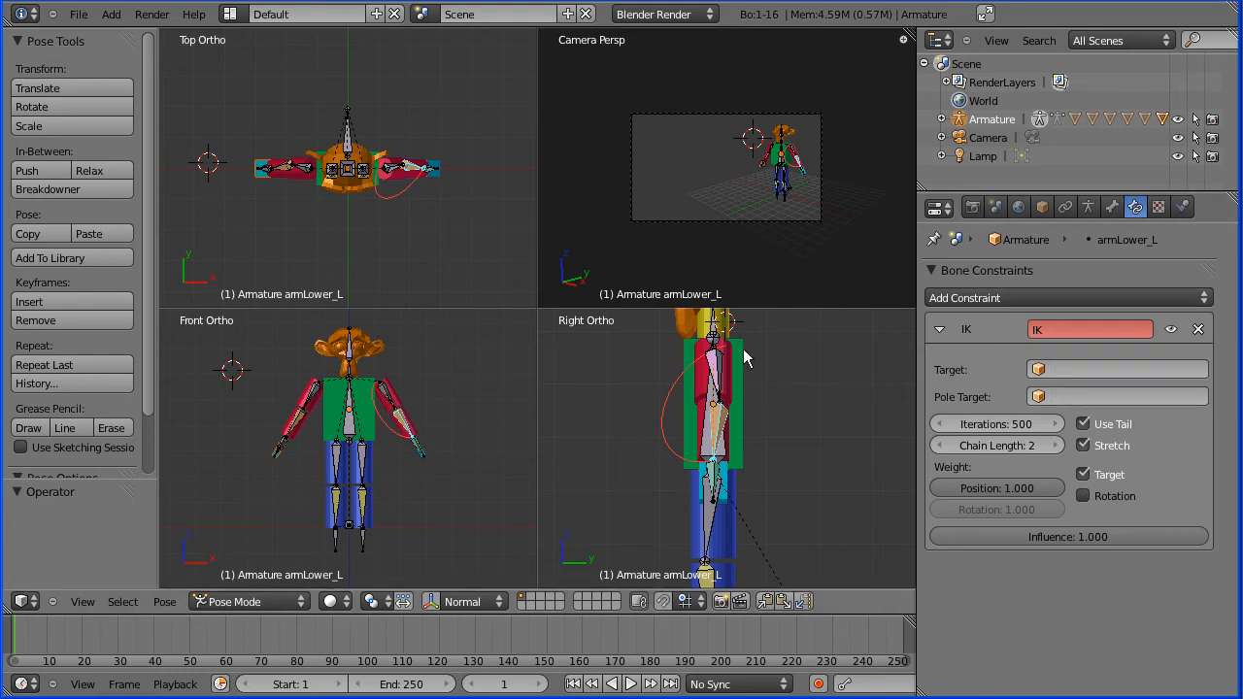
{"action": "mouse_move", "coordinate": [405, 434]}
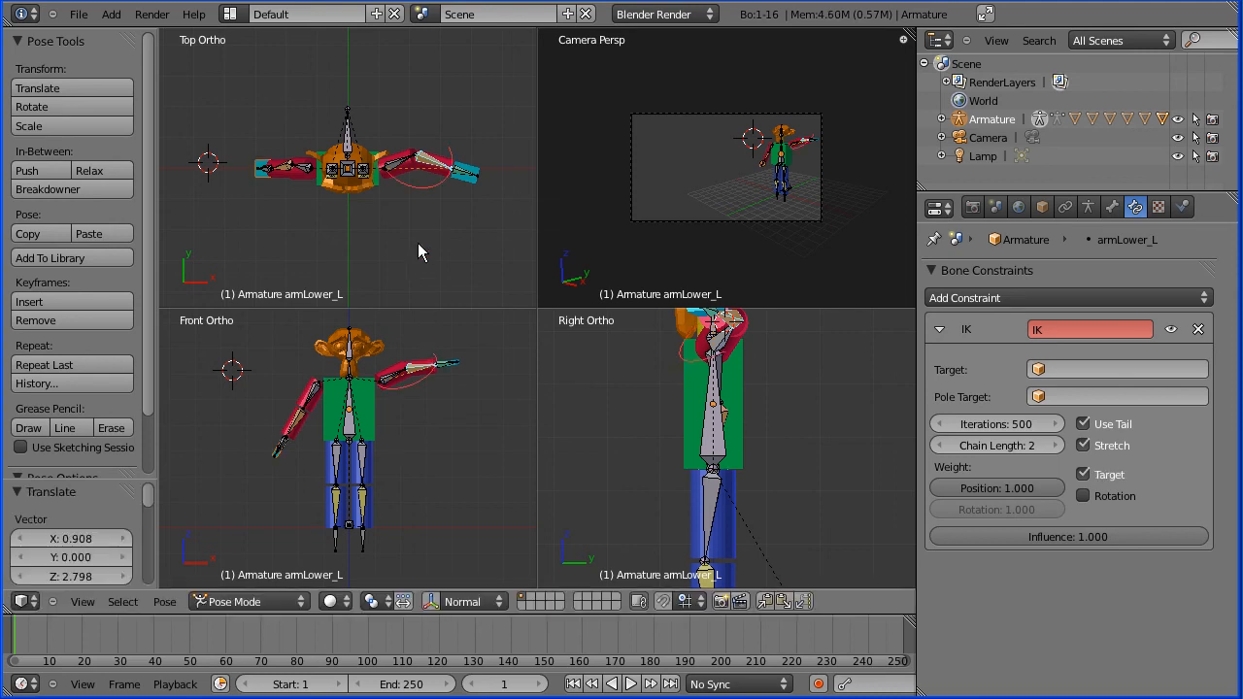
{"action": "mouse_move", "coordinate": [432, 169]}
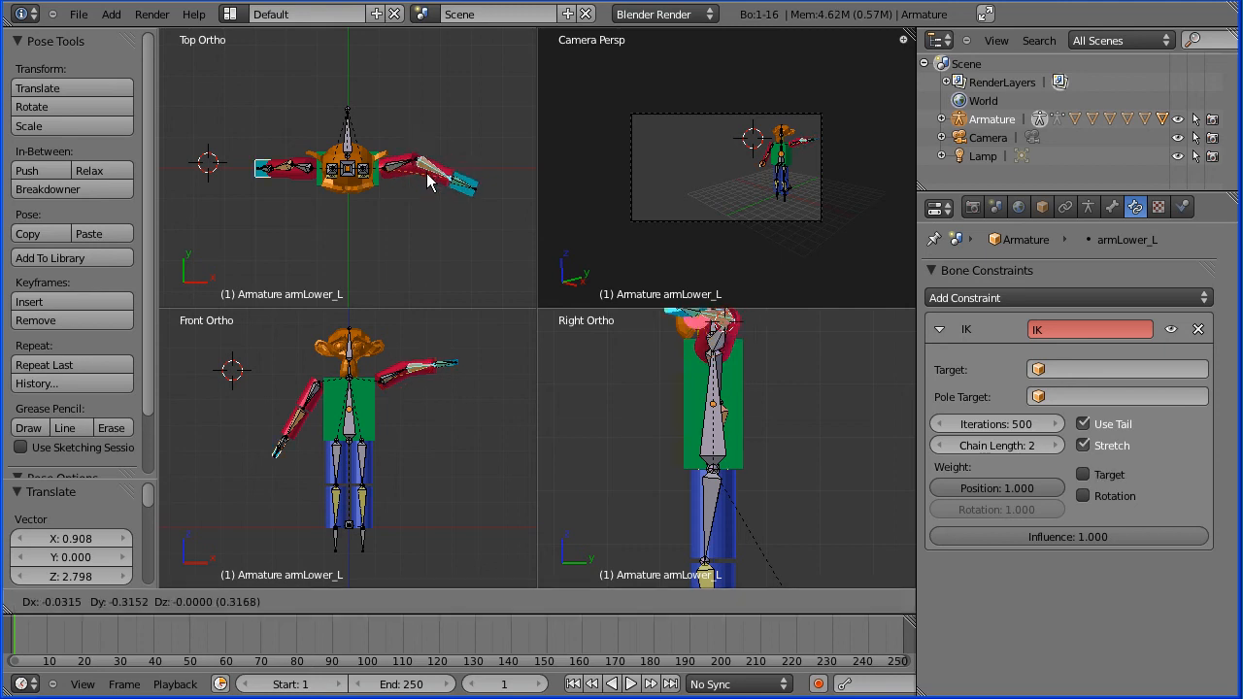
Move armLower_L through IK to bend the left elbow and confirm the pose.
{"action": "left_click_drag", "start_coordinate": [457, 175], "coordinate": [427, 194]}
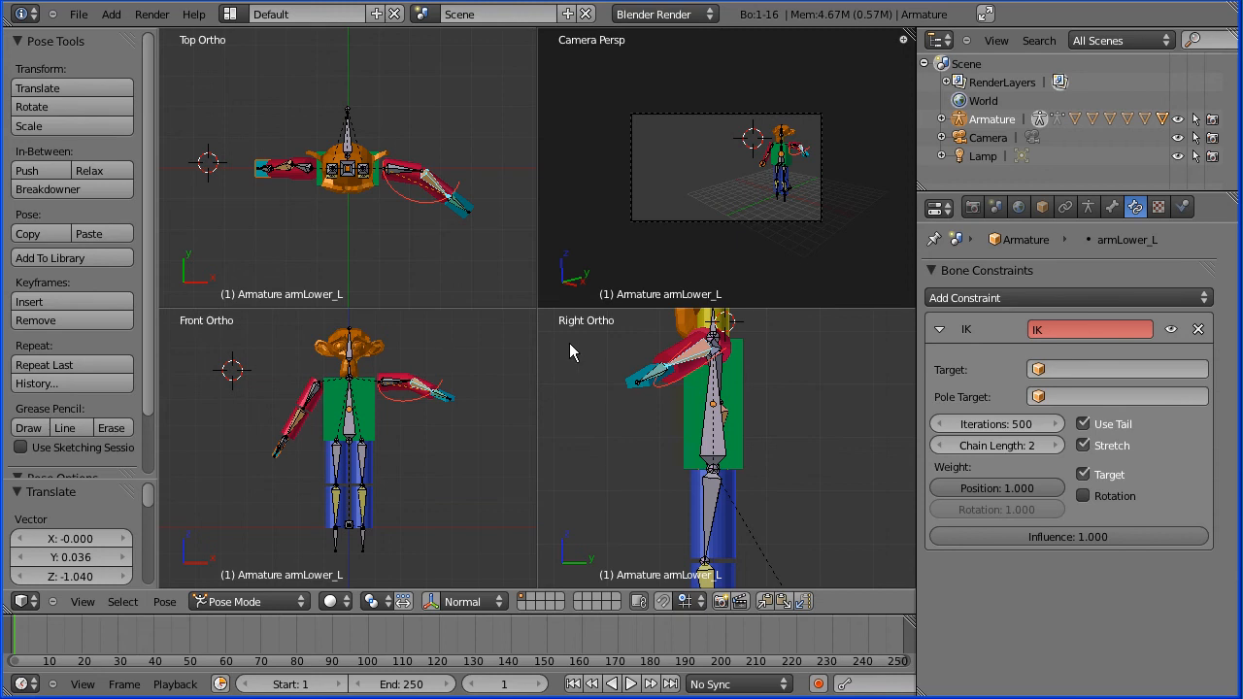
{"action": "mouse_move", "coordinate": [408, 408]}
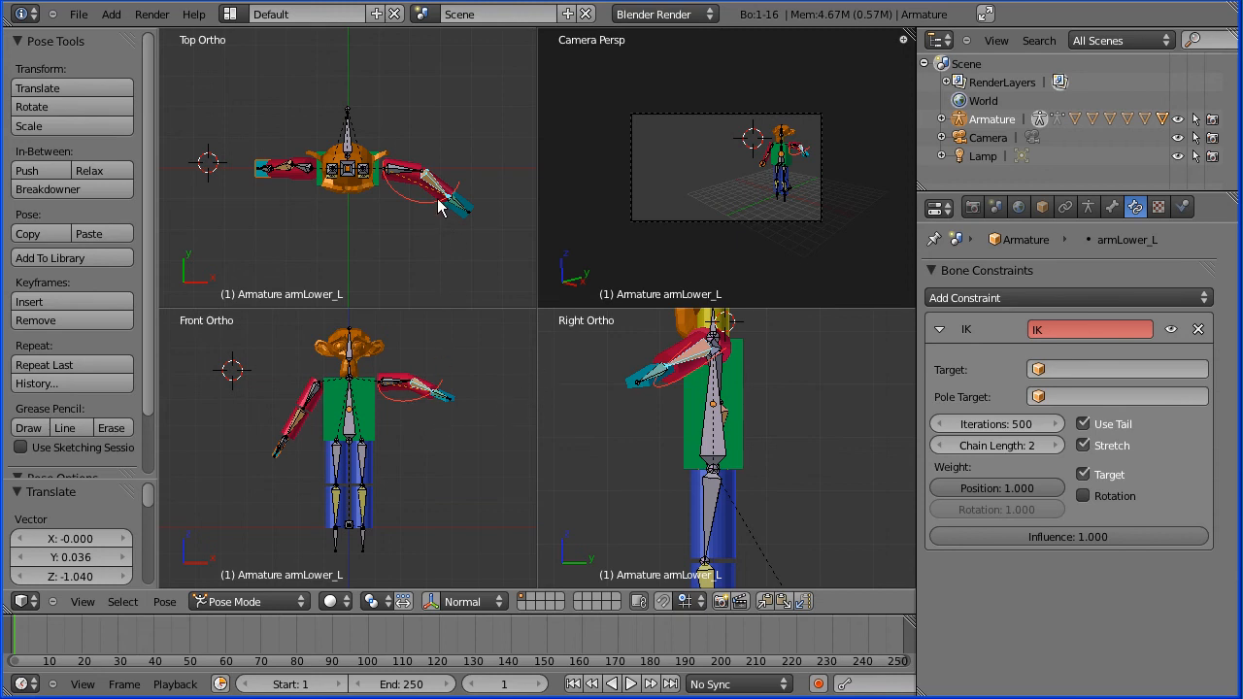
{"action": "left_click_drag", "start_coordinate": [437, 204], "coordinate": [427, 218]}
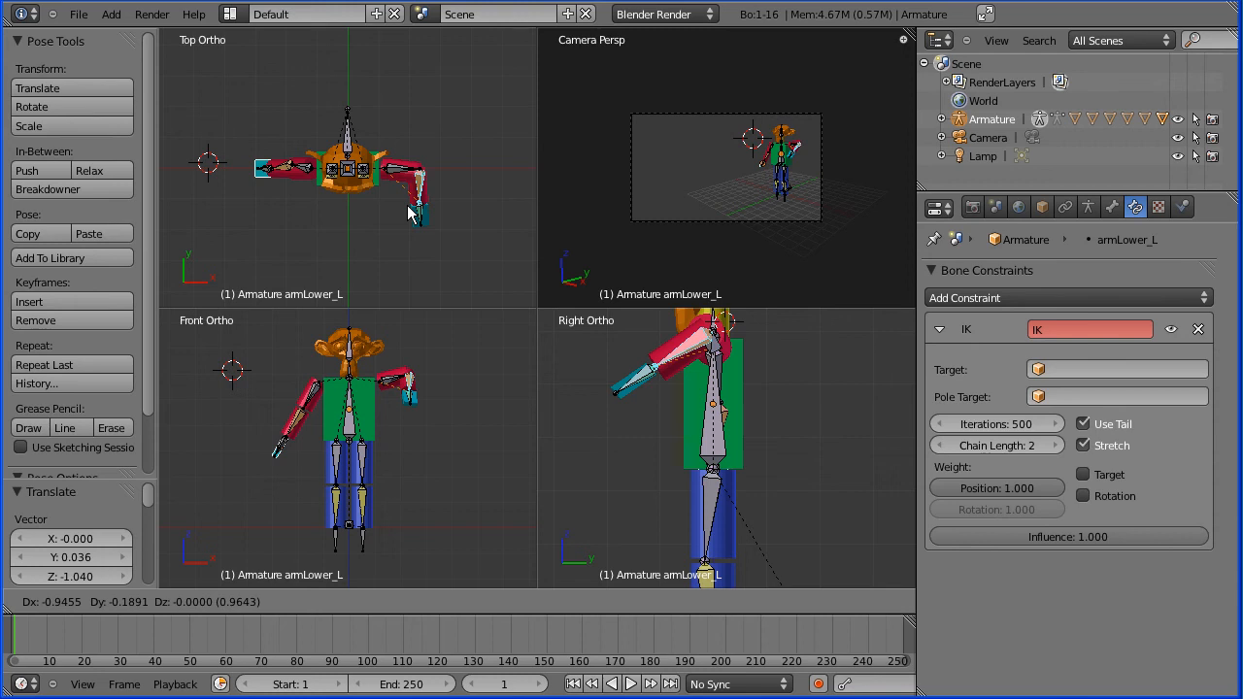
{"action": "left_click", "coordinate": [1084, 474]}
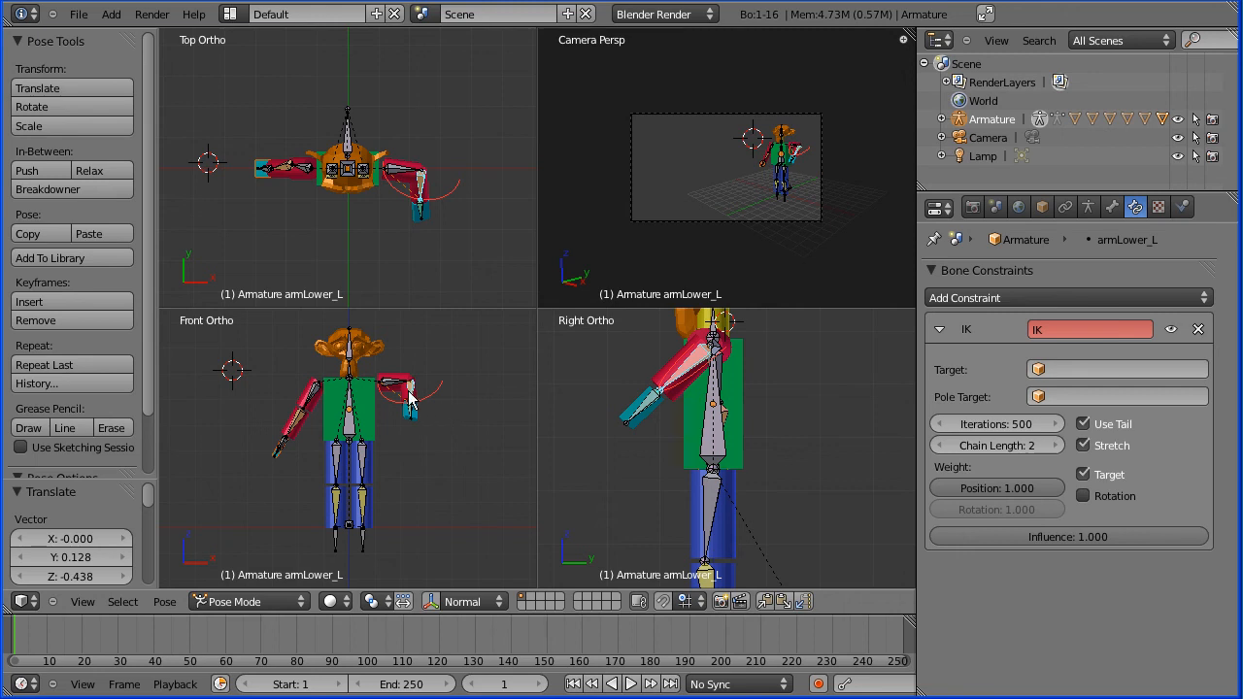
{"action": "mouse_move", "coordinate": [408, 373]}
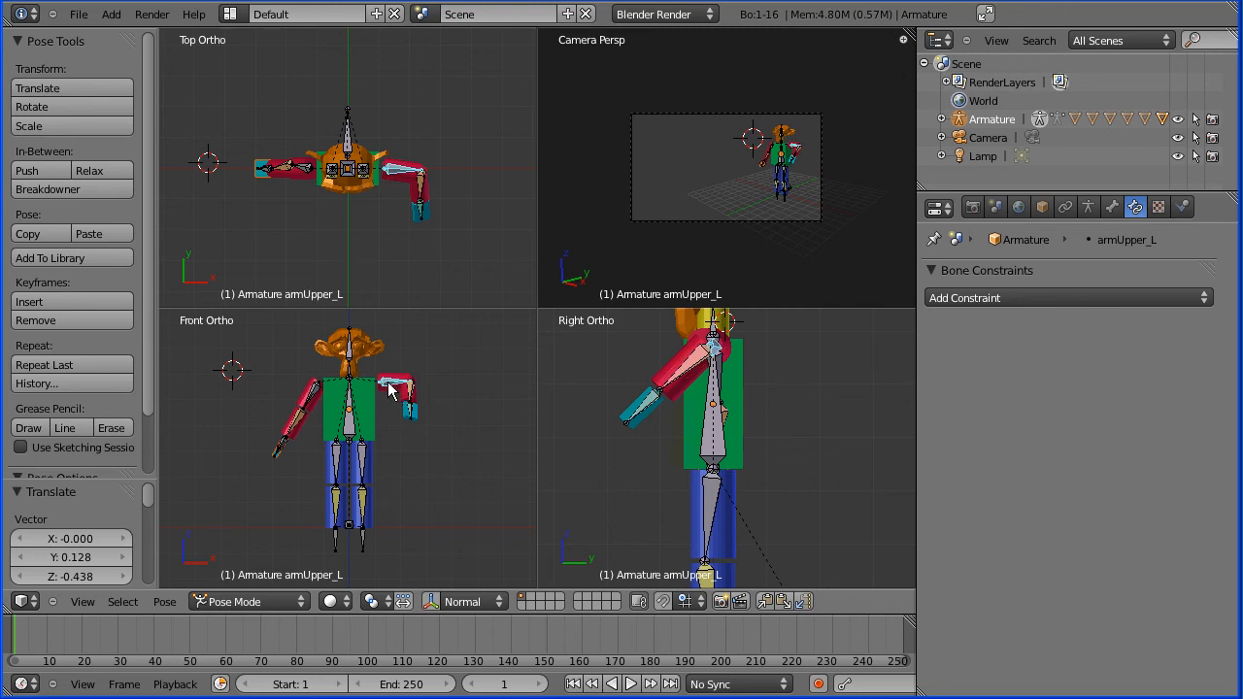
Rotate armUpper_L upward about 130° with the rotate gizmo, then hide the gizmo.
{"action": "left_click_drag", "start_coordinate": [389, 388], "coordinate": [486, 413]}
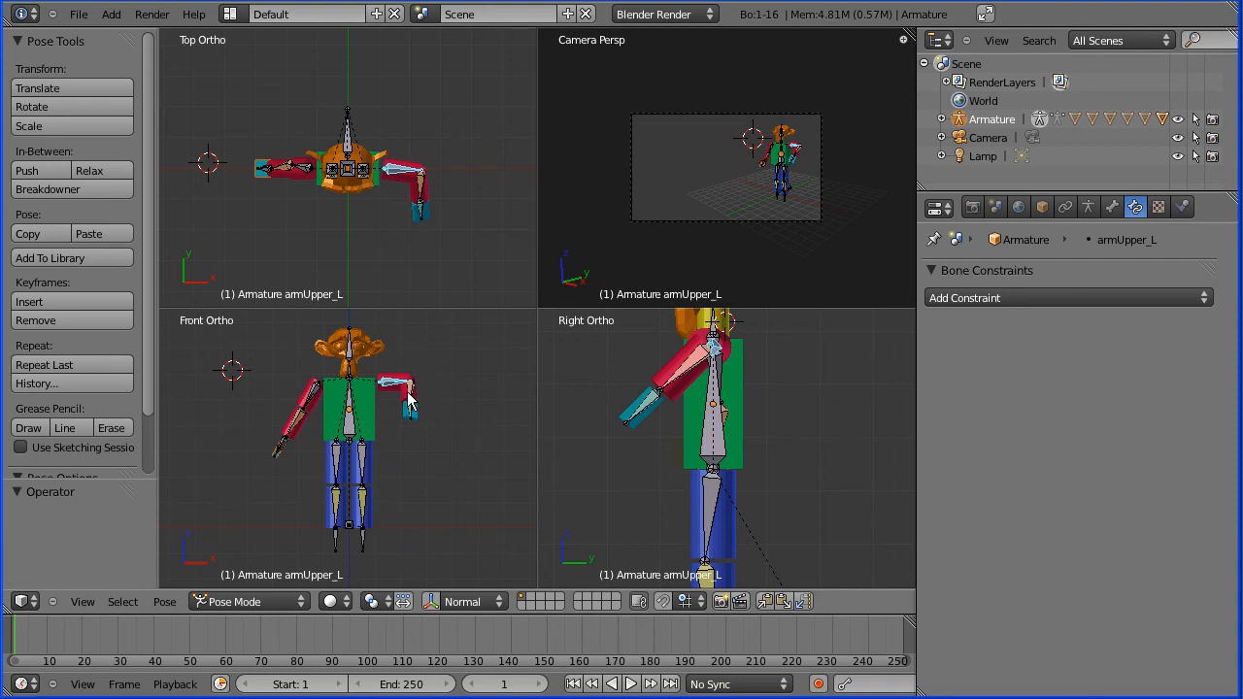
{"action": "mouse_move", "coordinate": [396, 391]}
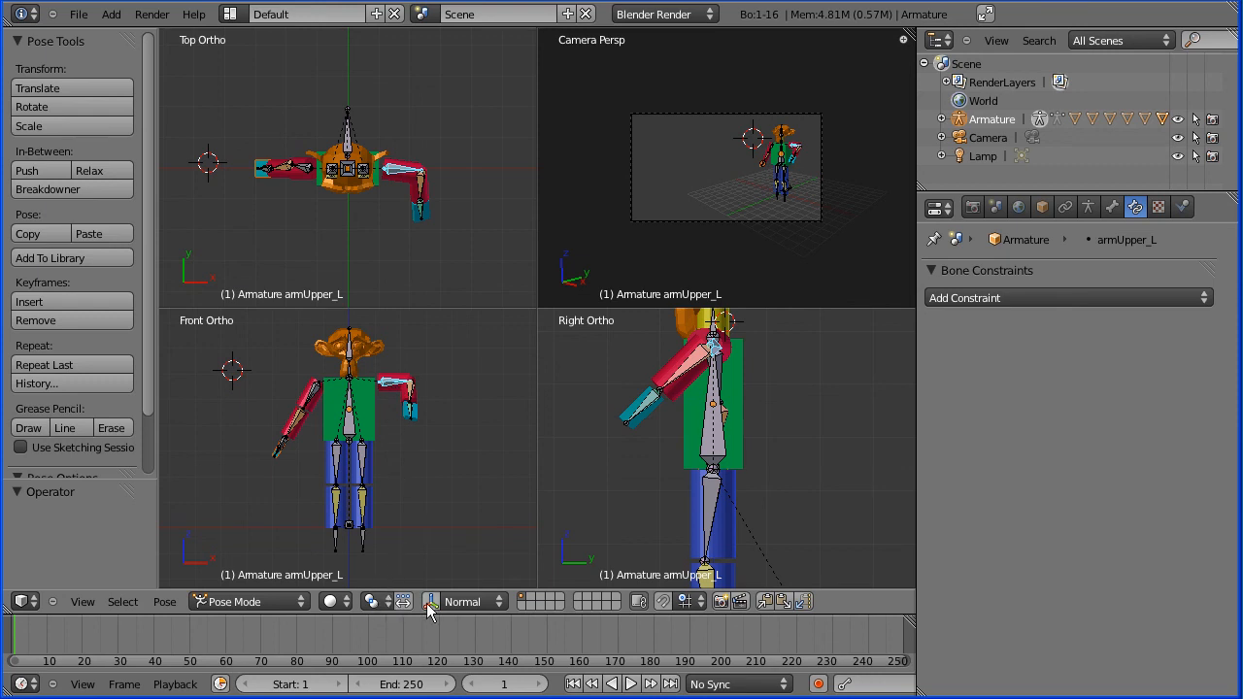
{"action": "left_click", "coordinate": [433, 601]}
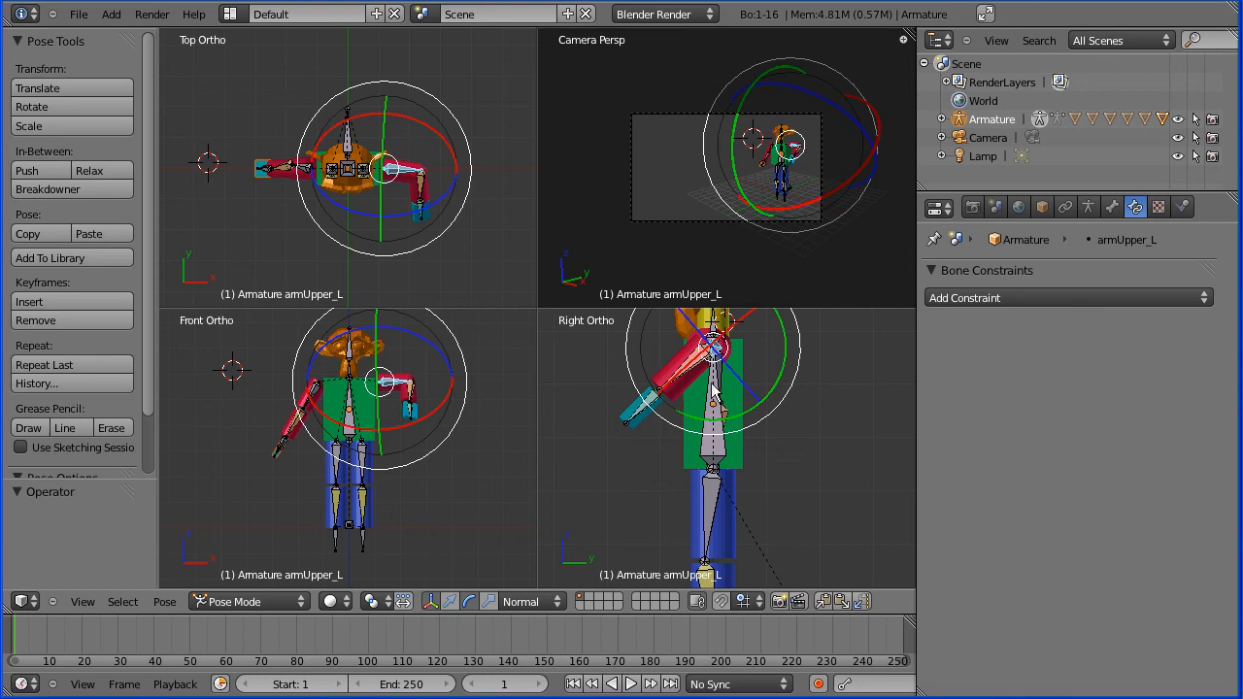
{"action": "mouse_move", "coordinate": [786, 374]}
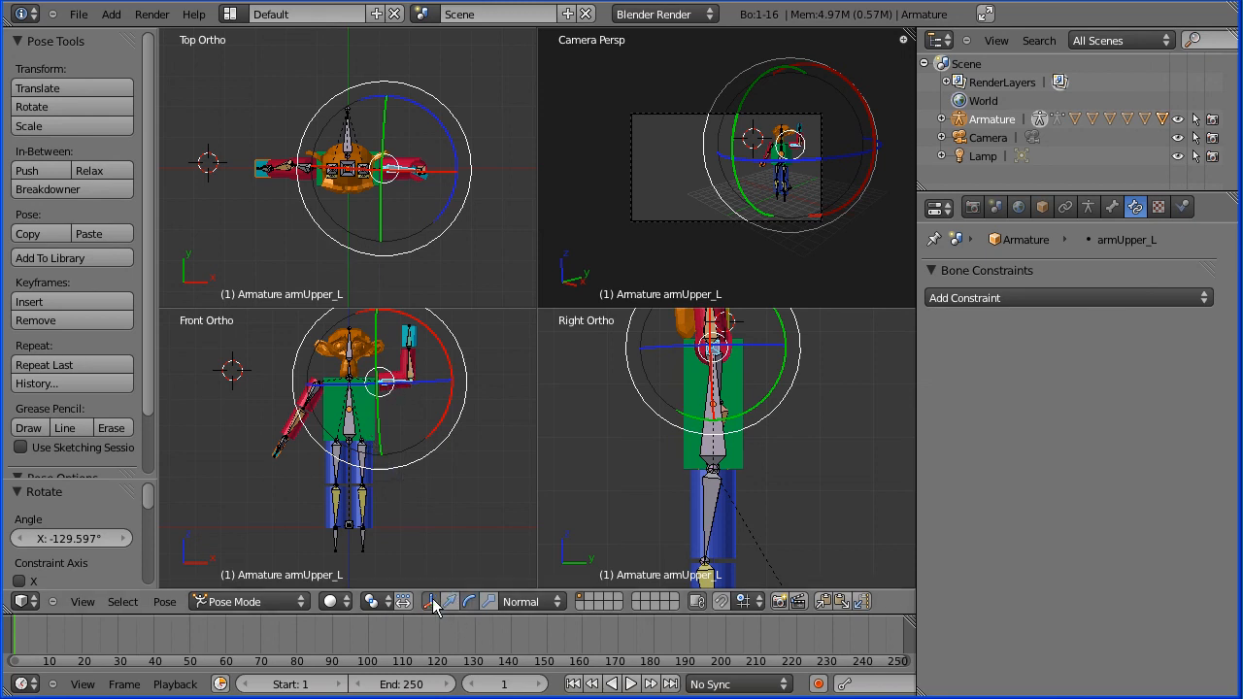
{"action": "left_click", "coordinate": [426, 601]}
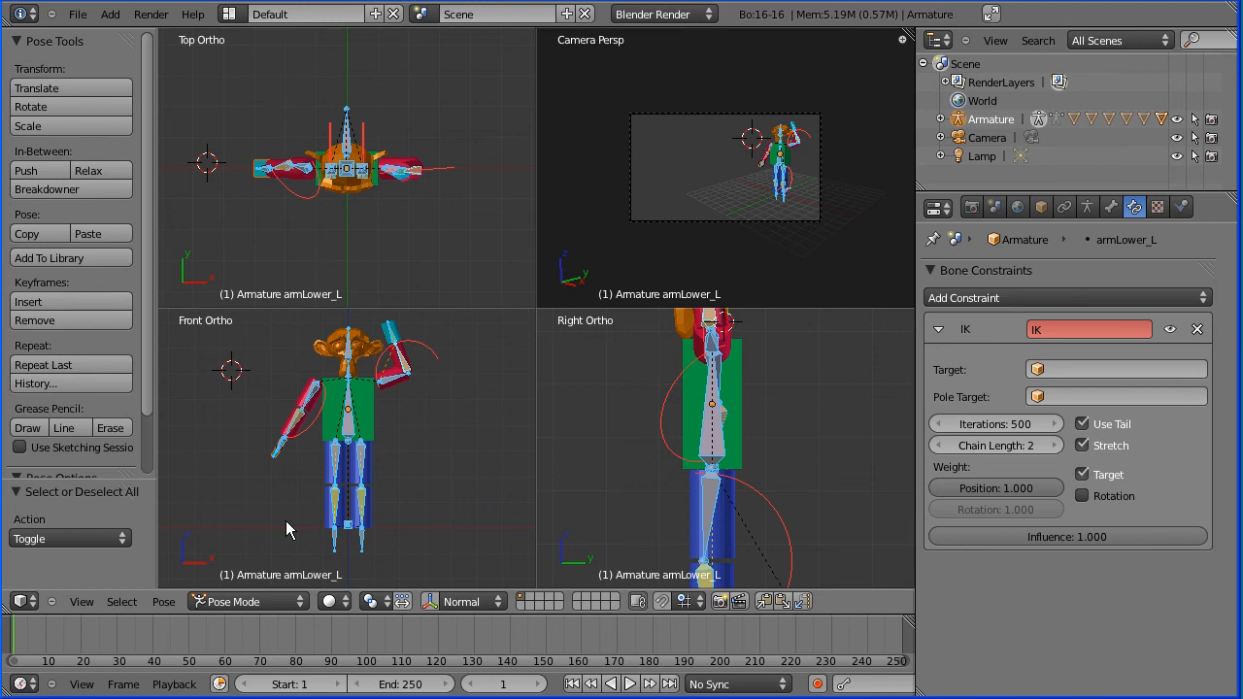
Clear pose location and rotation on all selected bones from the Pose menu.
{"action": "left_click", "coordinate": [163, 601]}
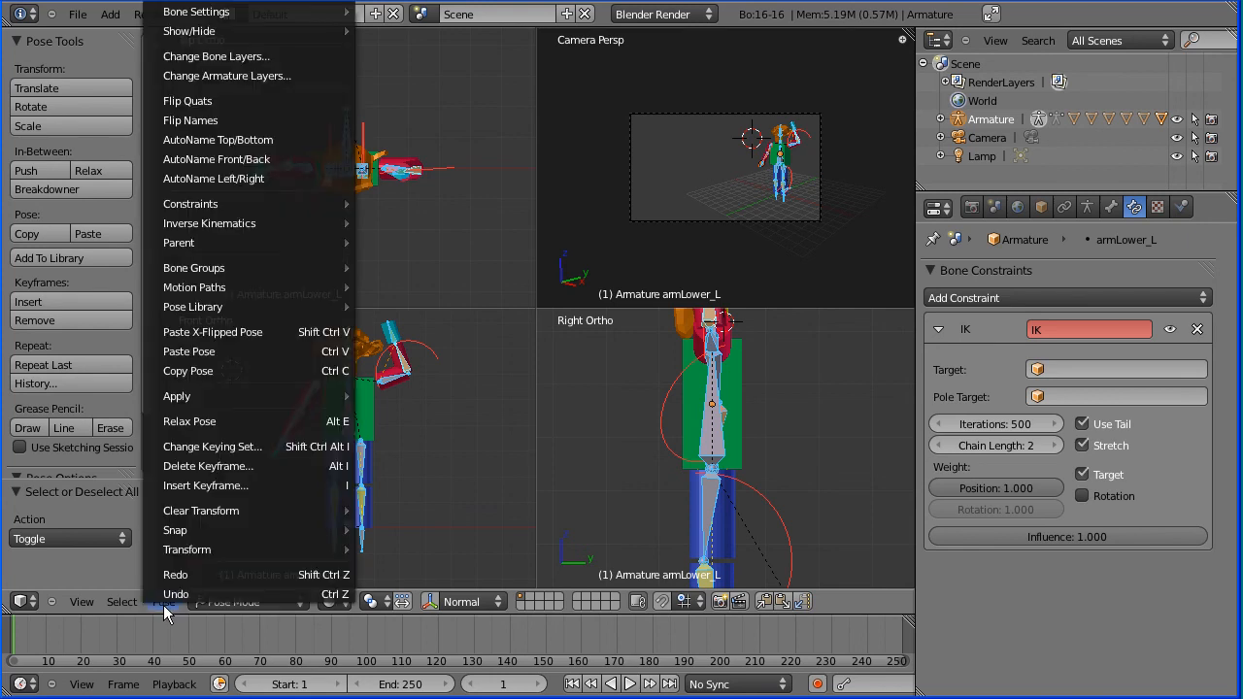
{"action": "mouse_move", "coordinate": [201, 510]}
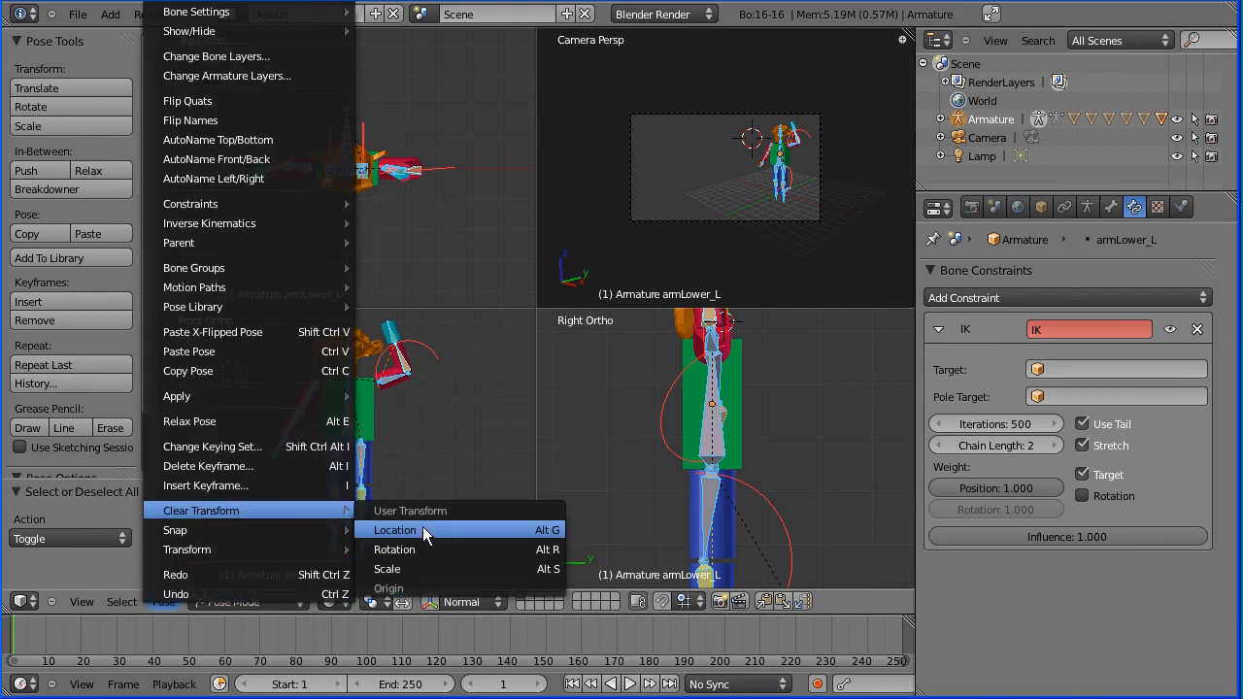
{"action": "mouse_move", "coordinate": [187, 529]}
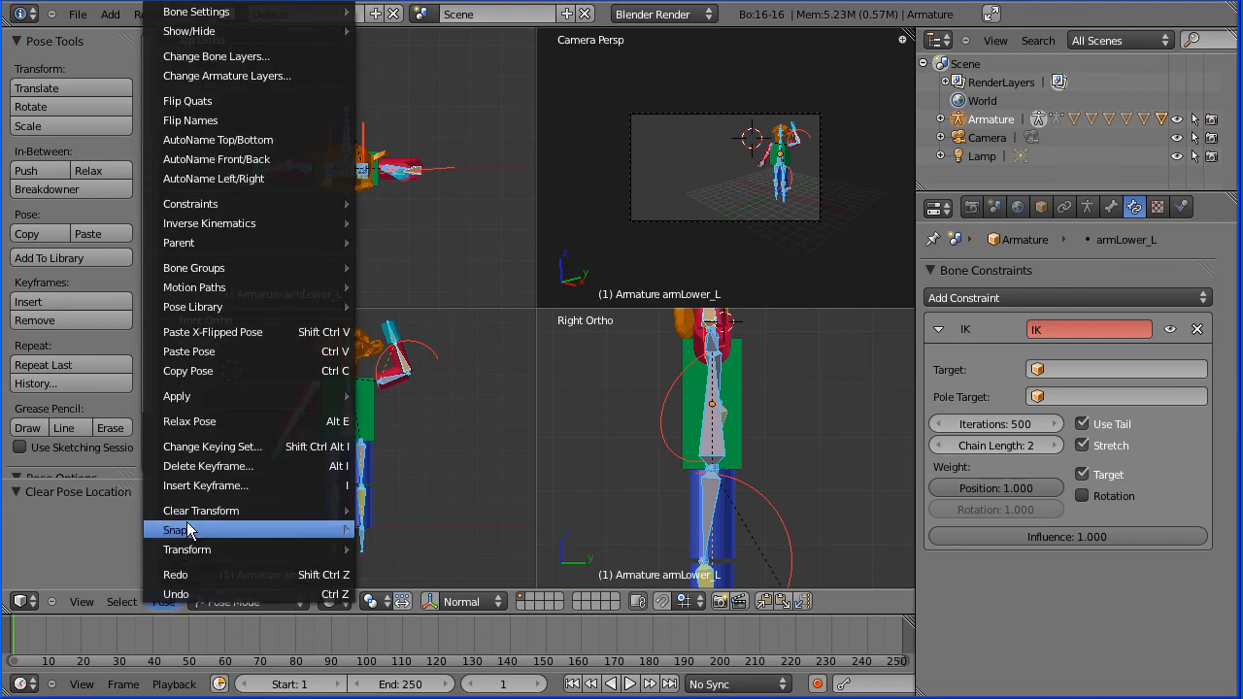
{"action": "mouse_move", "coordinate": [201, 510]}
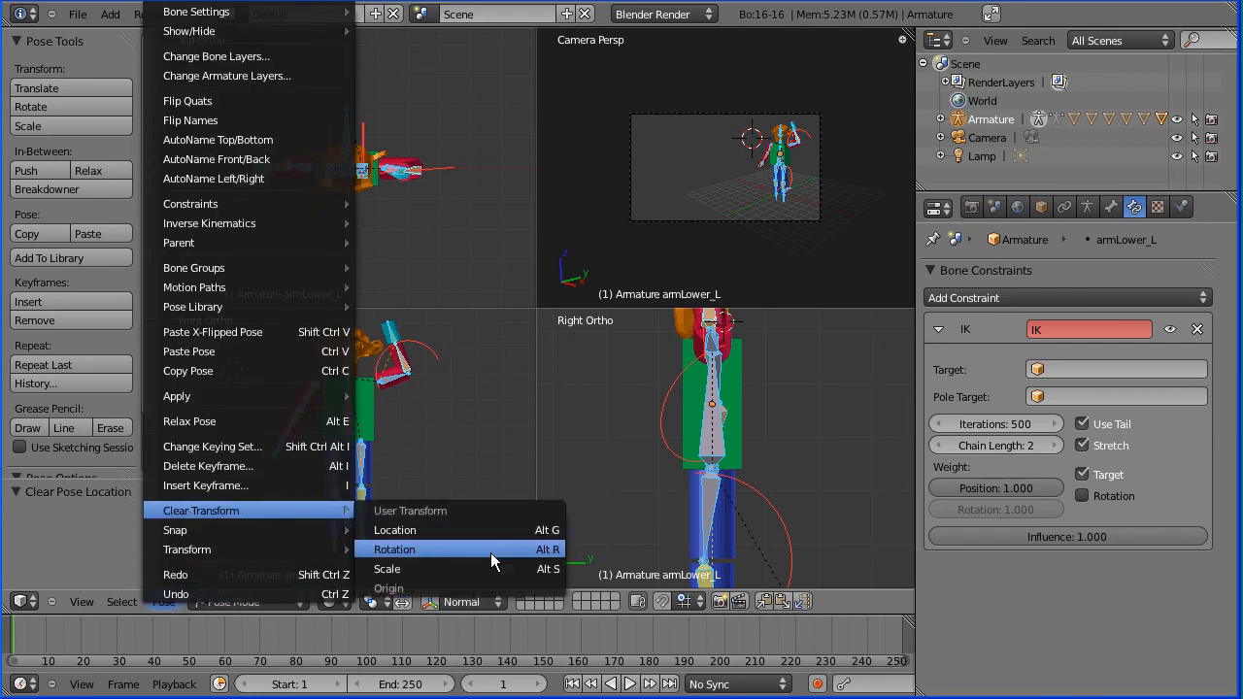
{"action": "left_click", "coordinate": [394, 548]}
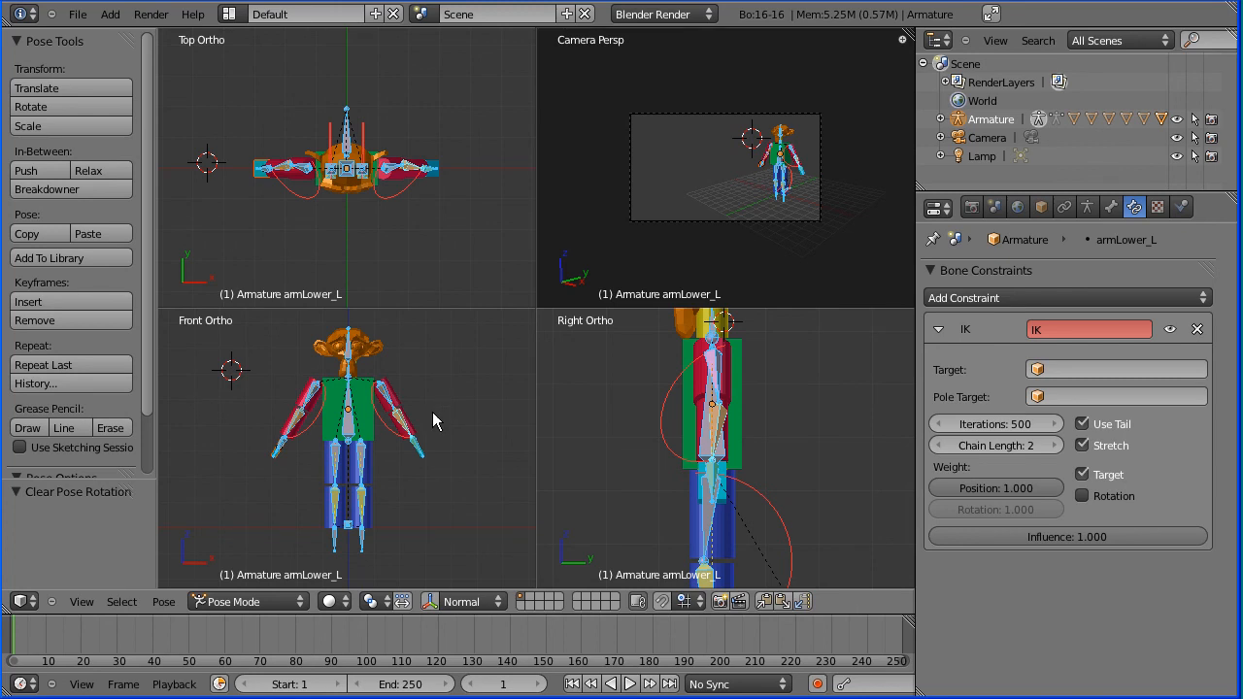
{"action": "mouse_move", "coordinate": [462, 241]}
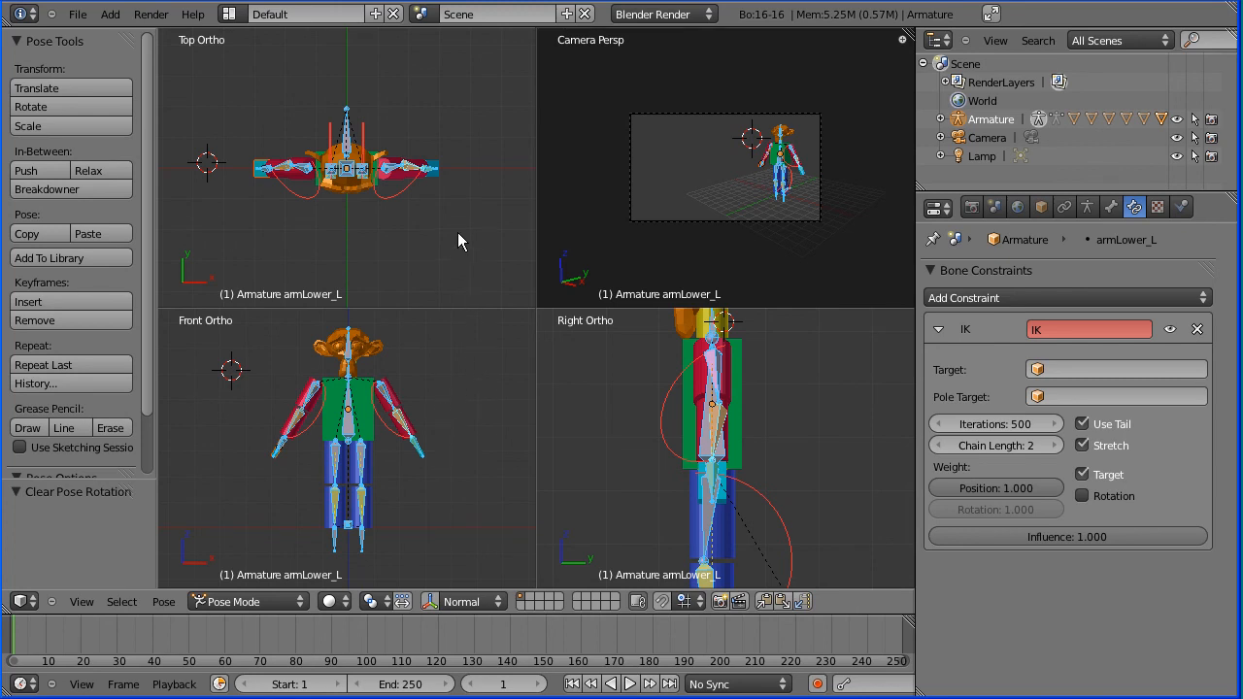
{"action": "mouse_move", "coordinate": [460, 259]}
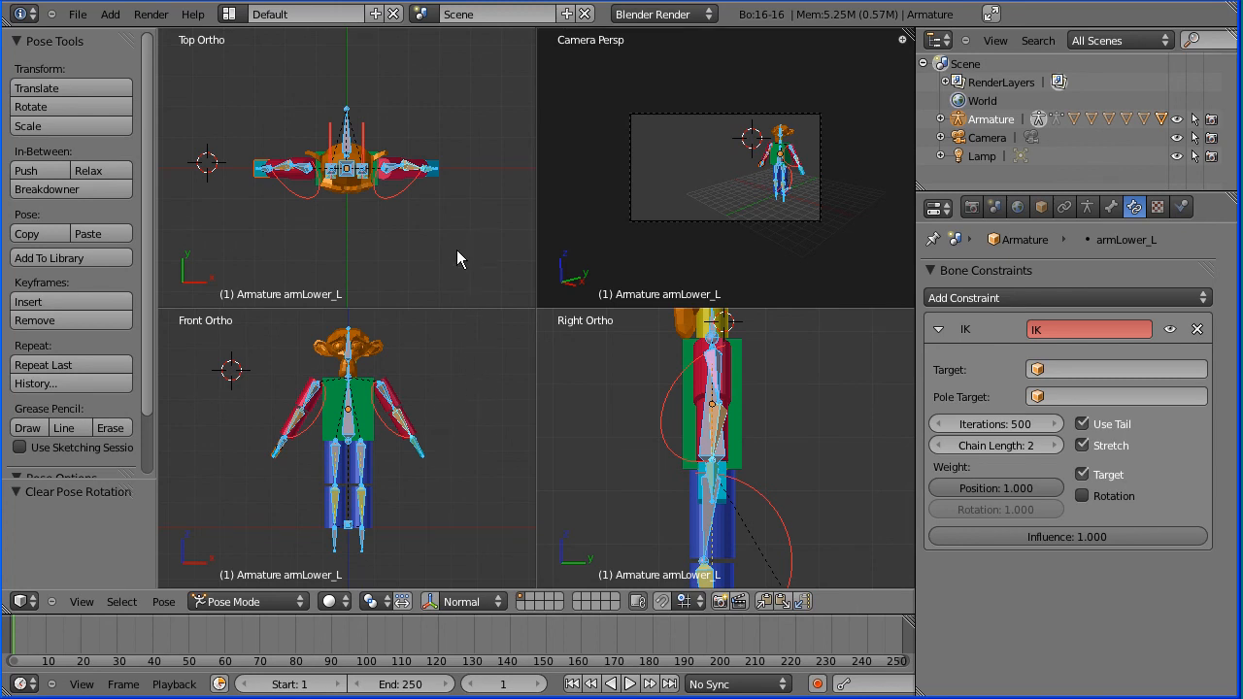
{"action": "mouse_move", "coordinate": [340, 260]}
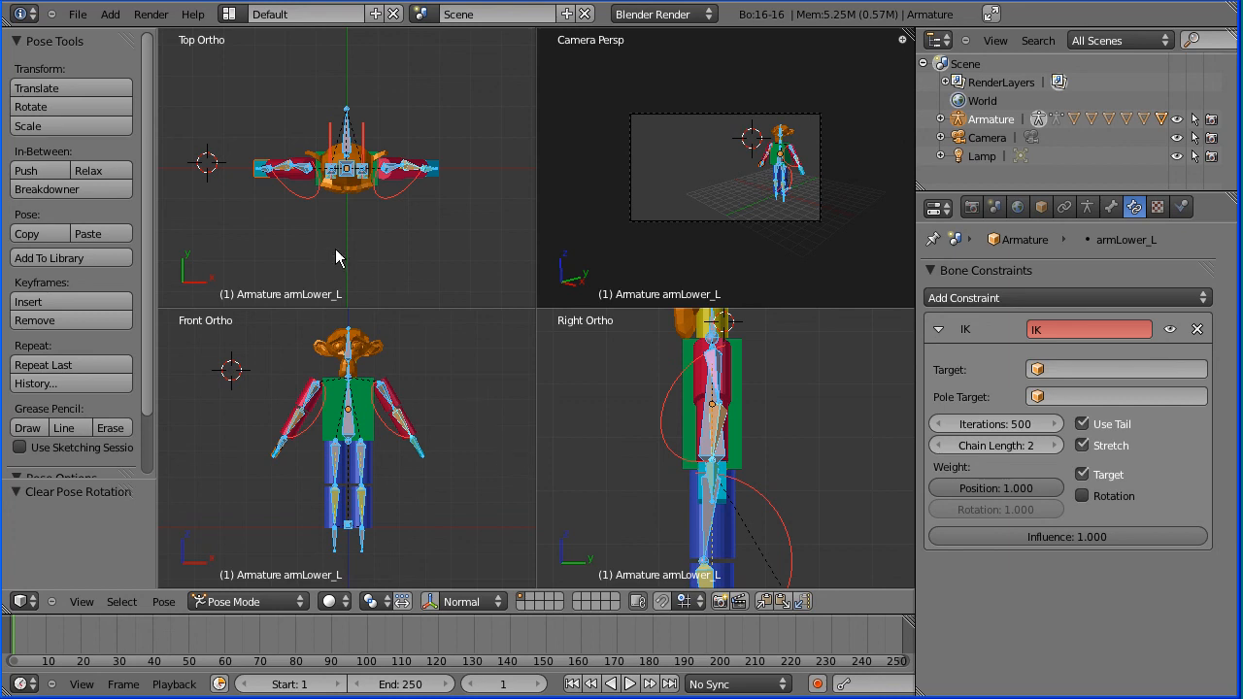
{"action": "mouse_move", "coordinate": [296, 252]}
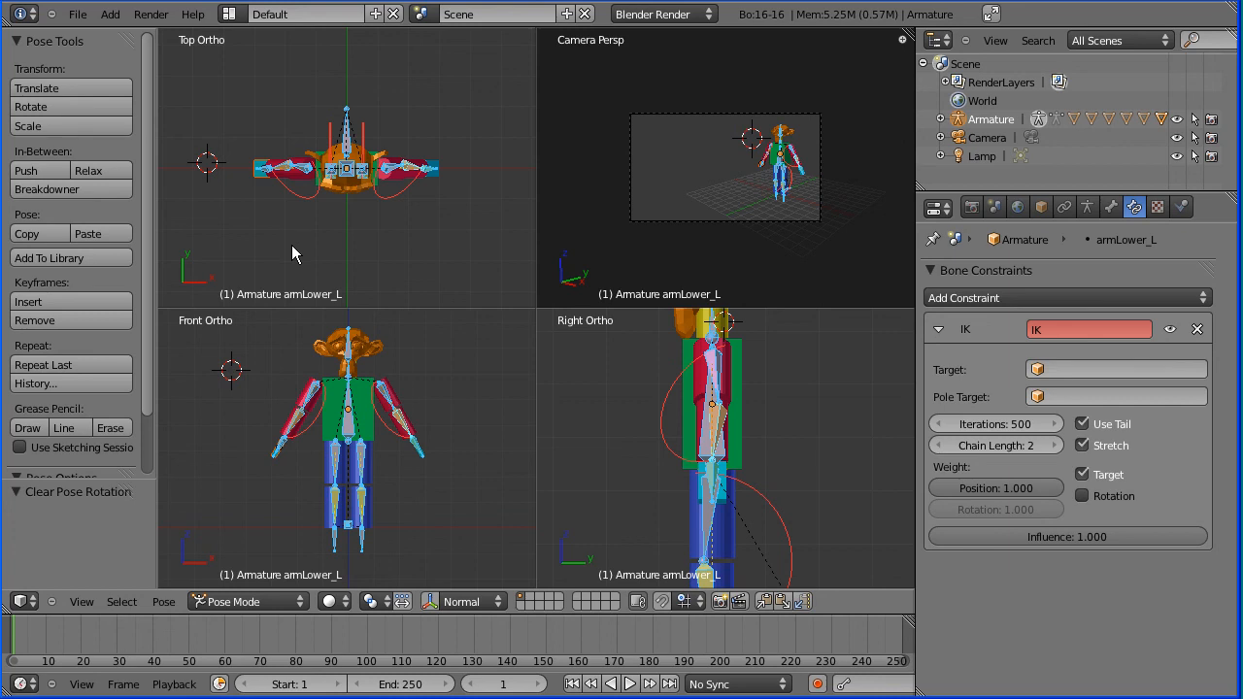
{"action": "mouse_move", "coordinate": [296, 251]}
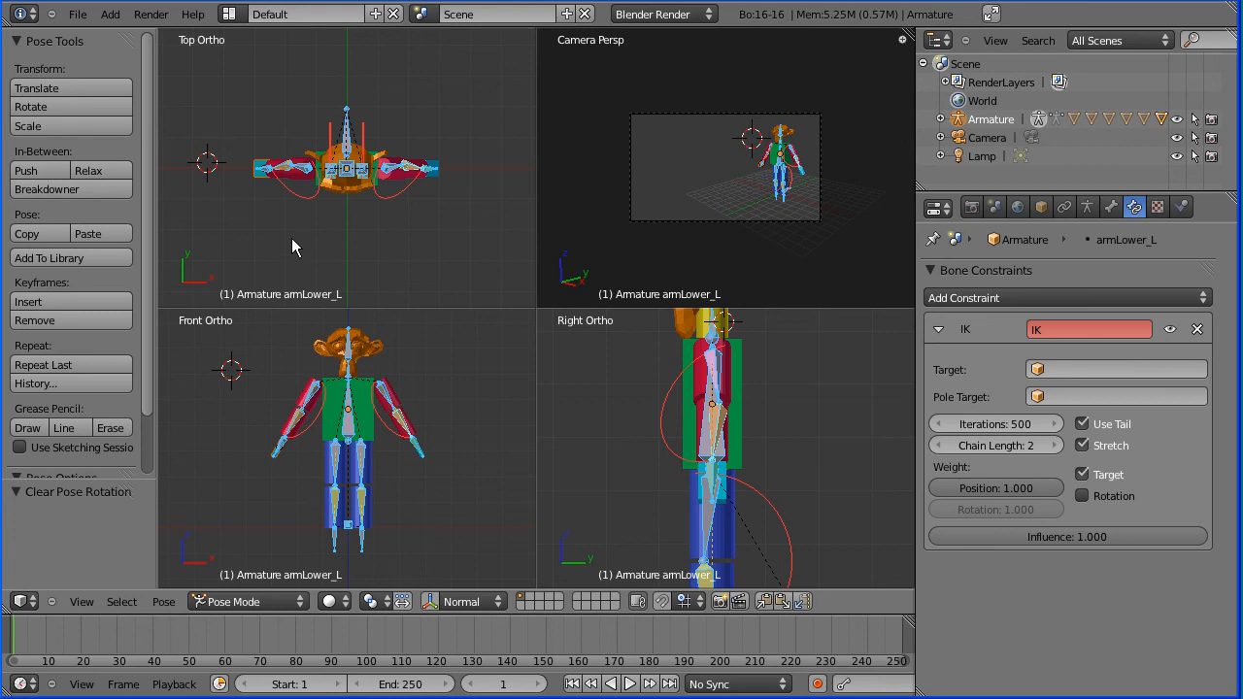